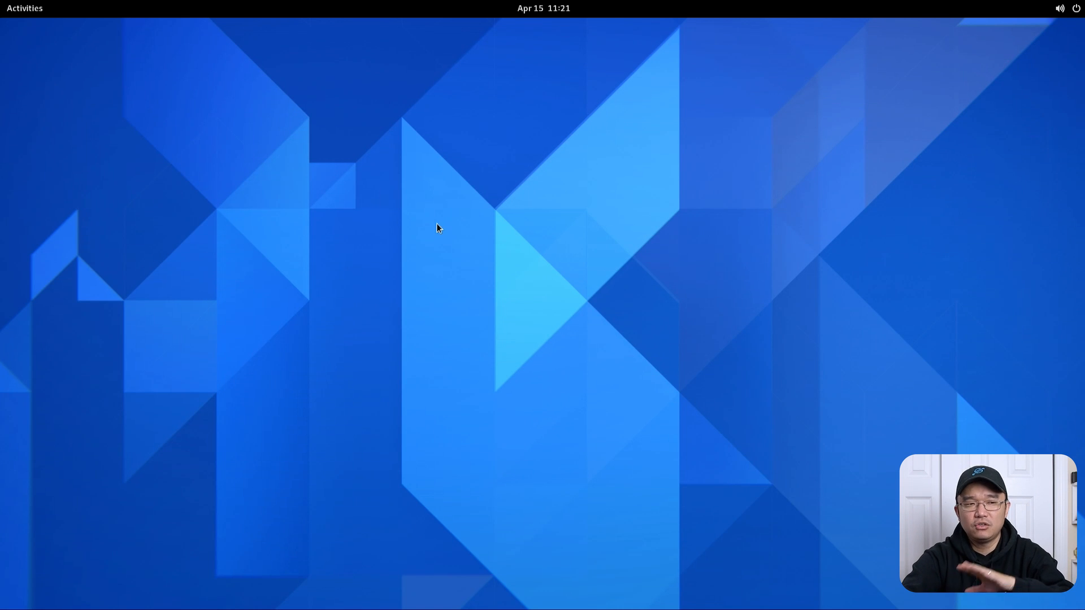
# - Search 'tou' from the Activities overview and launch the Tour app
pyautogui.click(24, 8)
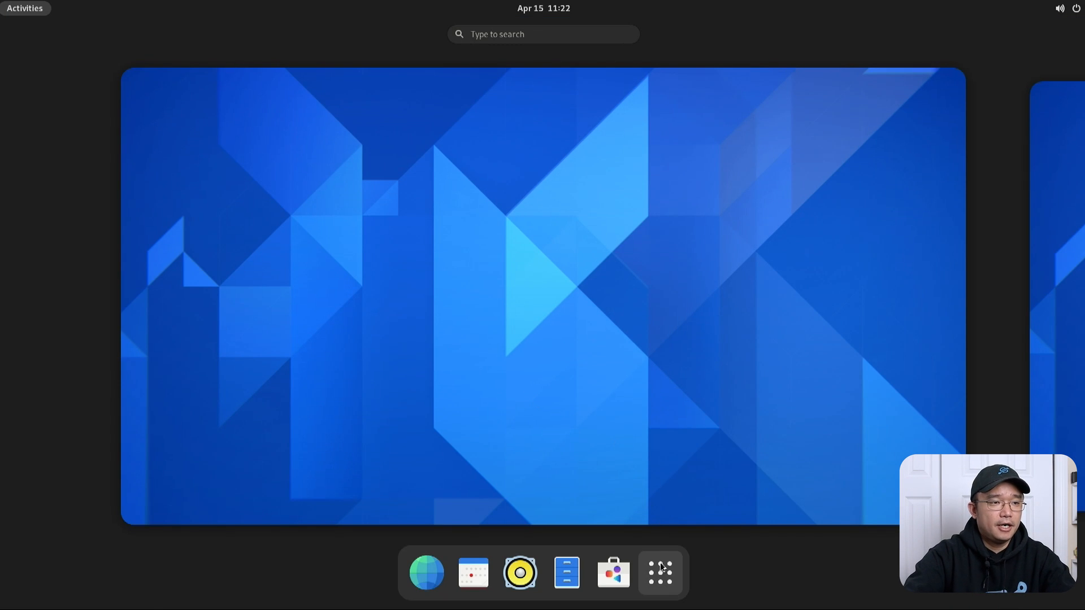
pyautogui.write('tou')
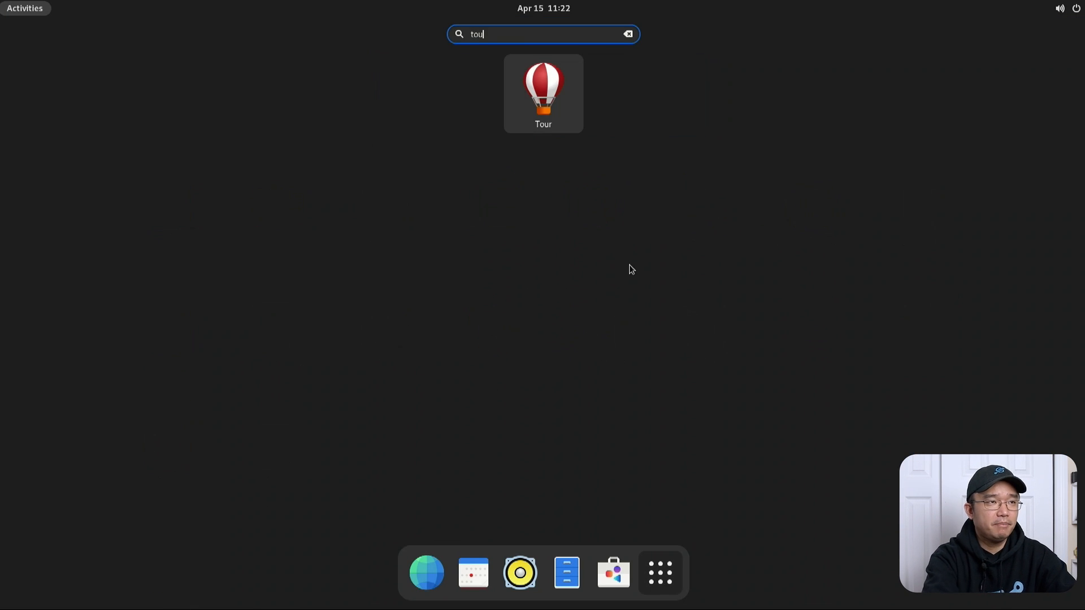
pyautogui.click(542, 93)
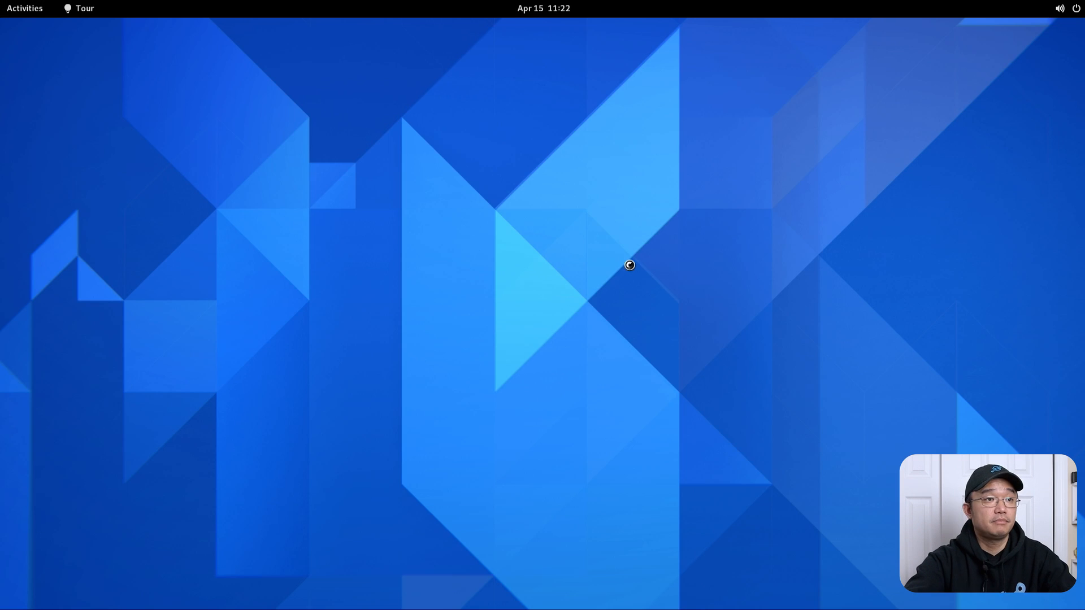
# - Start the tour and step through the app grid, workspaces and overview gesture pages
pyautogui.click(84, 8)
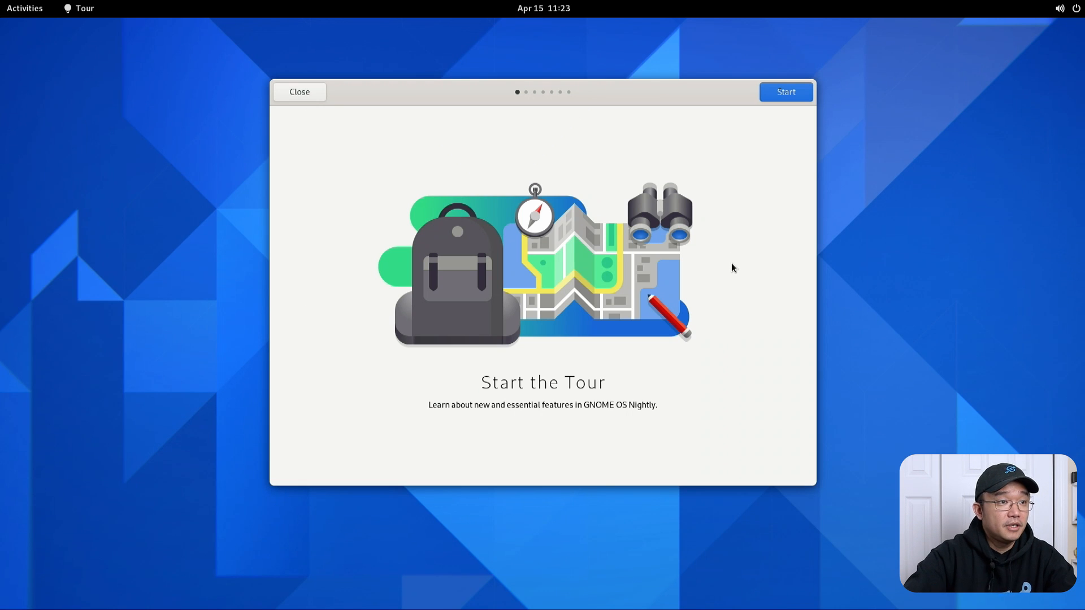
pyautogui.moveTo(773, 145)
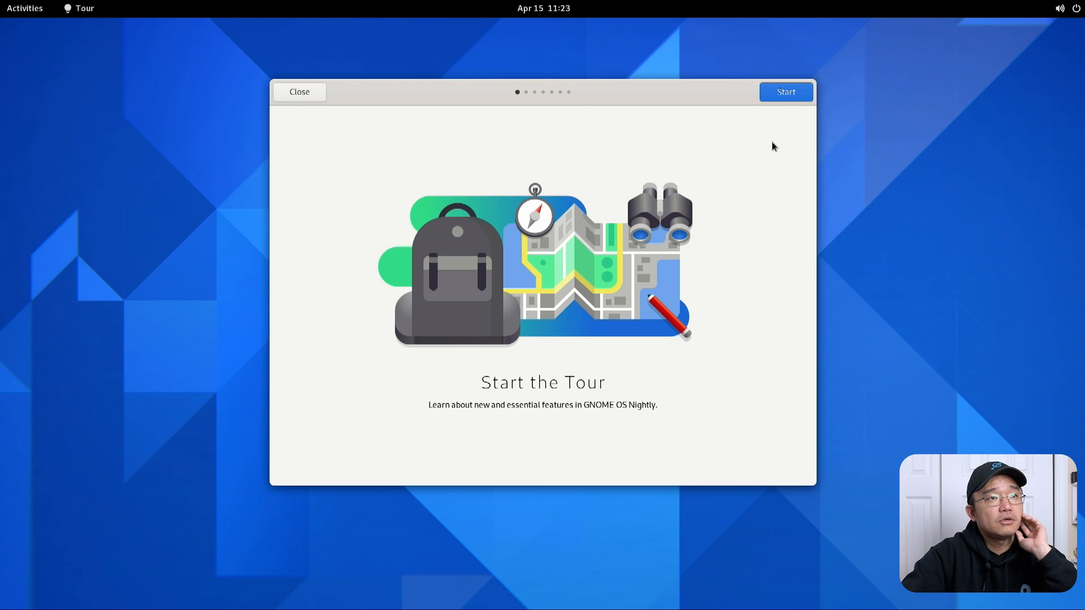
pyautogui.click(784, 91)
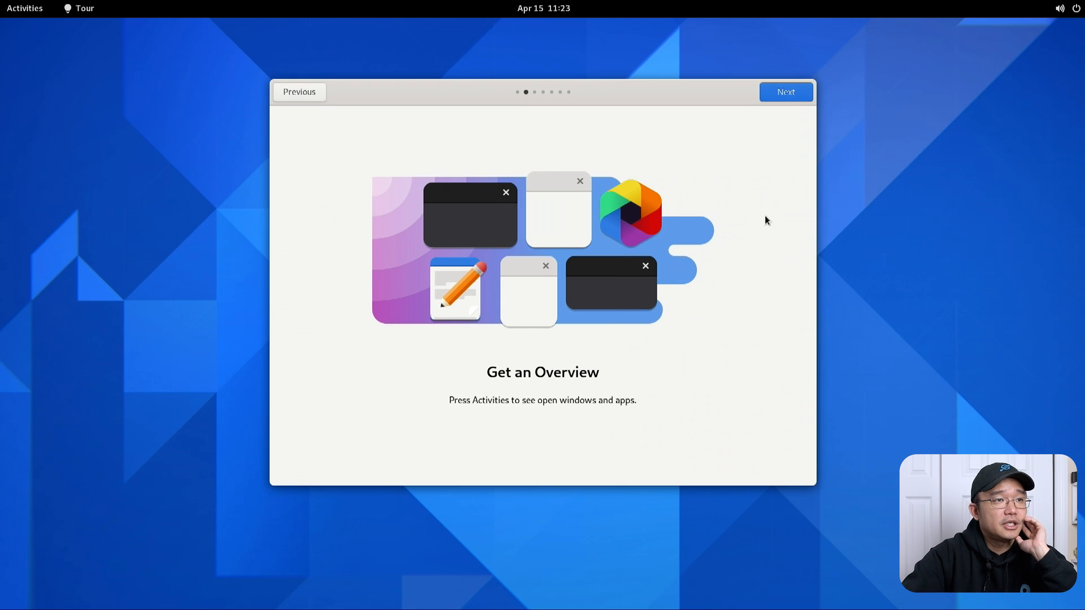
pyautogui.moveTo(469, 406)
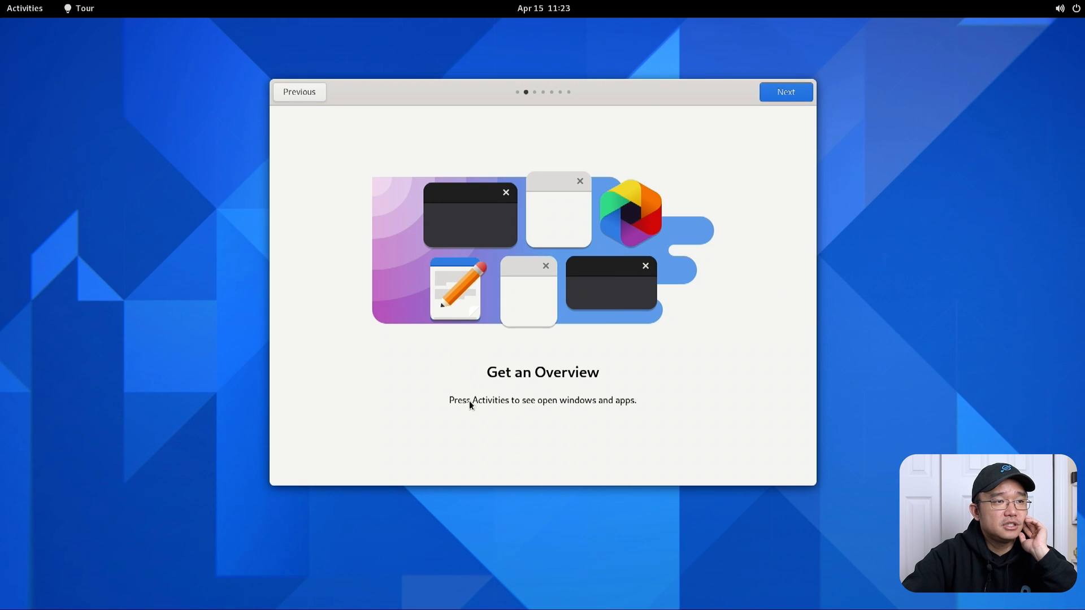
pyautogui.moveTo(776, 151)
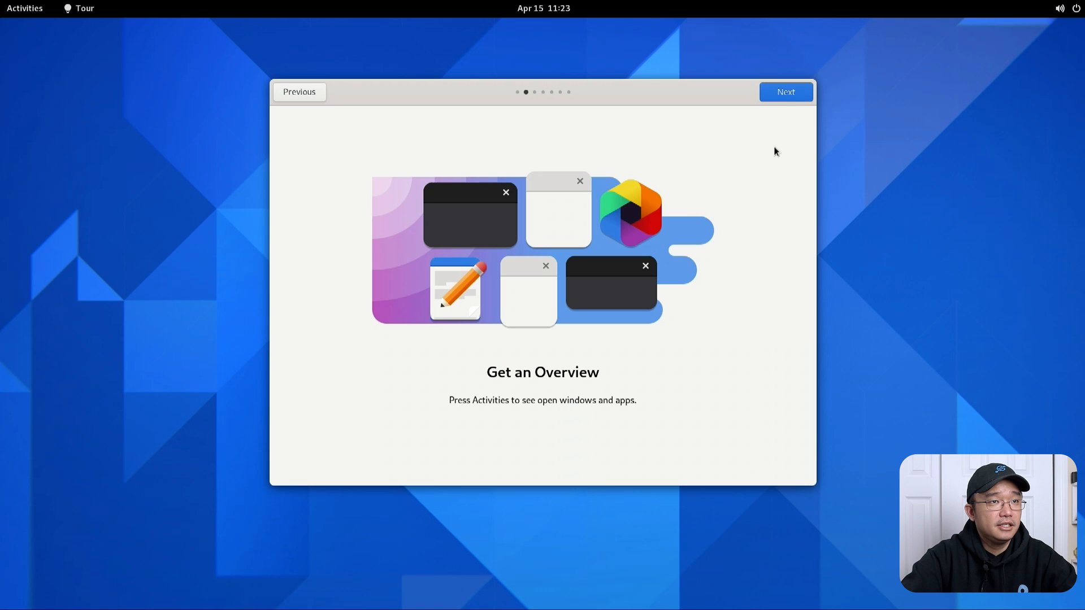
pyautogui.click(784, 91)
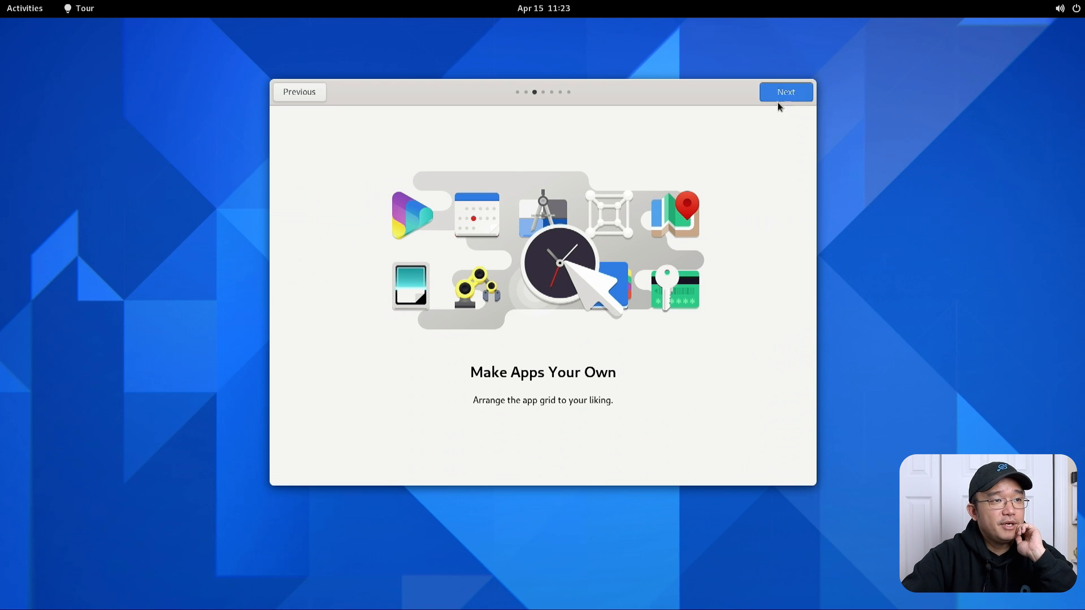
pyautogui.moveTo(494, 384)
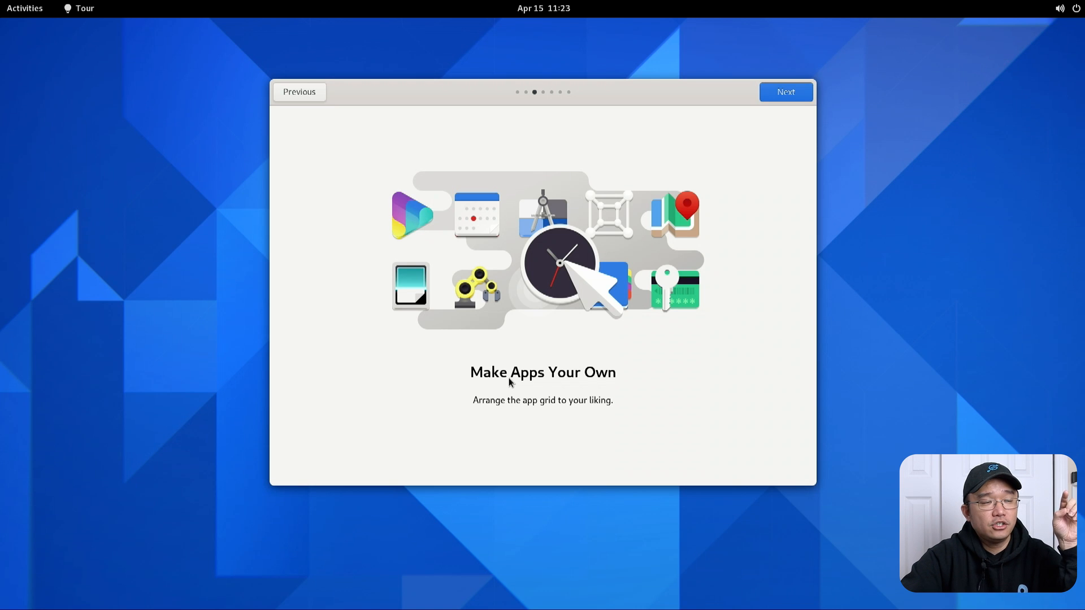
pyautogui.moveTo(521, 358)
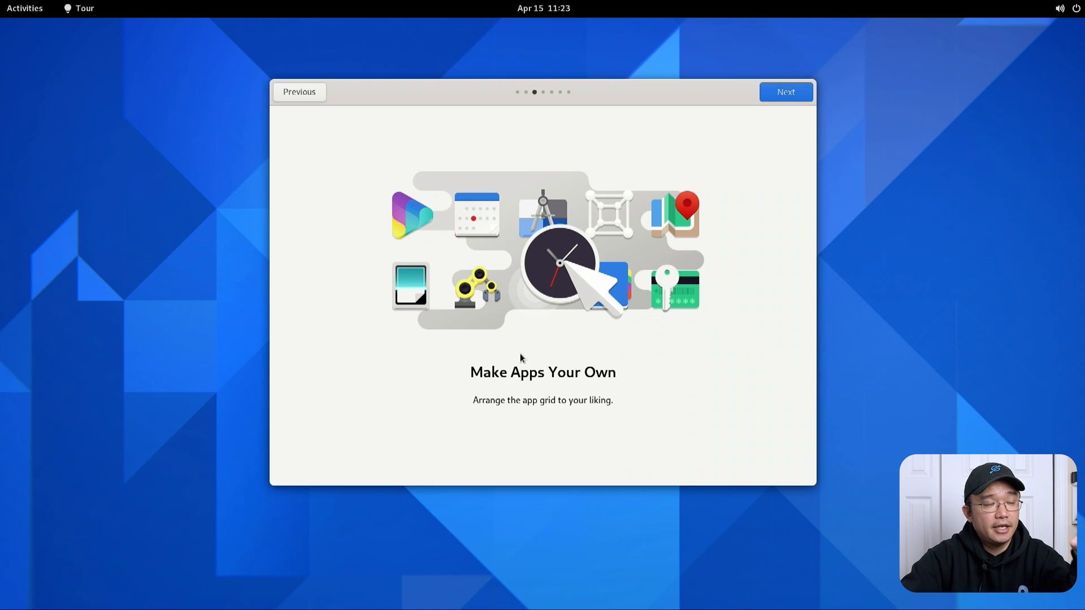
pyautogui.moveTo(564, 289)
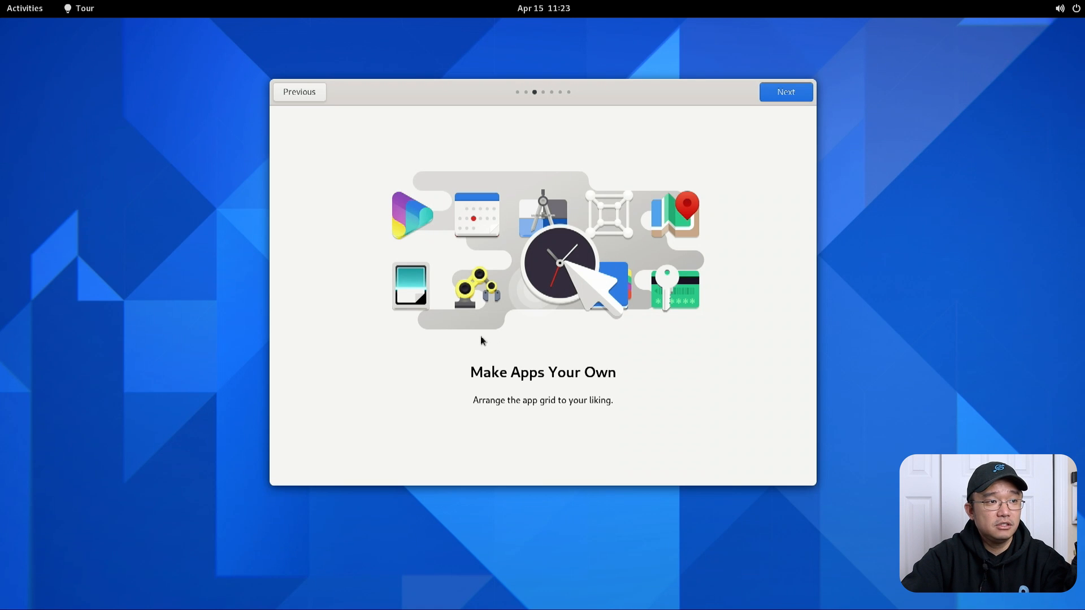
pyautogui.moveTo(672, 160)
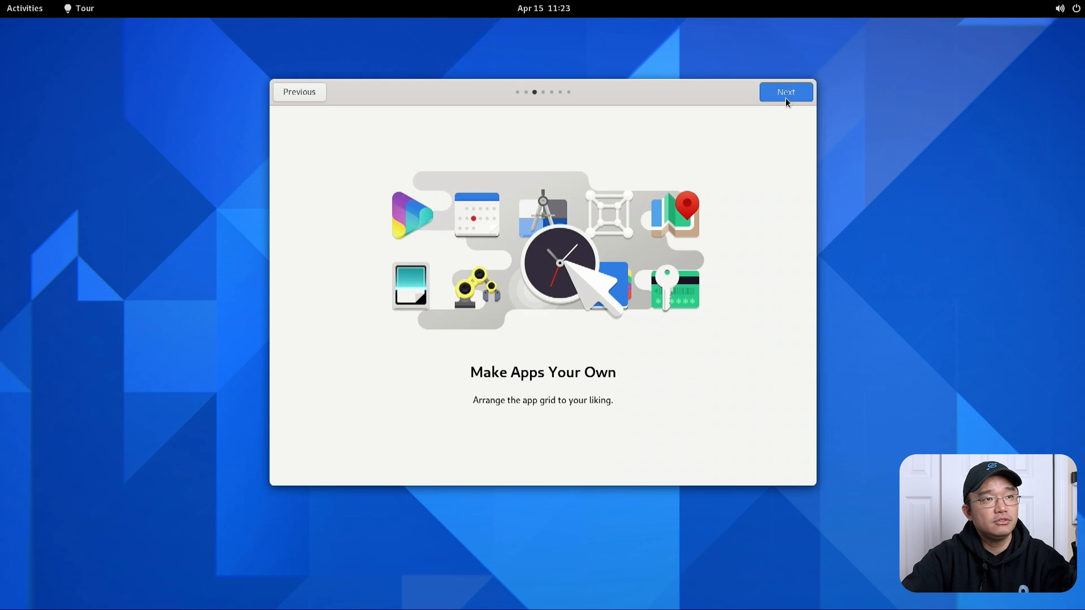
pyautogui.click(786, 91)
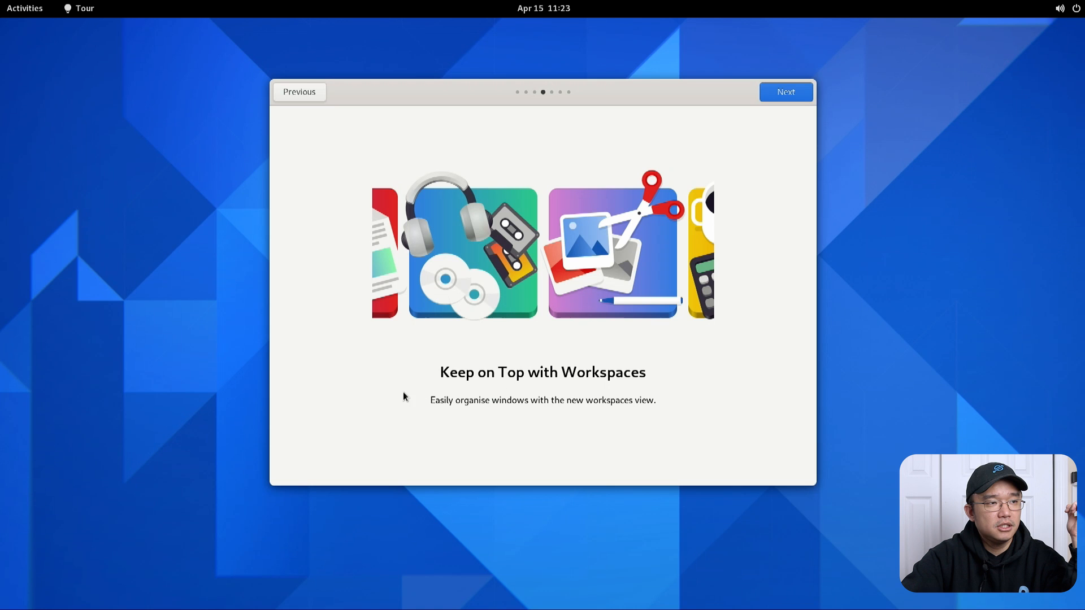
pyautogui.moveTo(608, 404)
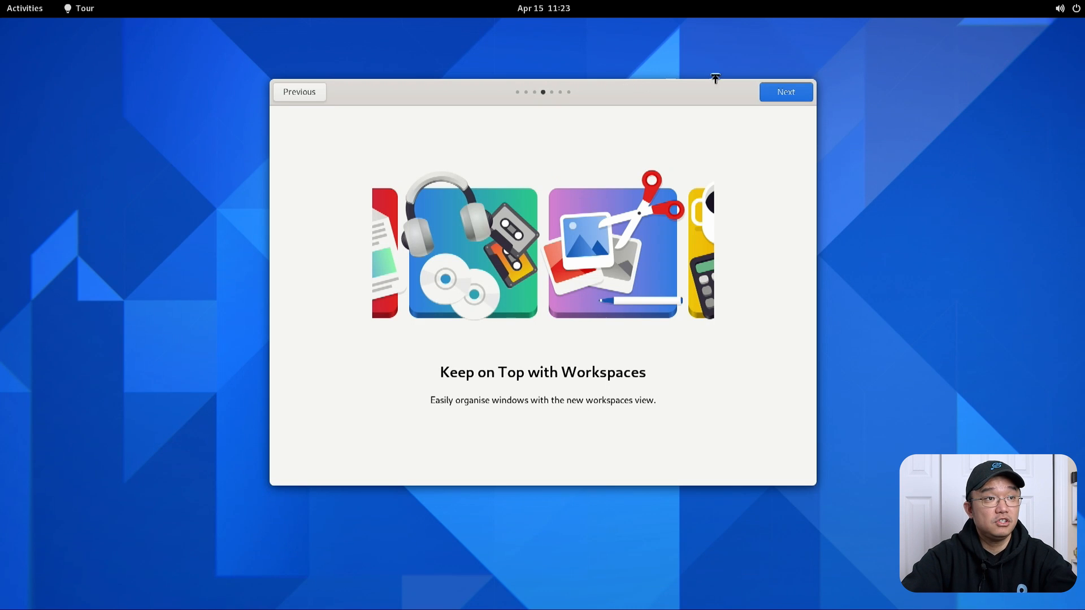
pyautogui.click(784, 92)
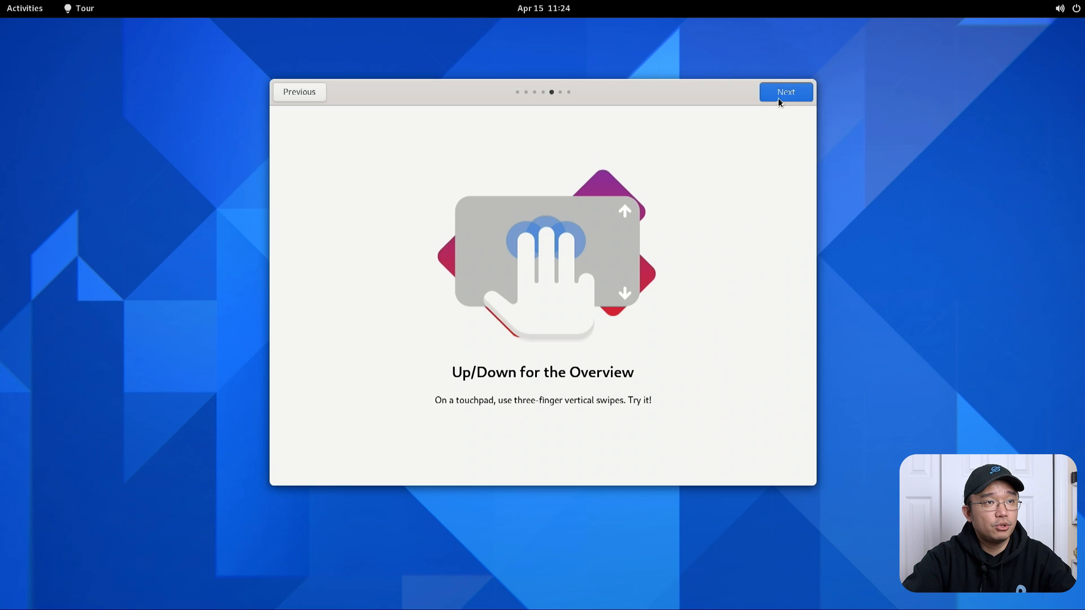
# - Continue through the workspace gesture page to the final page and close the tour
pyautogui.click(786, 92)
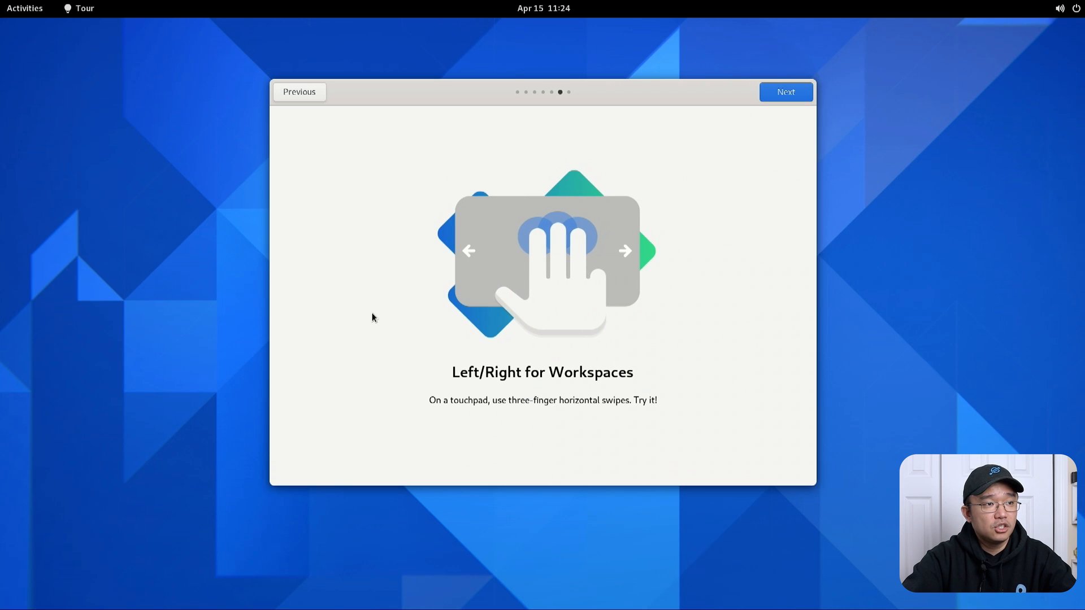
pyautogui.click(786, 91)
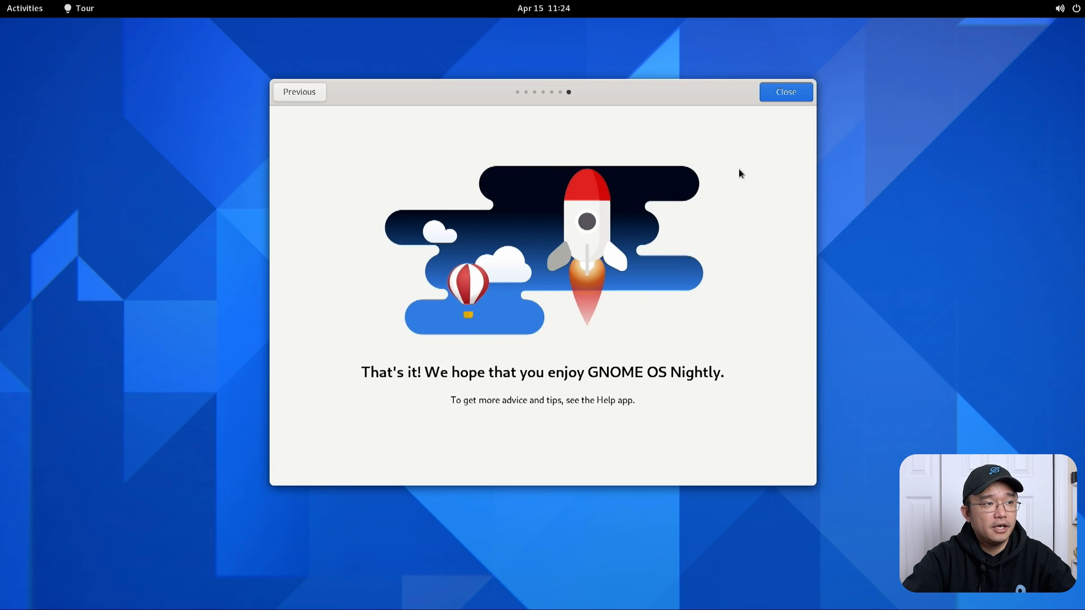
pyautogui.moveTo(593, 381)
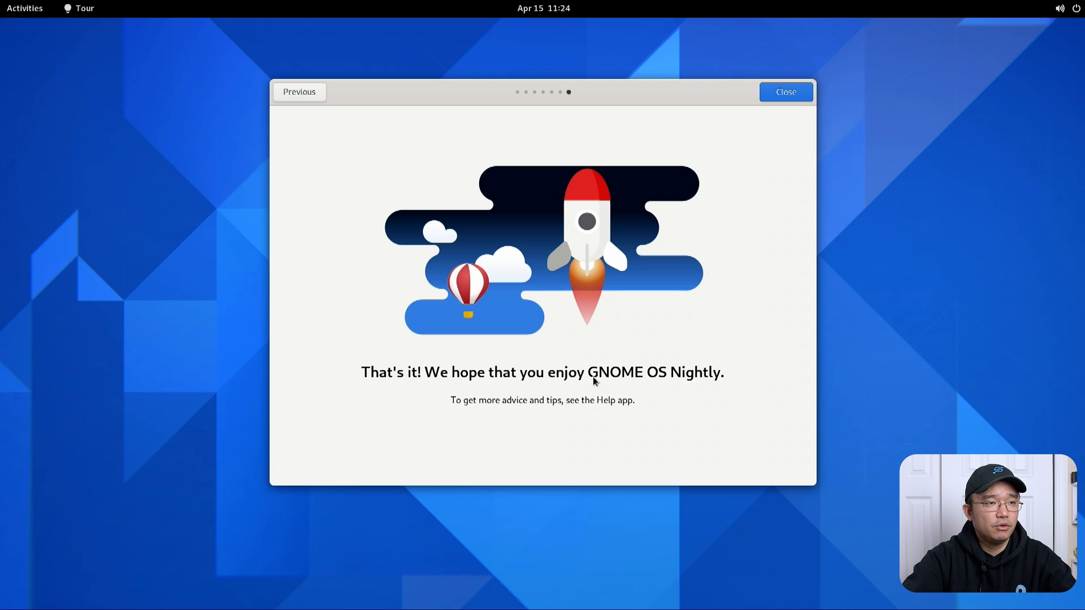
pyautogui.moveTo(754, 122)
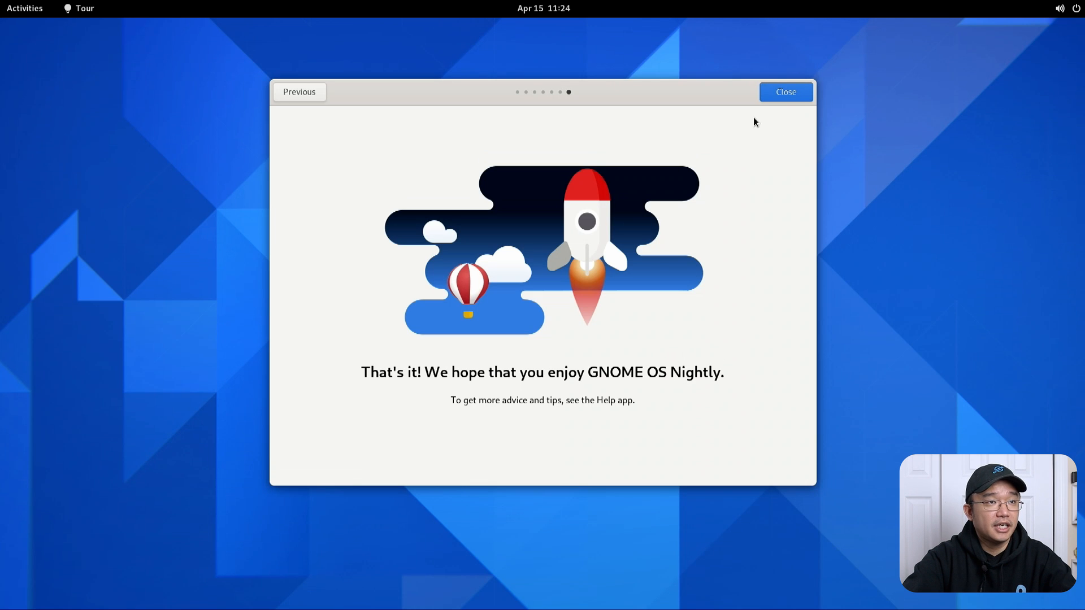
pyautogui.click(786, 92)
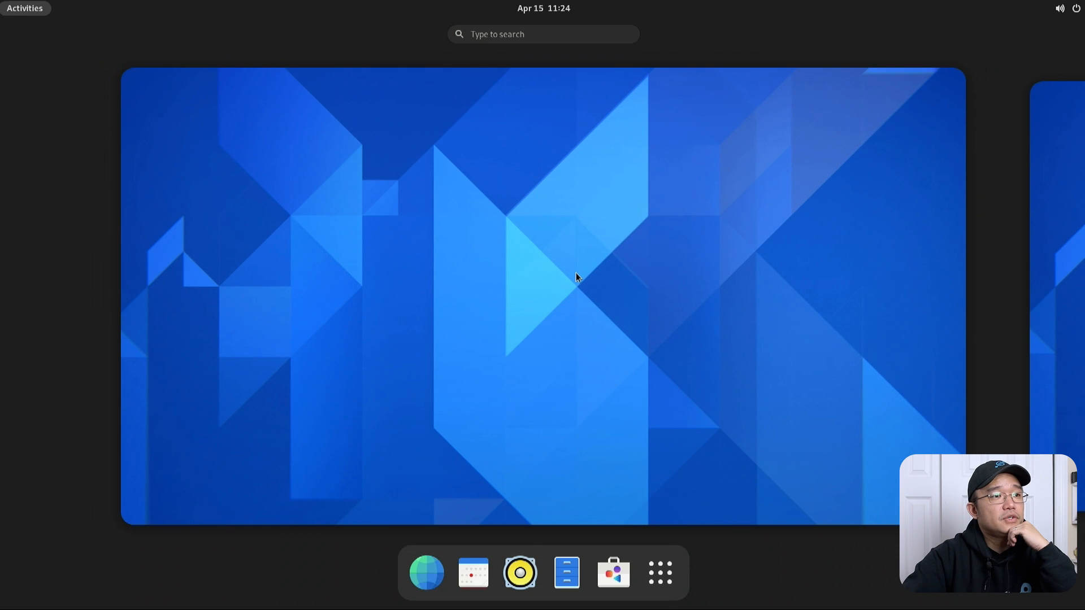
pyautogui.moveTo(697, 250)
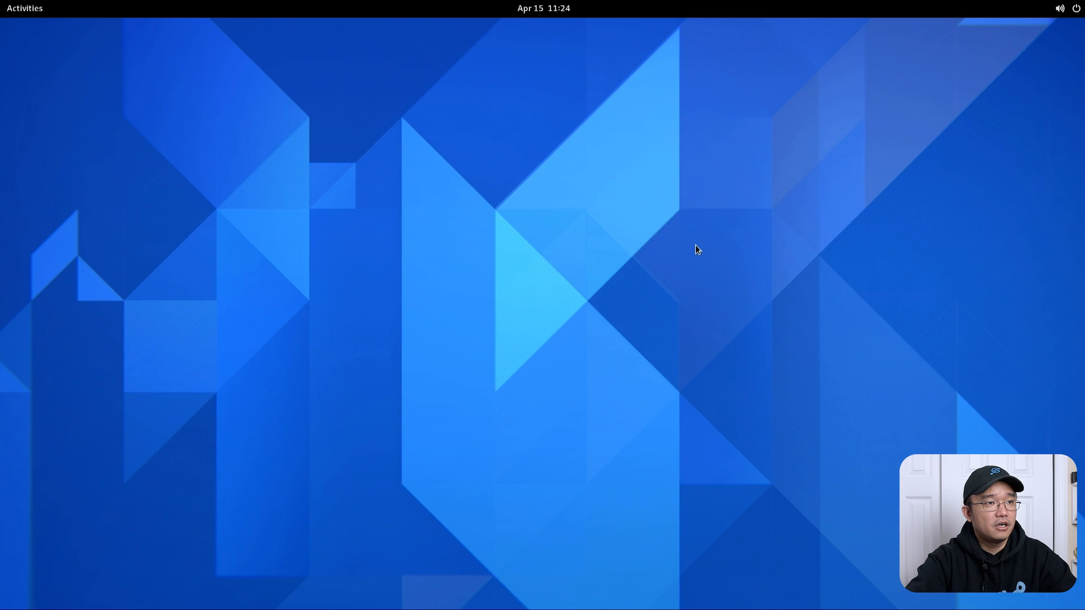
# - Return to the desktop, then reopen the Activities overview showing the workspaces
pyautogui.click(24, 8)
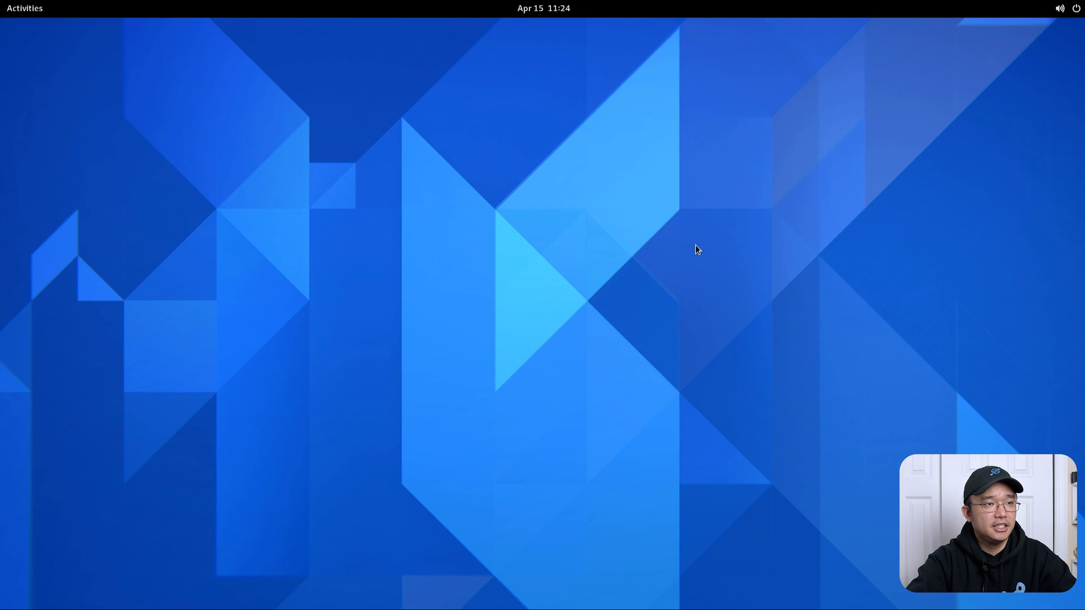
pyautogui.click(25, 8)
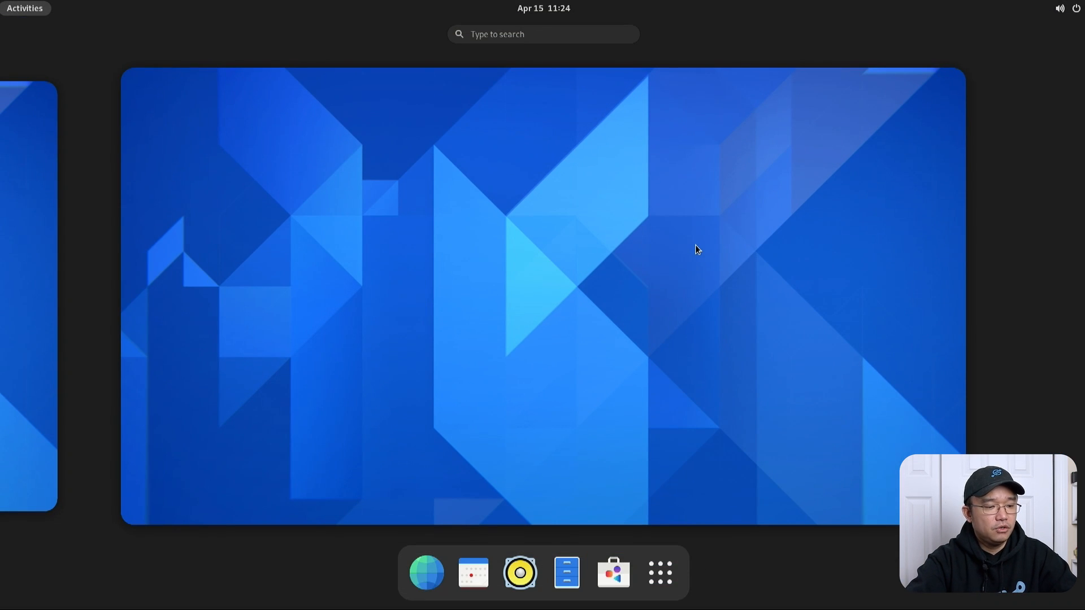
# - Show the app grid, hide it to the workspaces view, and bring it back
pyautogui.click(658, 572)
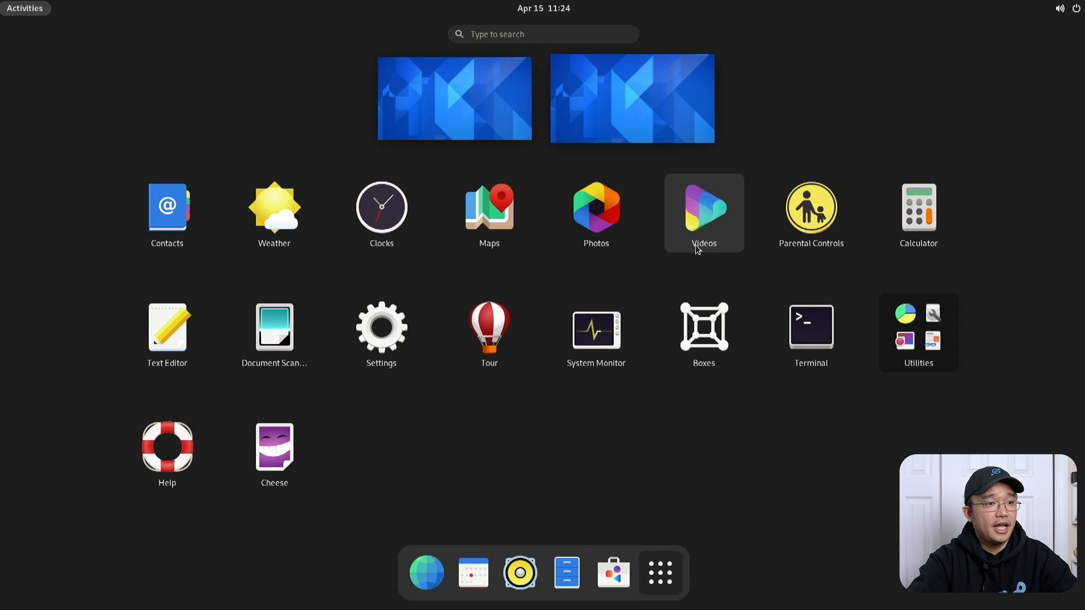
pyautogui.moveTo(468, 261)
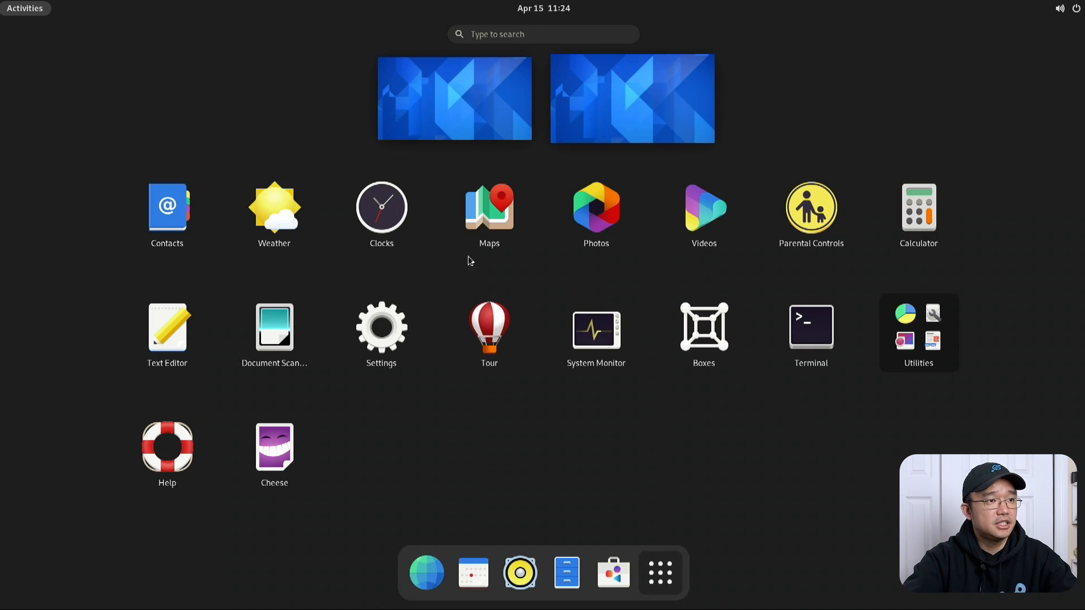
pyautogui.moveTo(489, 332)
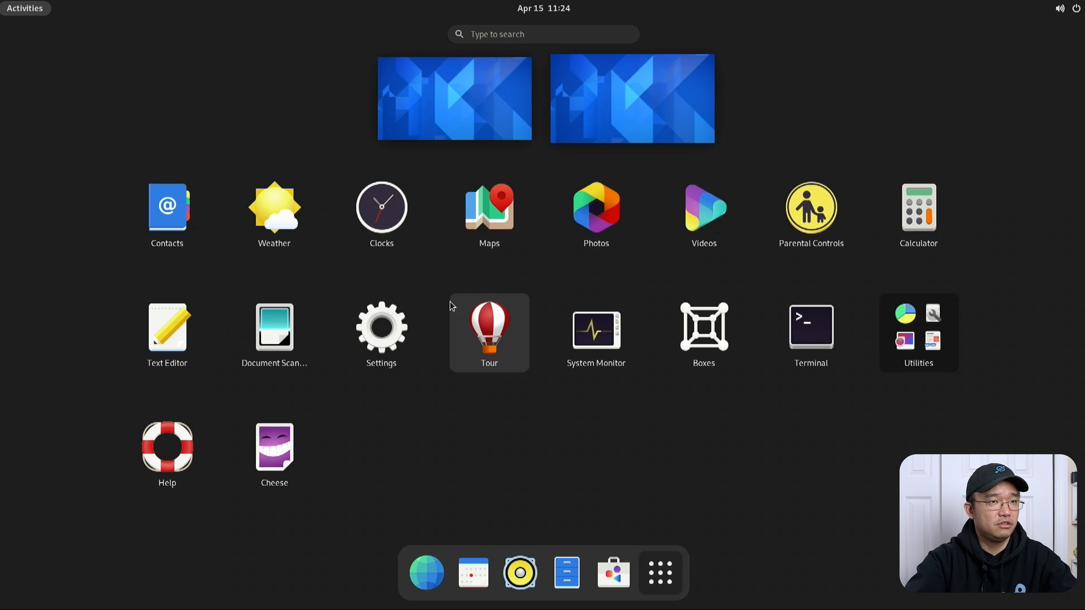
pyautogui.click(658, 572)
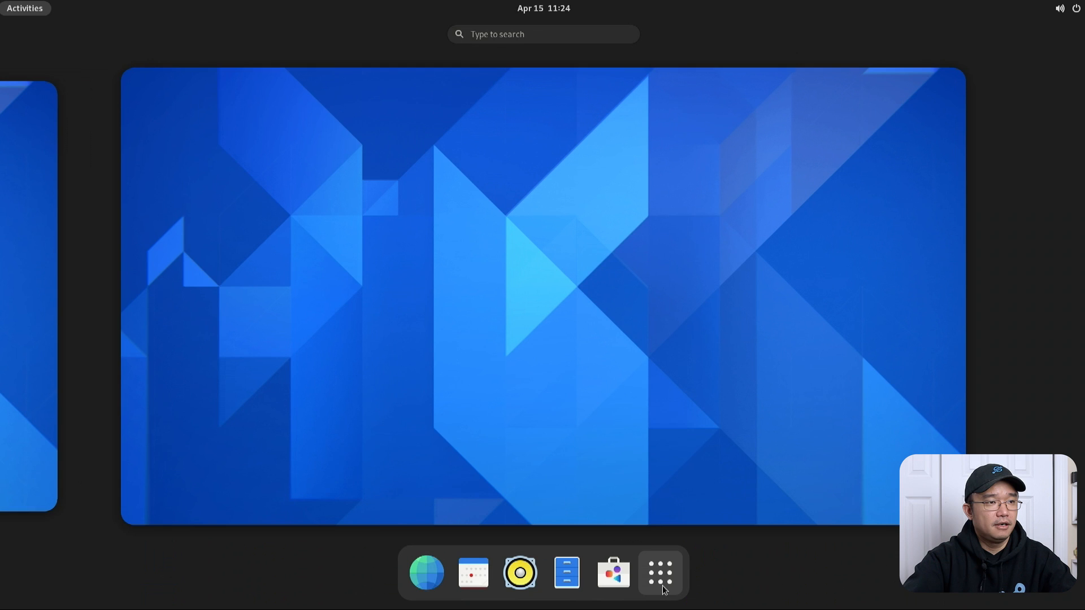
pyautogui.click(659, 572)
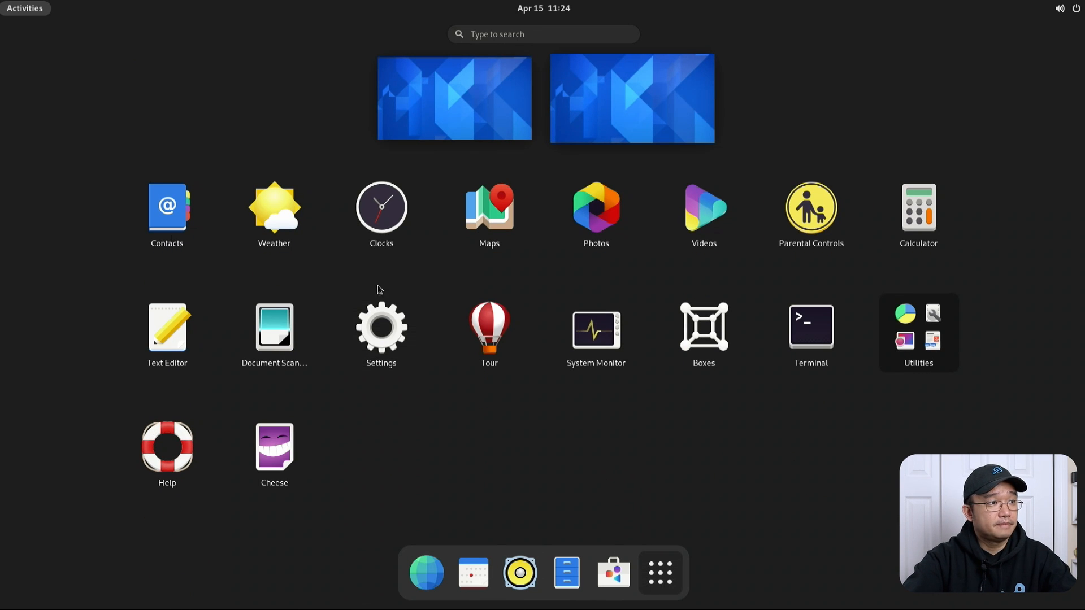
pyautogui.moveTo(488, 332)
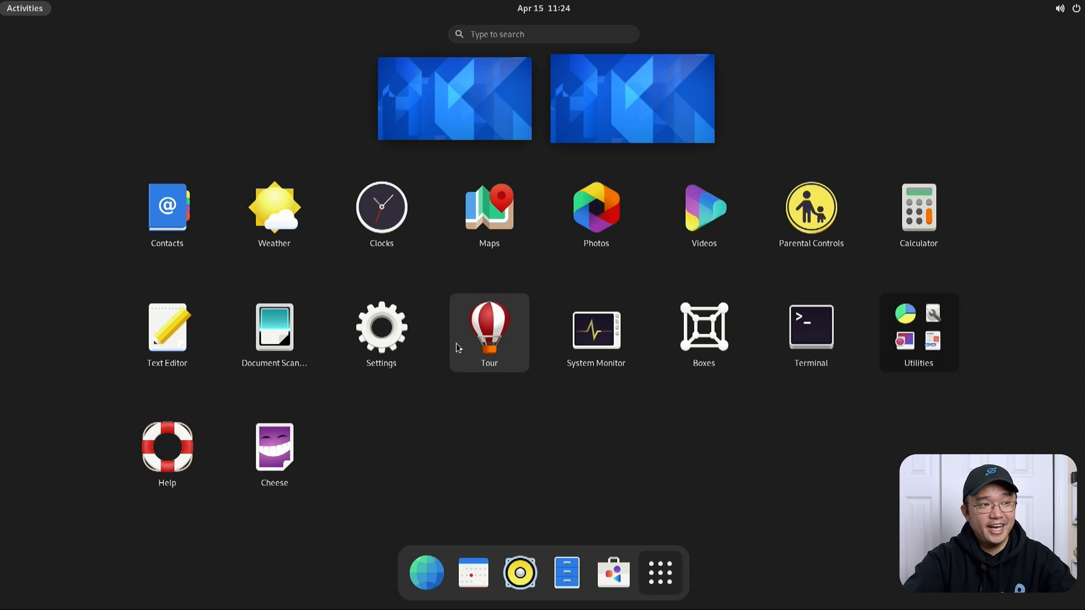
pyautogui.moveTo(381, 332)
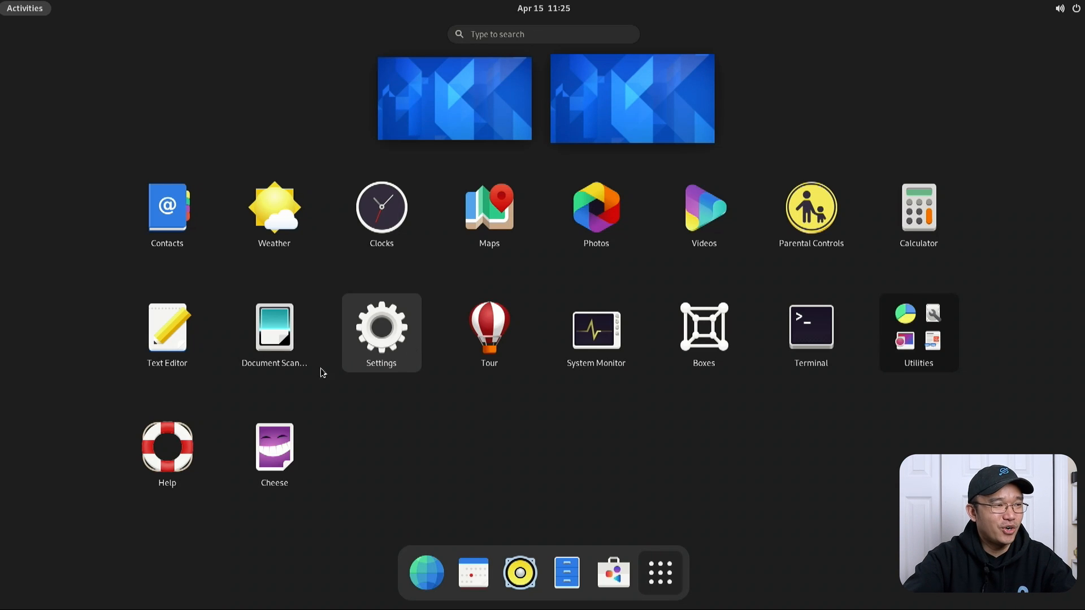
pyautogui.moveTo(811, 212)
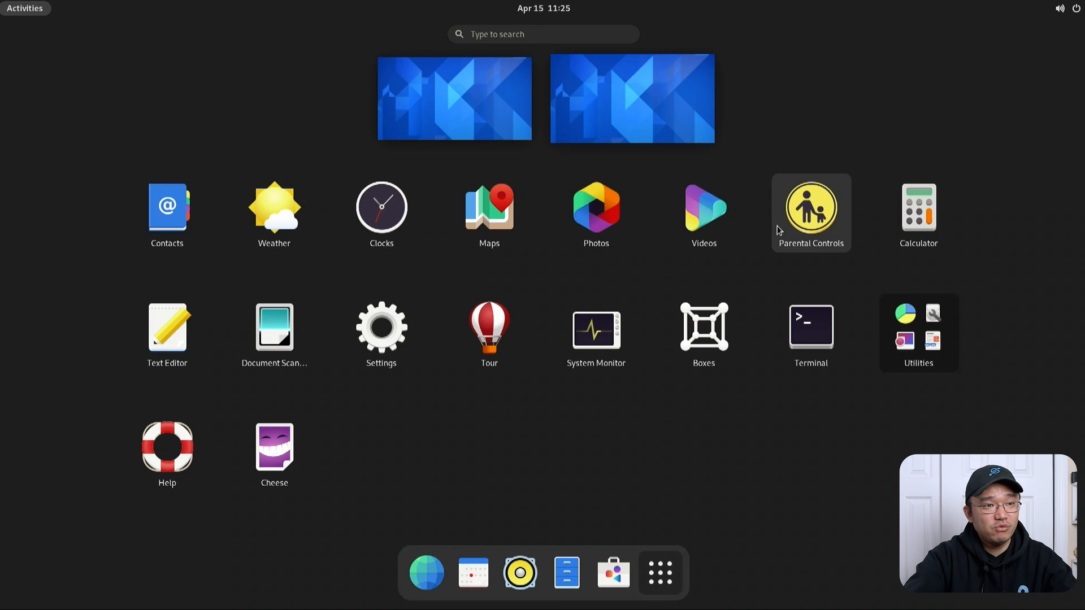
pyautogui.moveTo(710, 263)
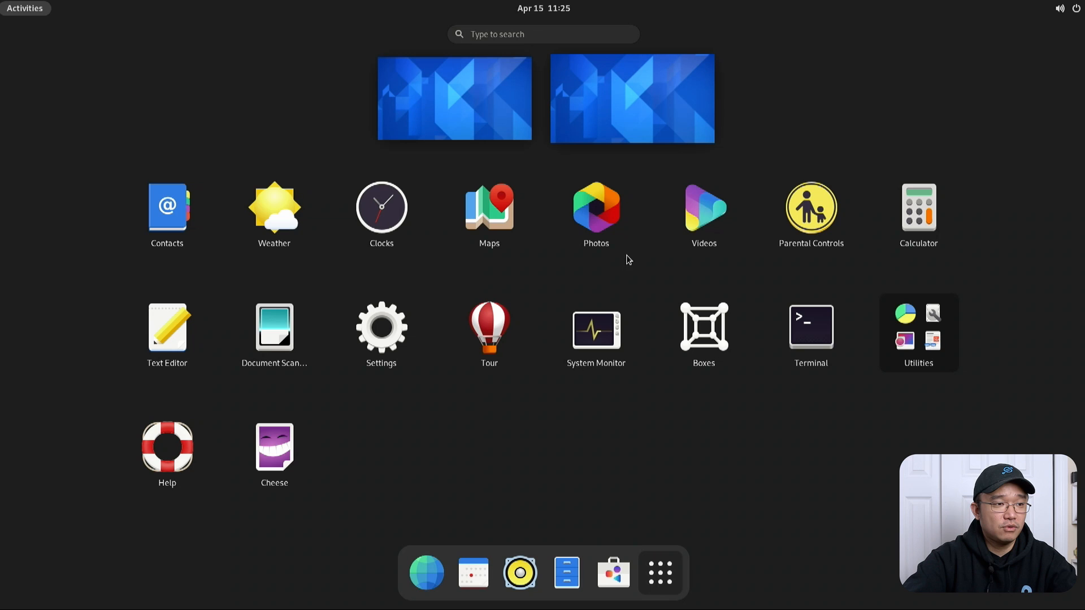
pyautogui.moveTo(469, 266)
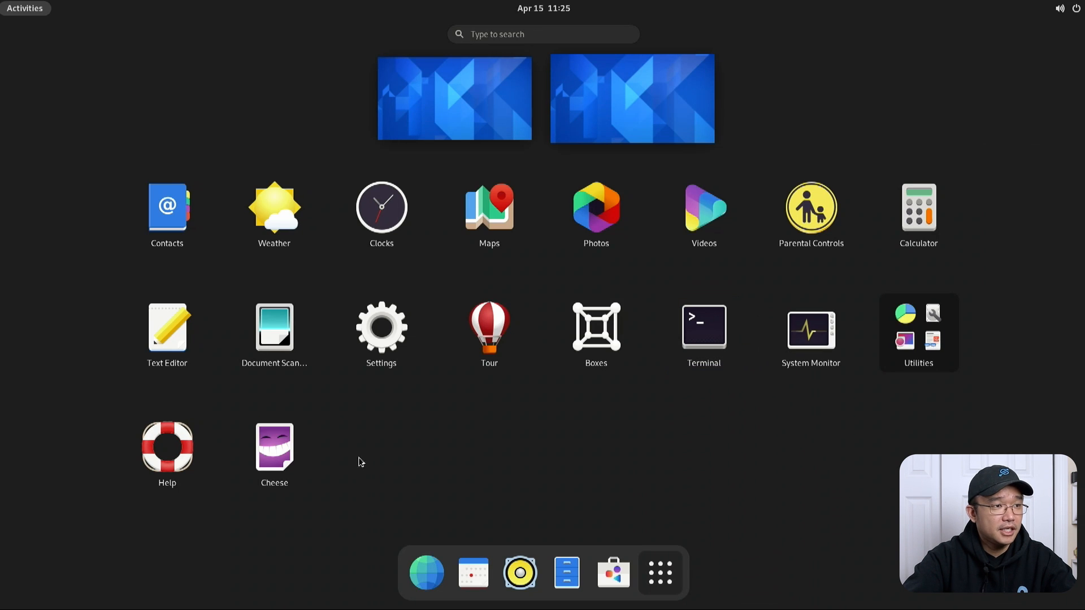
pyautogui.moveTo(354, 429)
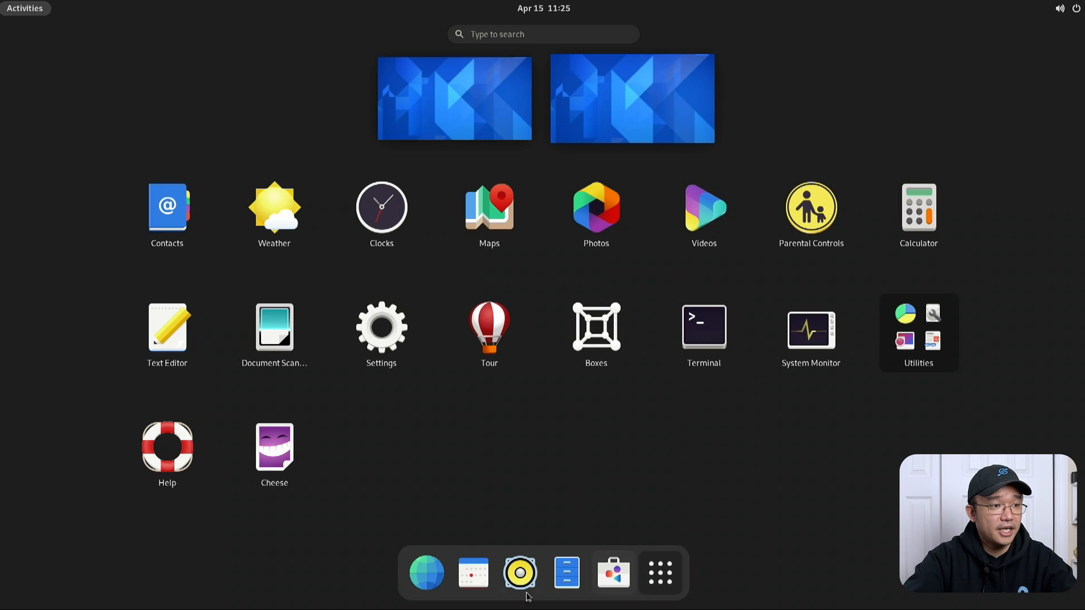
pyautogui.moveTo(426, 572)
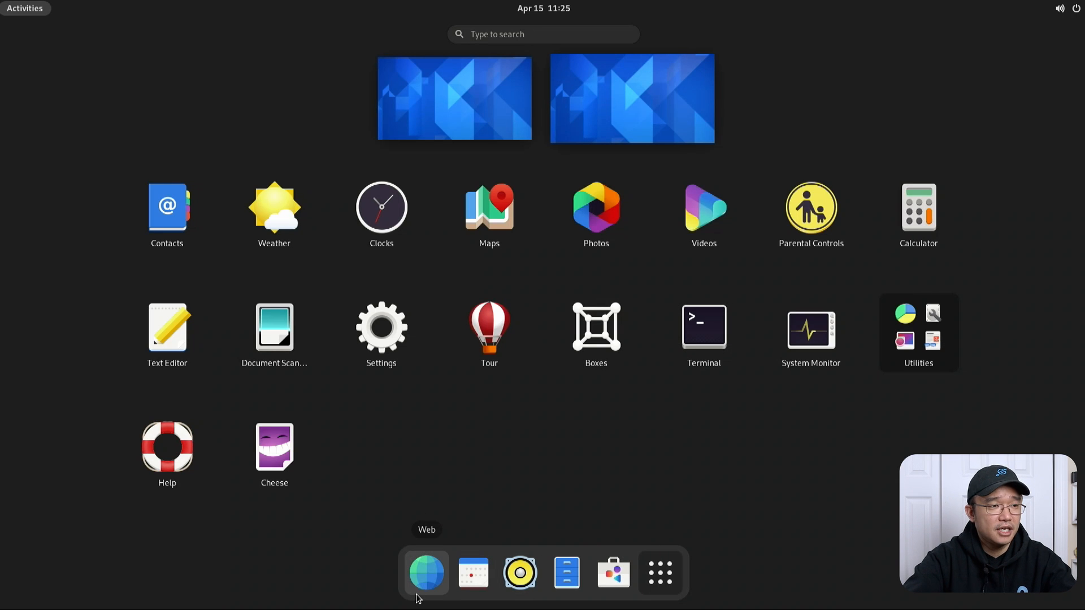
pyautogui.moveTo(381, 335)
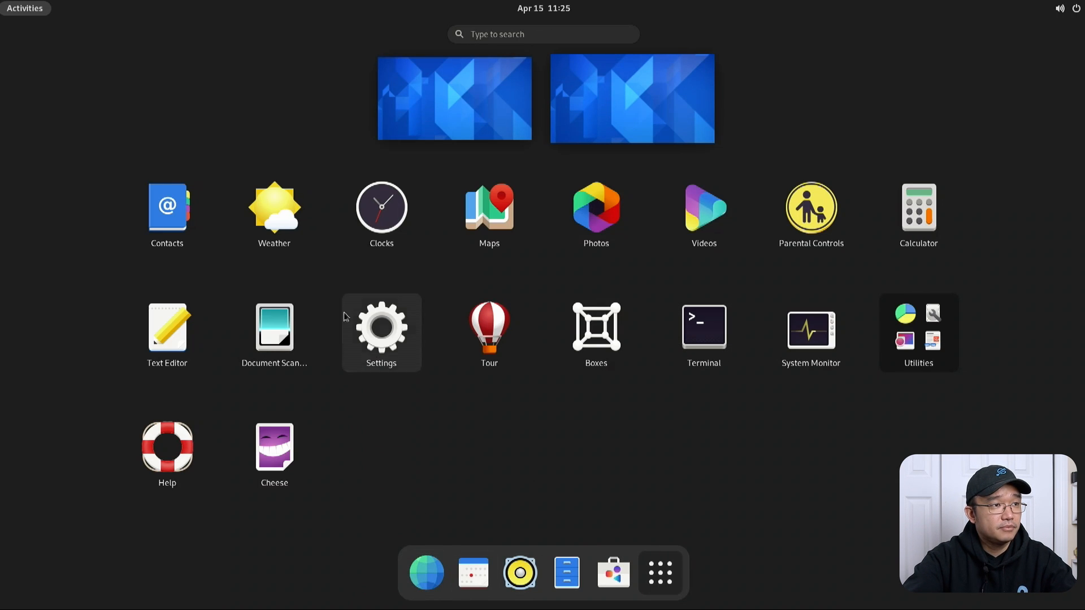
# - Launch GNOME Settings from the app grid, landing on the Displays page
pyautogui.click(381, 326)
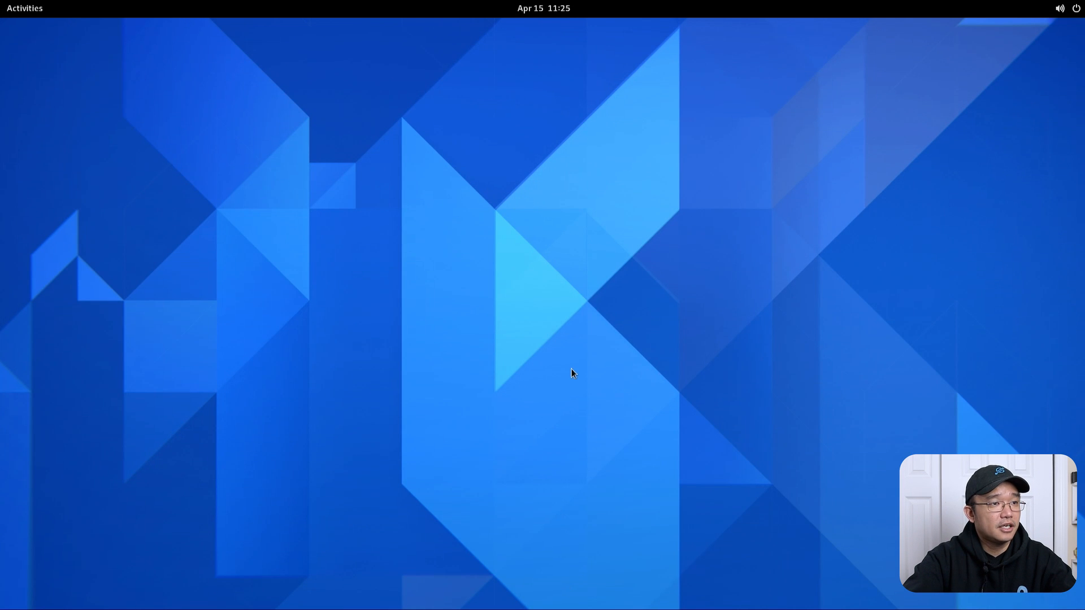
pyautogui.moveTo(475, 330)
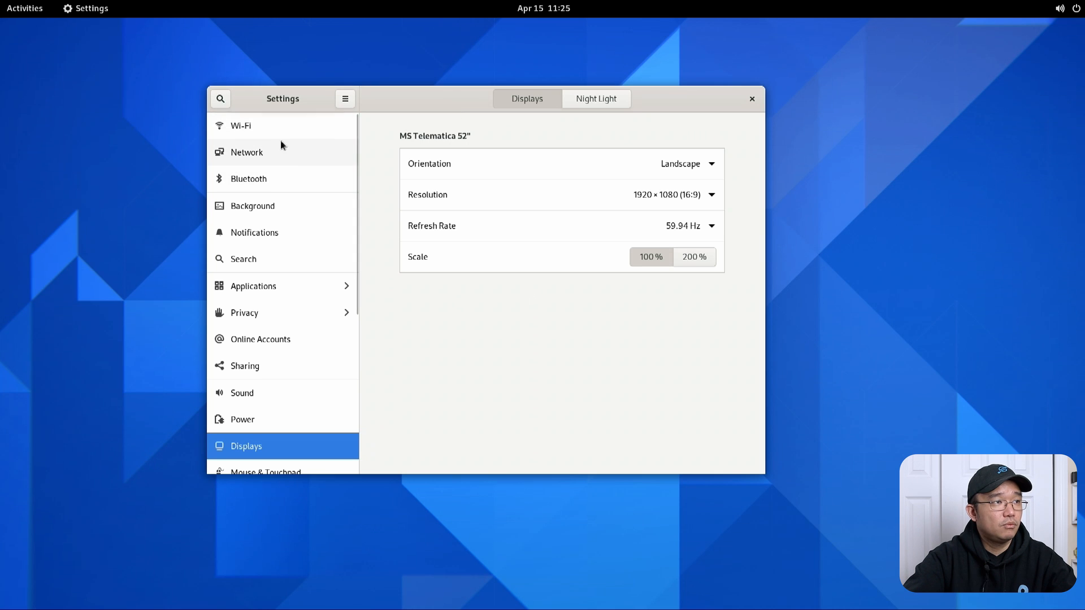
pyautogui.moveTo(269, 211)
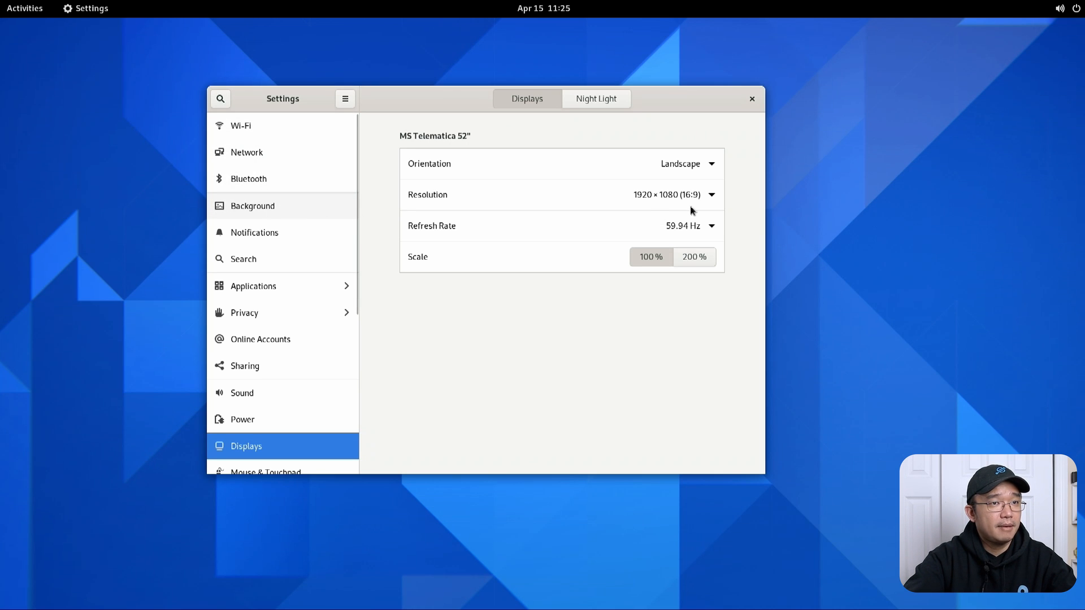
pyautogui.moveTo(838, 245)
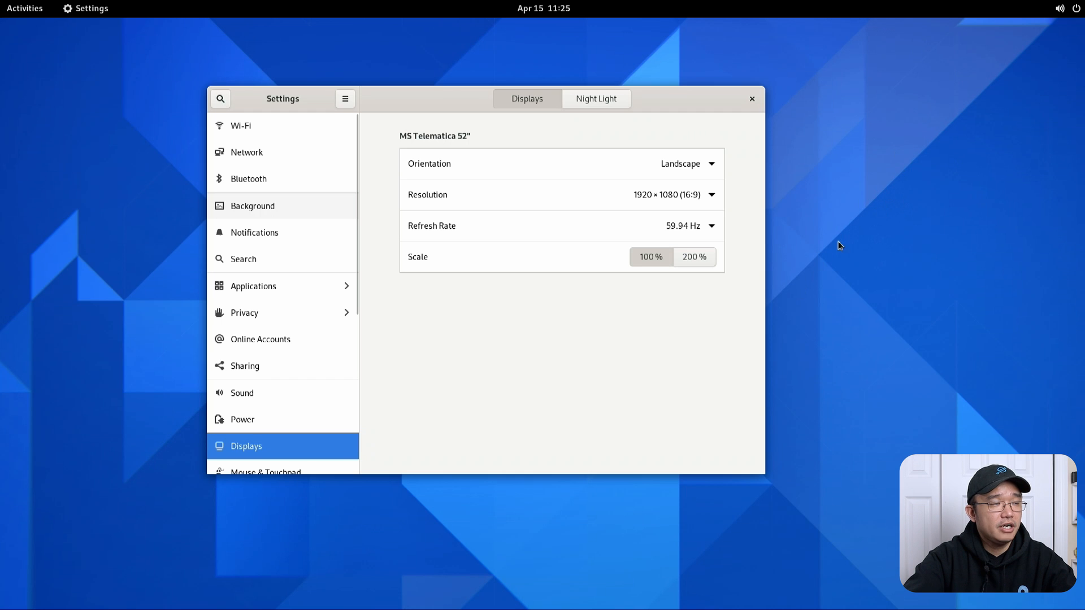
pyautogui.moveTo(643, 104)
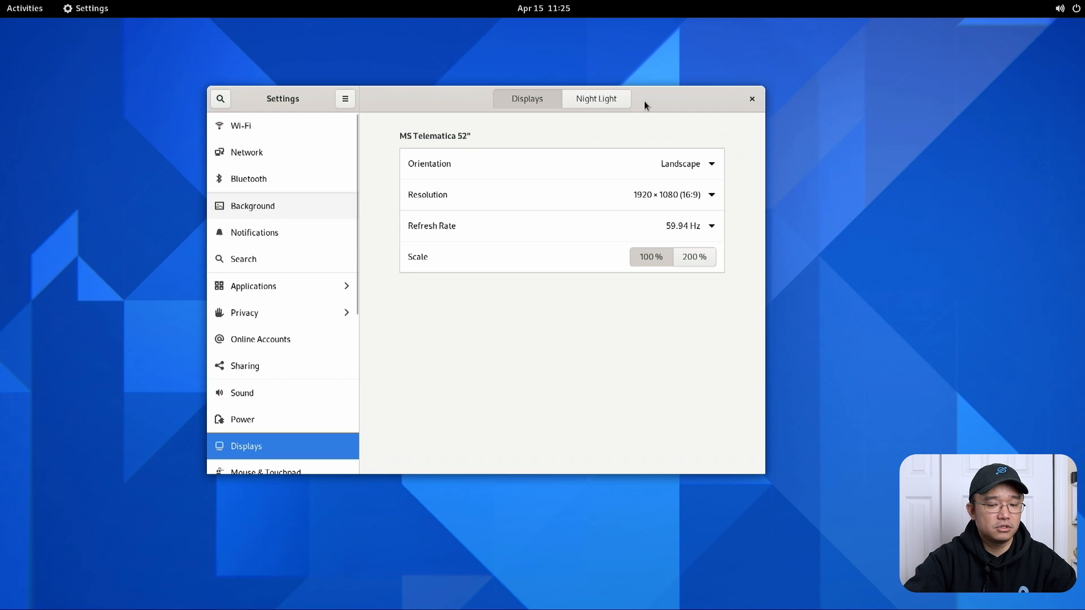
# - Browse Background, Notifications and Applications, then view Calendar's integration settings
pyautogui.click(752, 99)
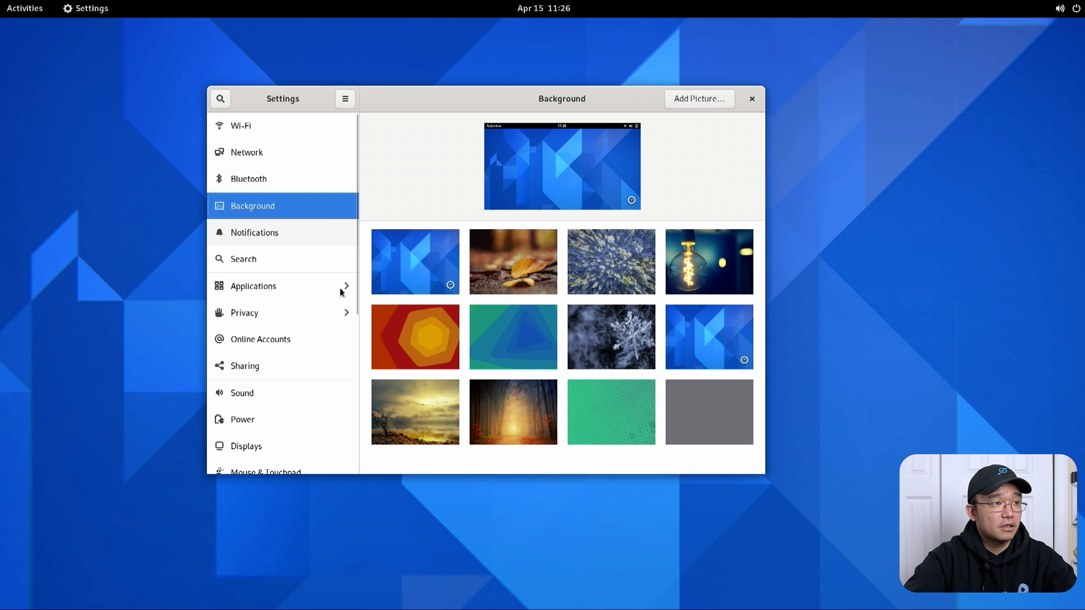
pyautogui.click(254, 231)
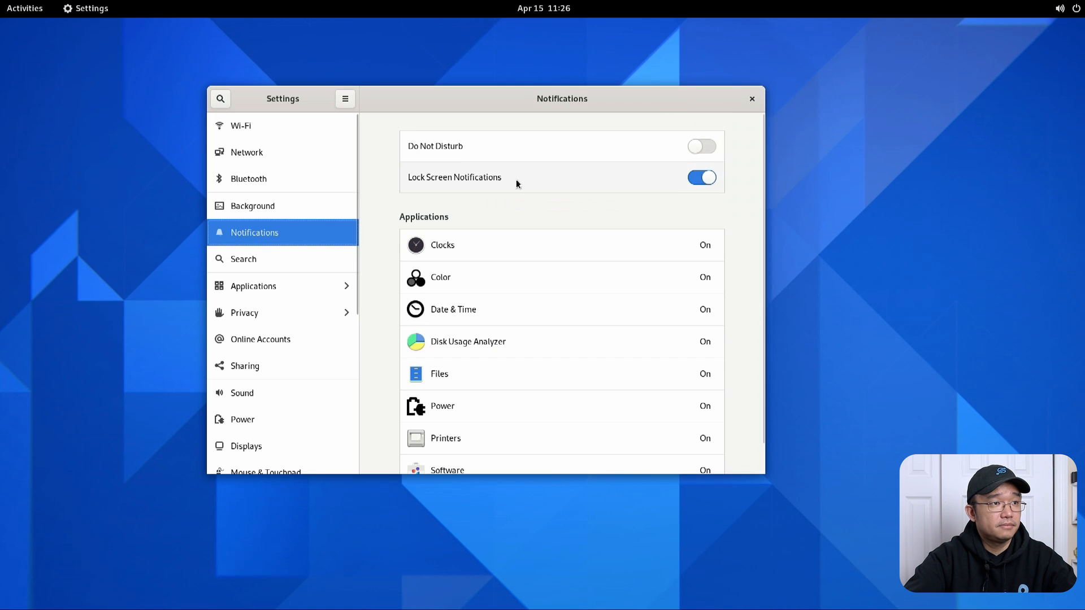
pyautogui.click(244, 259)
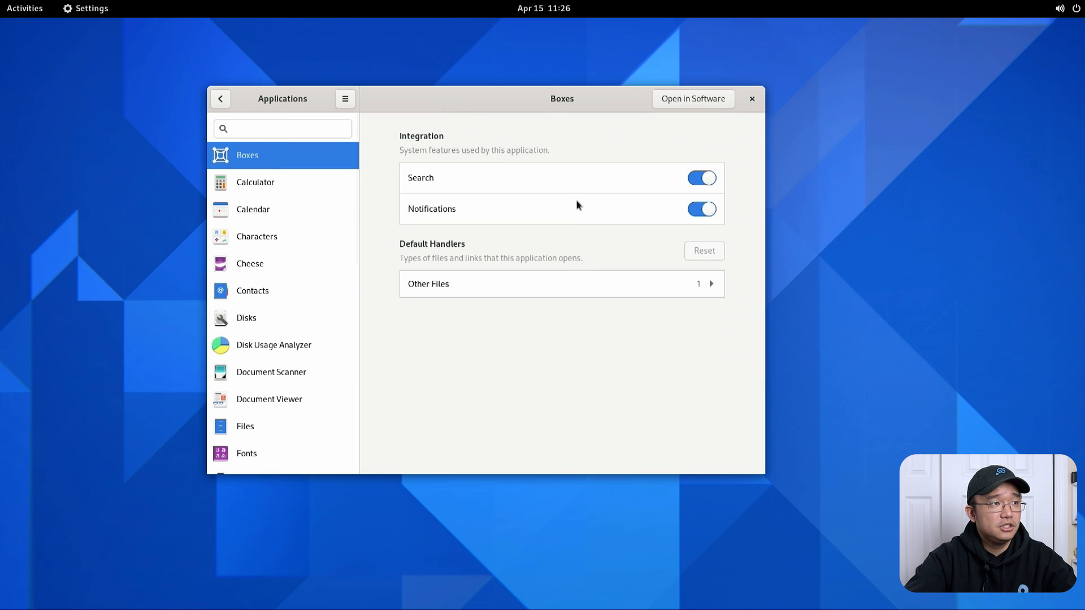
pyautogui.moveTo(253, 209)
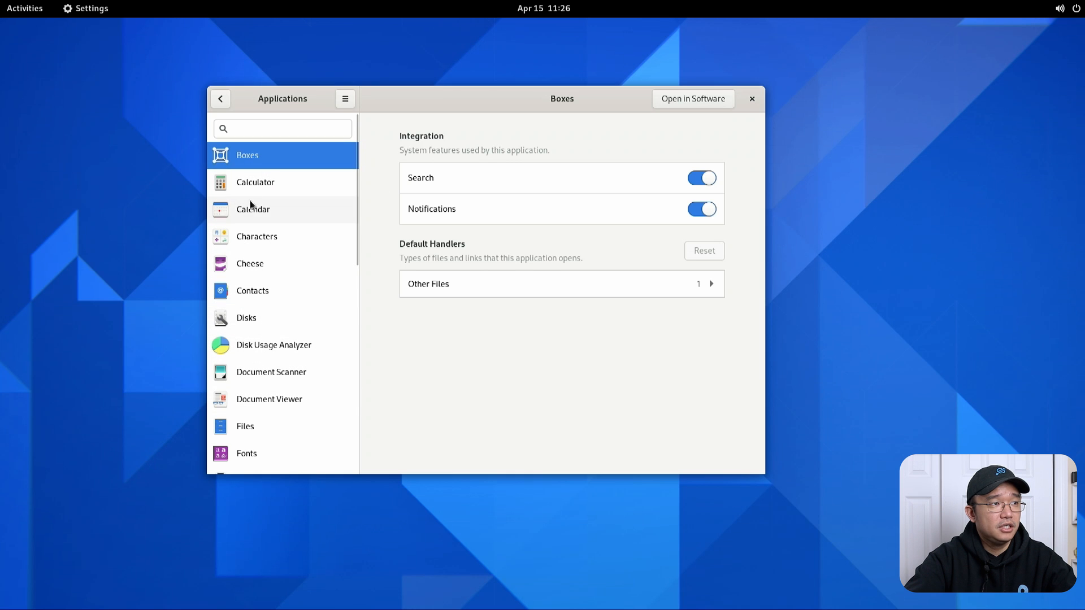
pyautogui.click(252, 209)
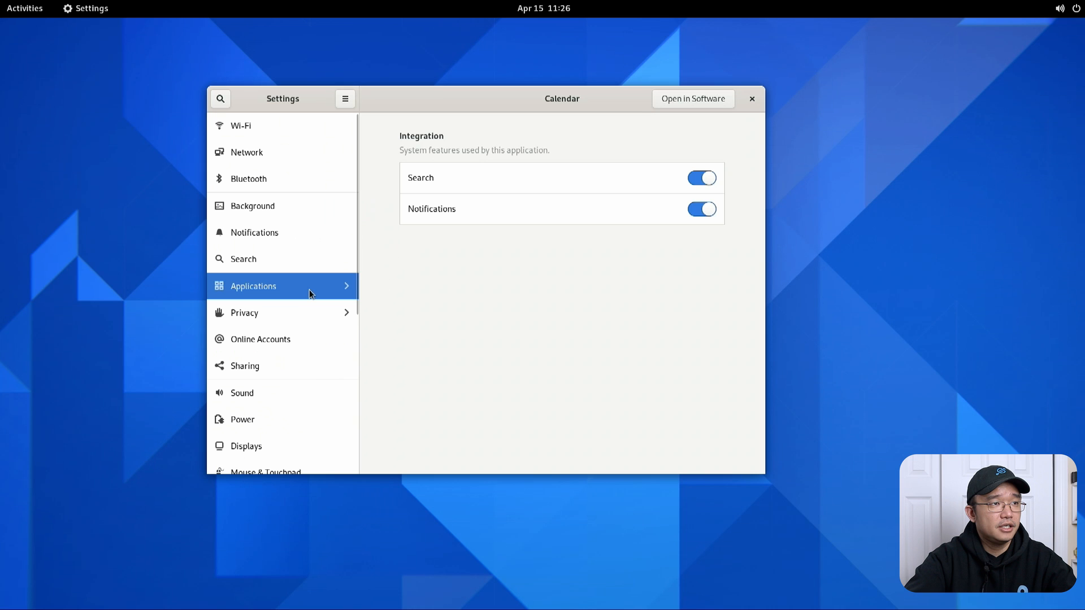
# - Browse Search and the Privacy camera settings, then return to the main settings list
pyautogui.click(243, 258)
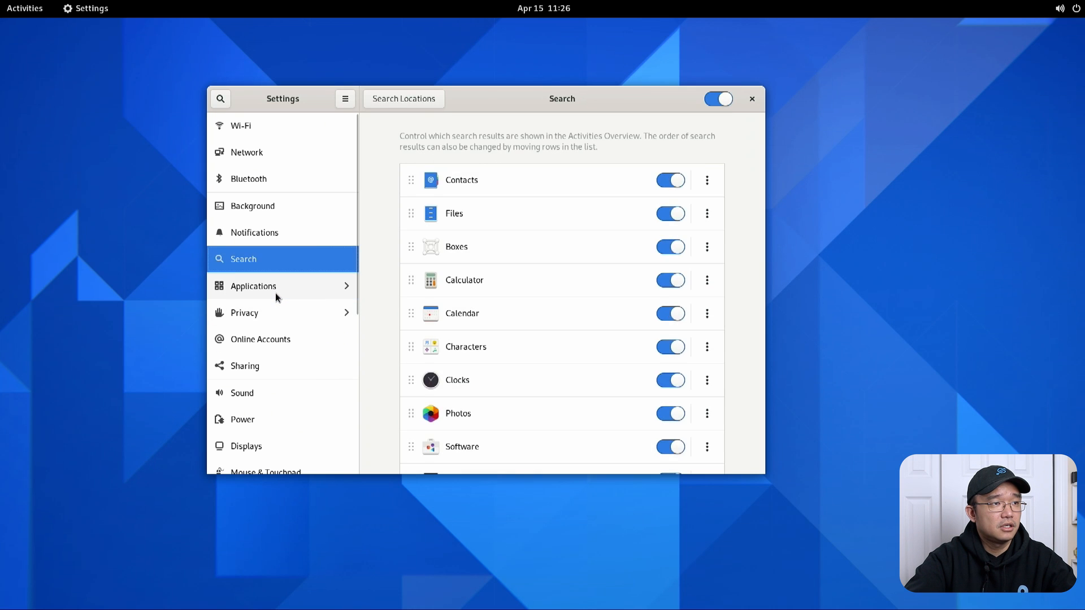
pyautogui.click(253, 285)
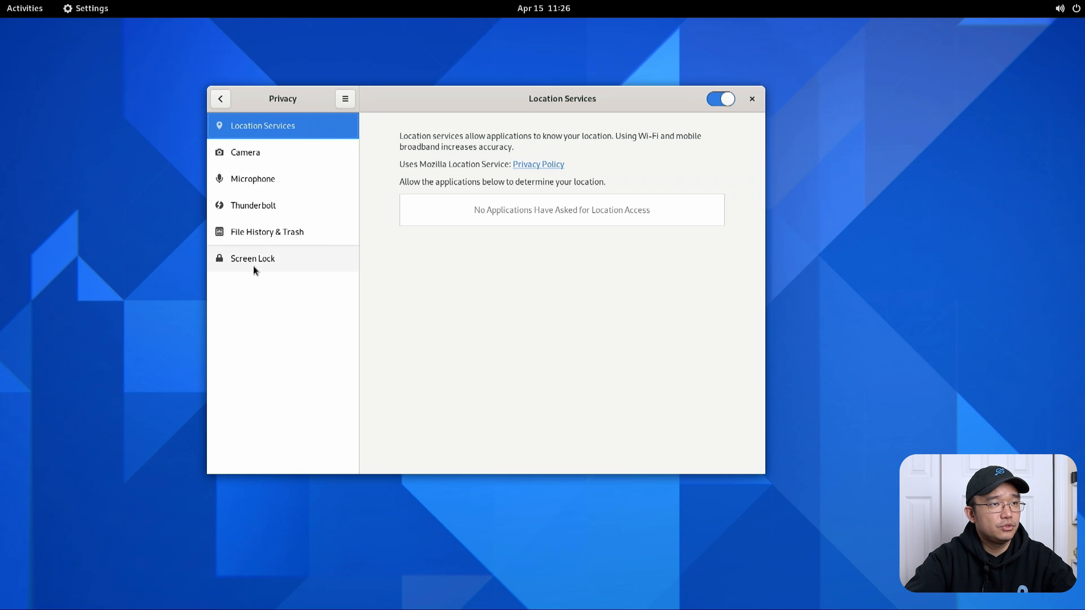
pyautogui.click(246, 153)
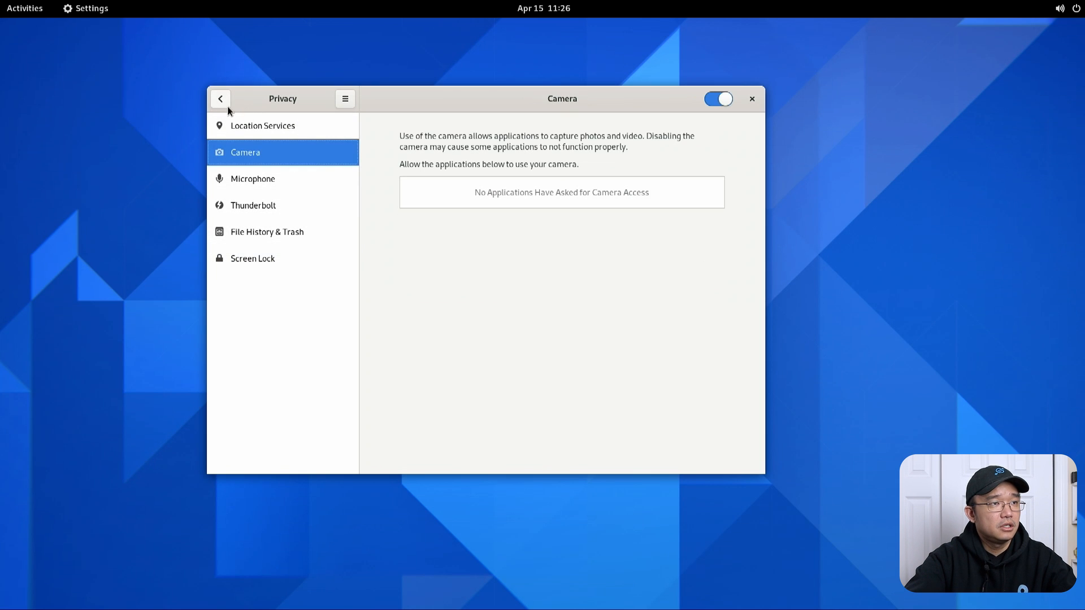
pyautogui.click(221, 98)
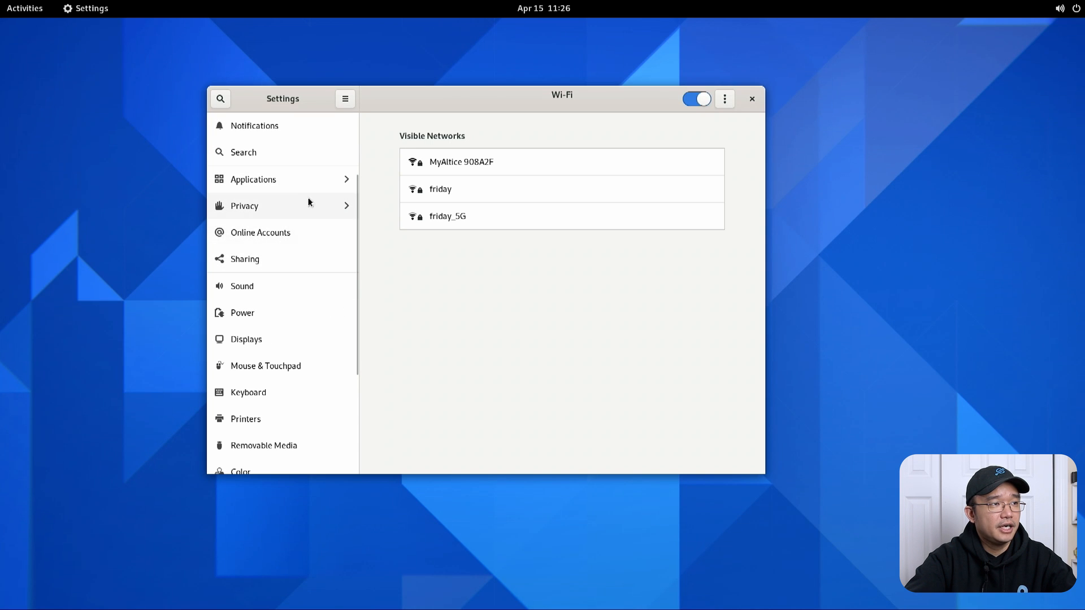
# - Review the Sharing, Sound and Power settings pages
pyautogui.click(244, 258)
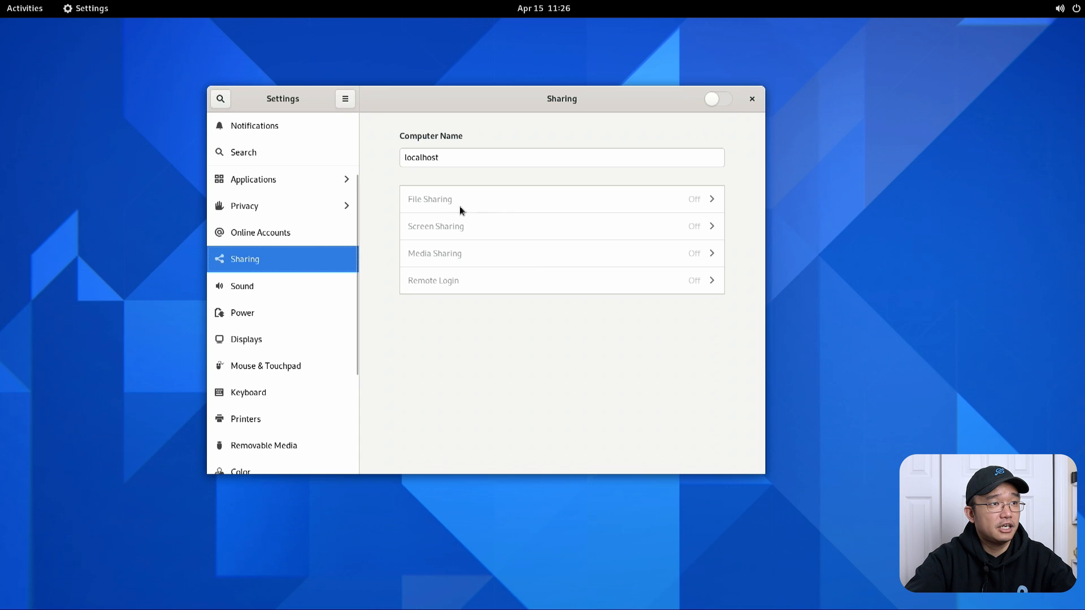
pyautogui.moveTo(442, 272)
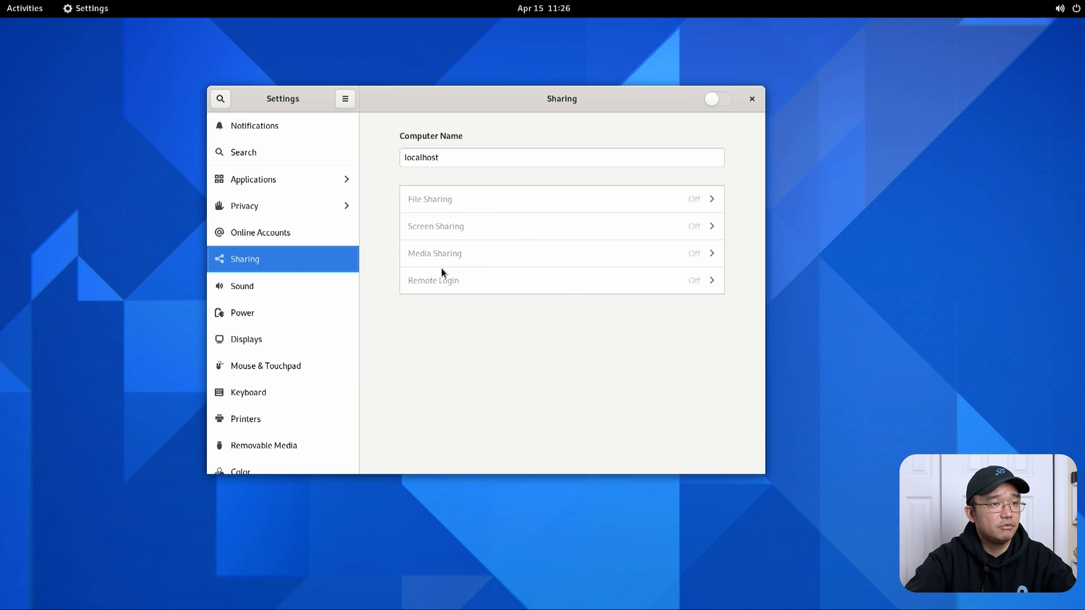
pyautogui.click(242, 286)
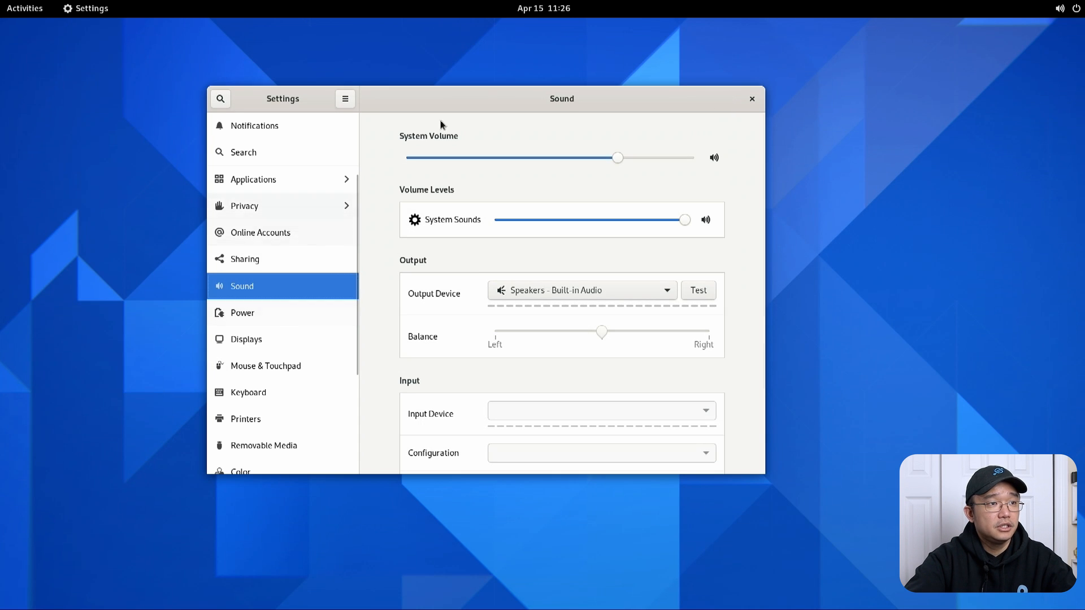
pyautogui.scroll(-3)
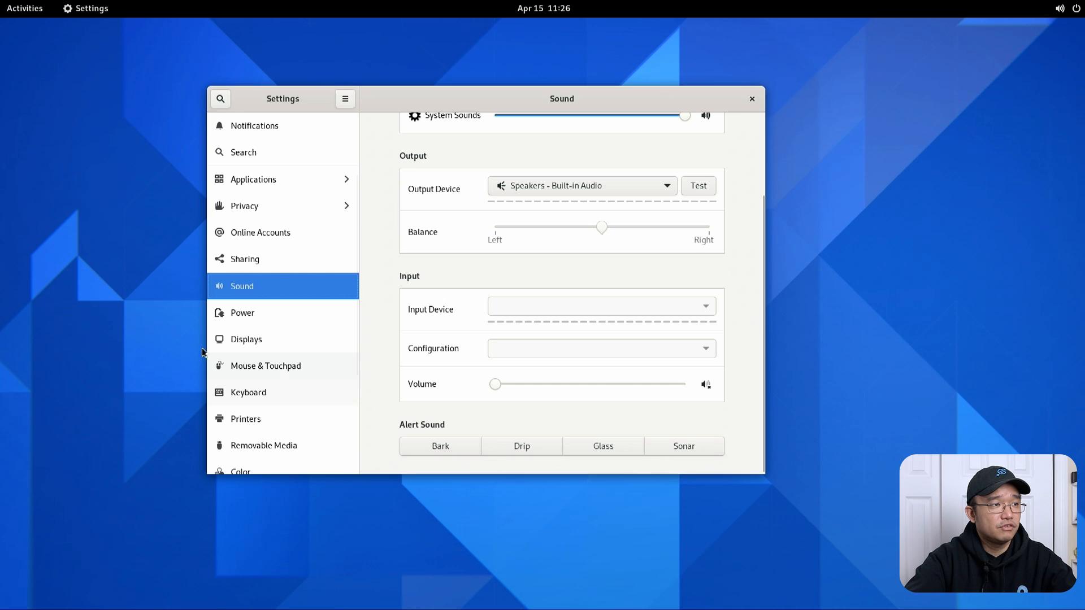
pyautogui.click(242, 313)
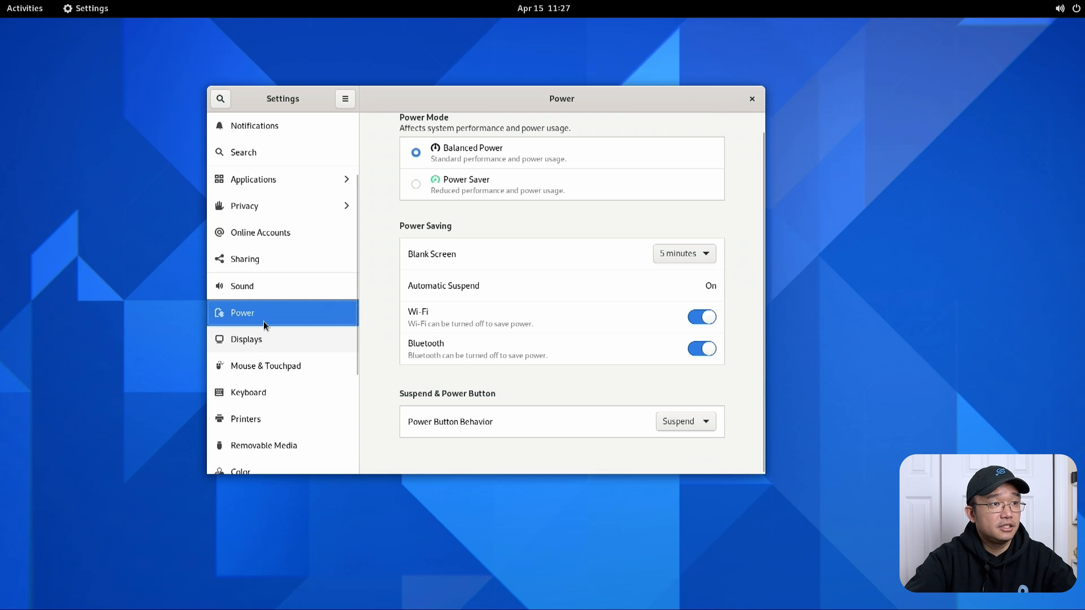
# - Review the Displays and Mouse & Touchpad pages, ending on Keyboard
pyautogui.click(245, 339)
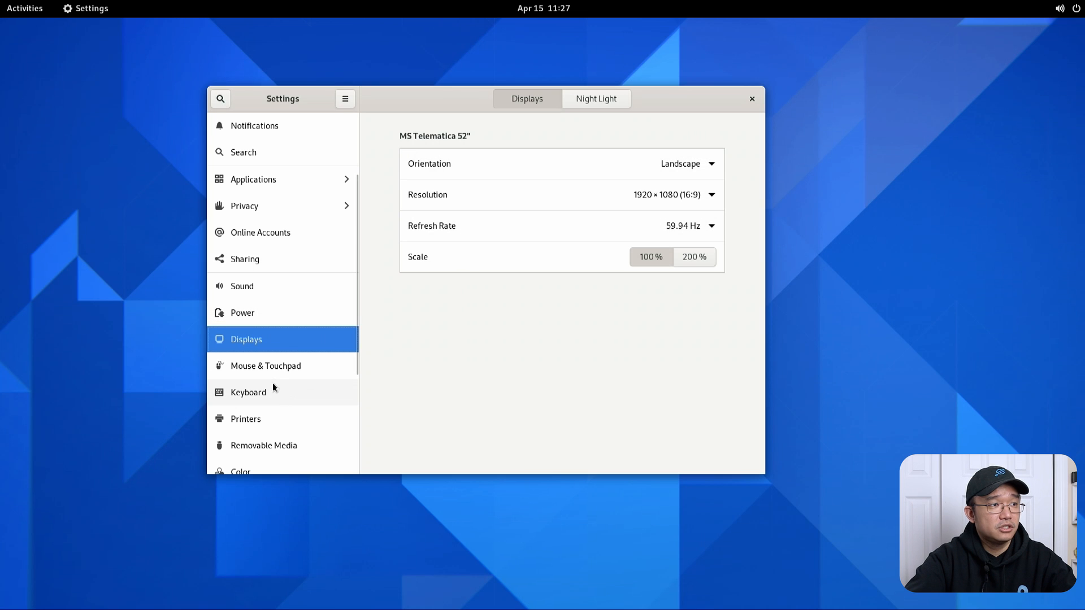
pyautogui.click(265, 365)
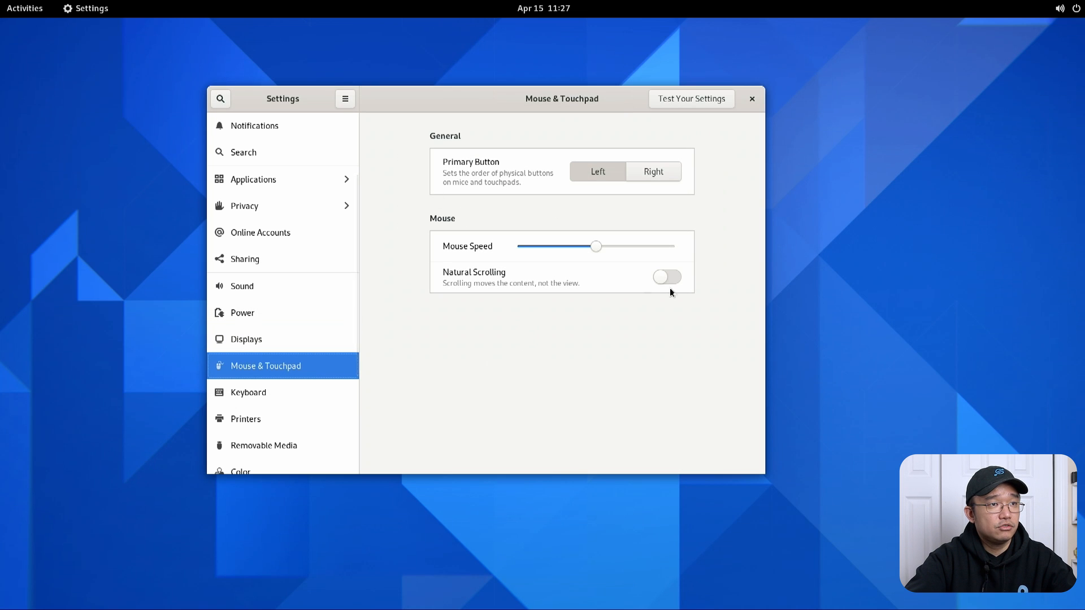
pyautogui.click(247, 392)
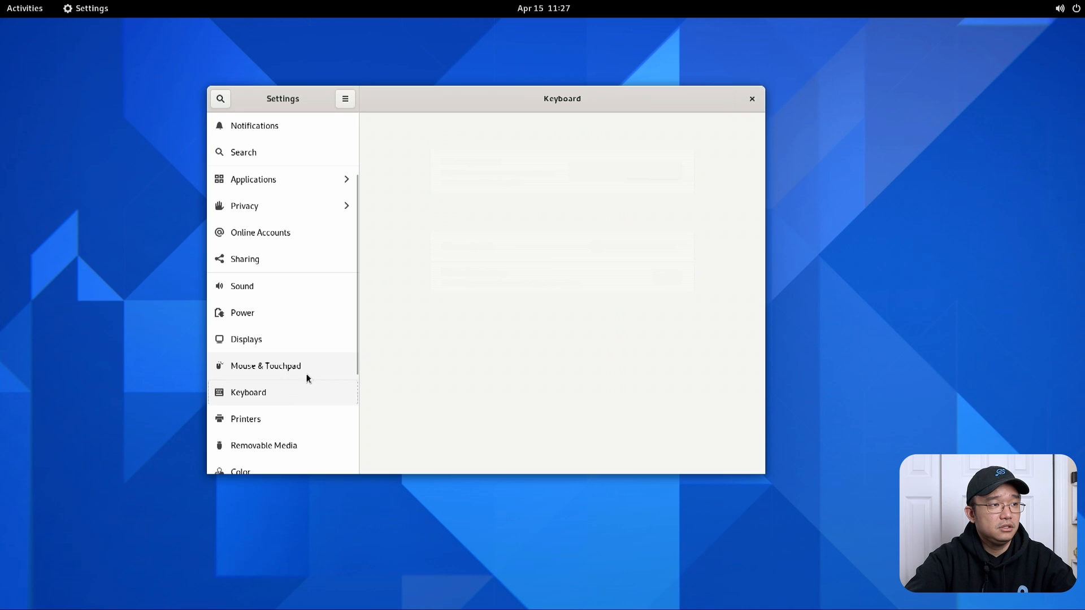
# - View the Keyboard Shortcuts dialog, close it, and switch to Removable Media
pyautogui.click(247, 392)
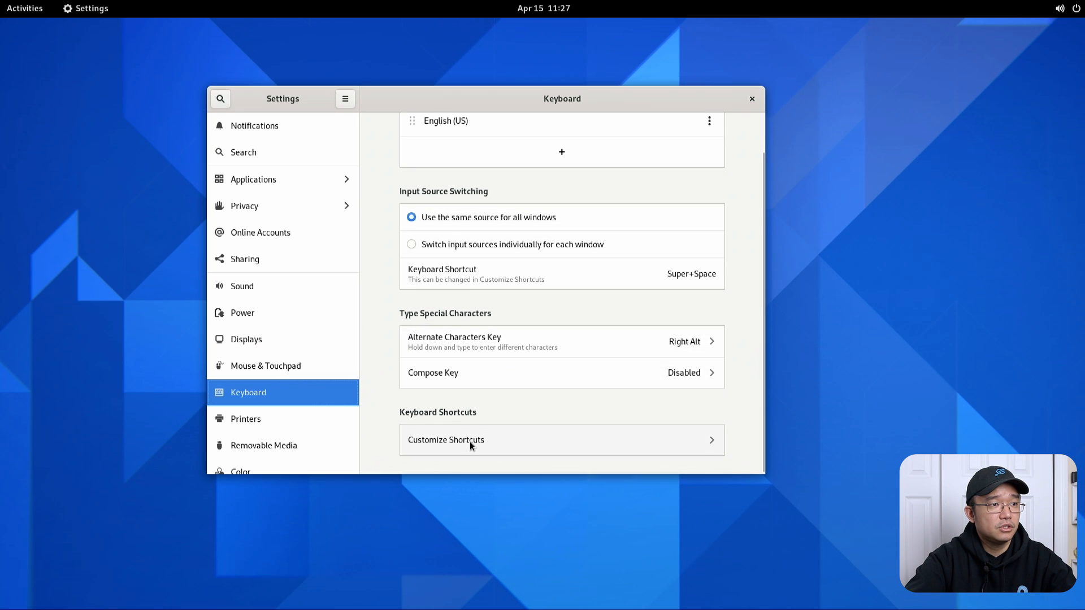
pyautogui.moveTo(516, 434)
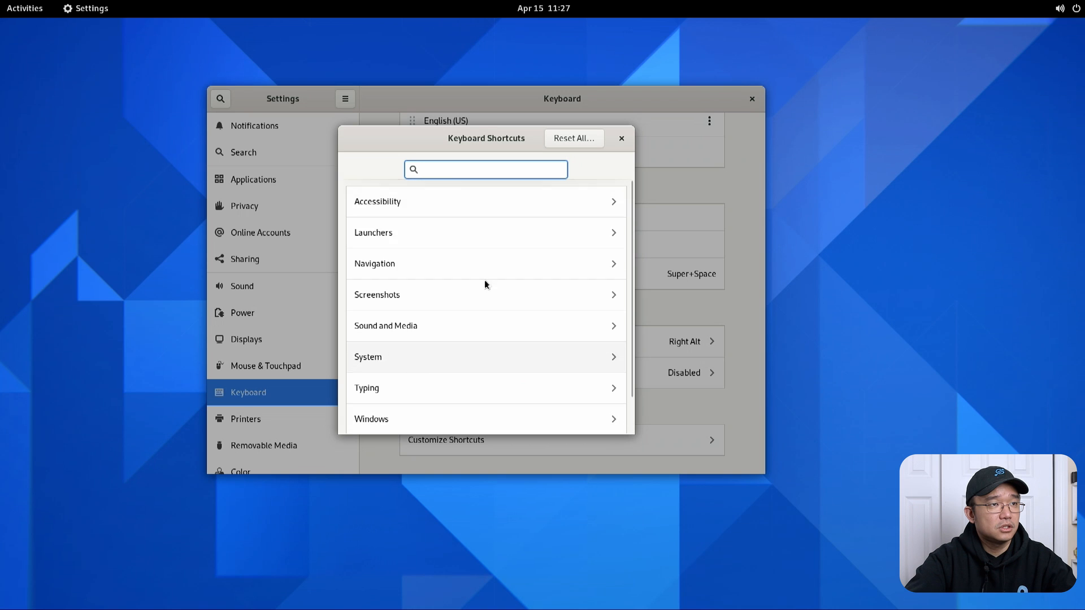
pyautogui.click(621, 138)
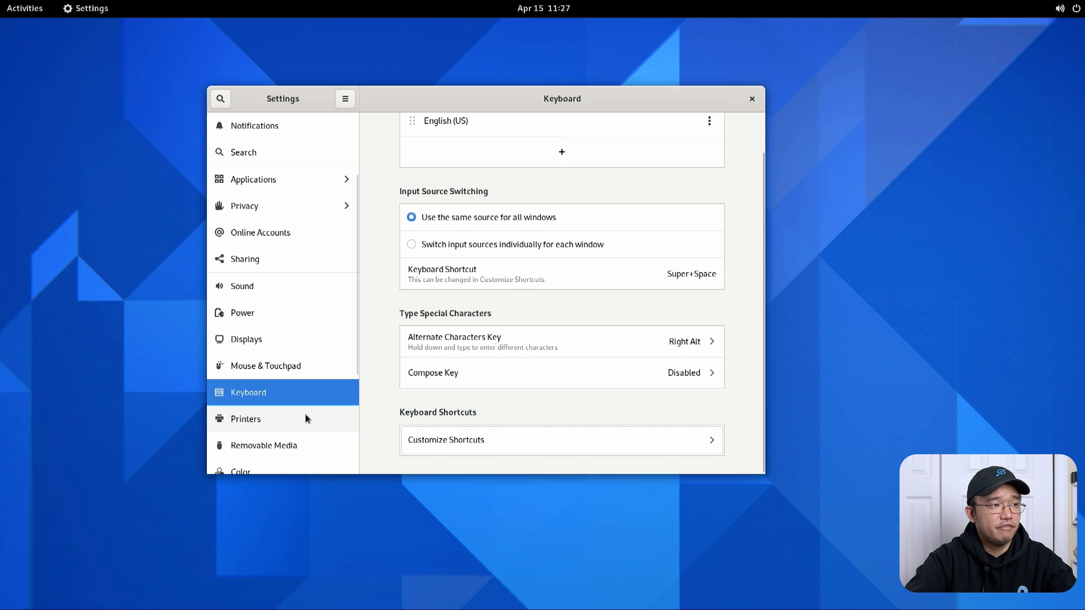
pyautogui.click(245, 419)
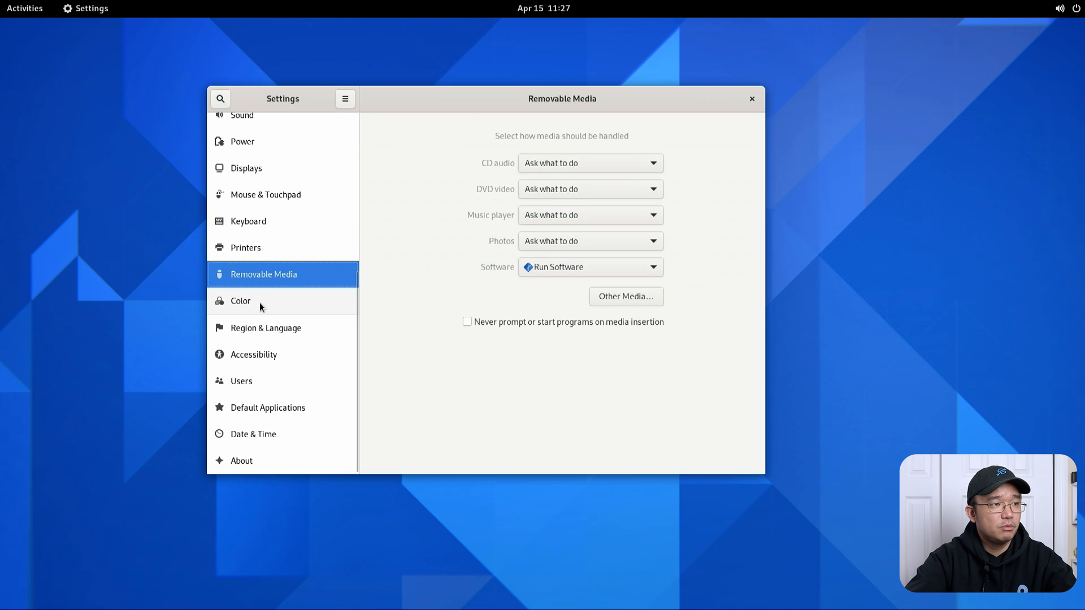
# - Browse Color, the Applications list and the About system page
pyautogui.click(240, 300)
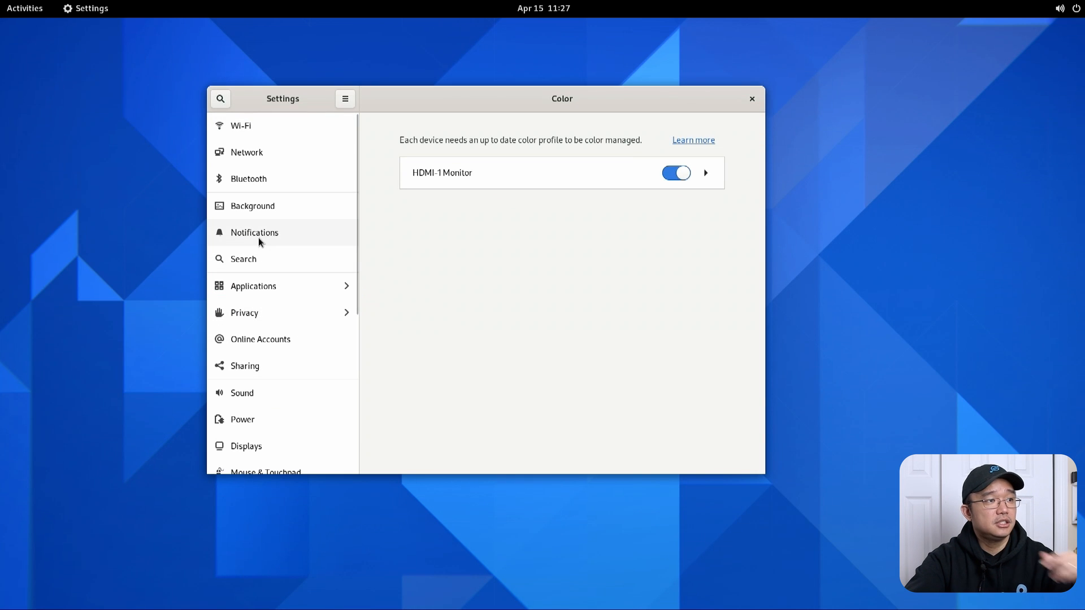
pyautogui.moveTo(279, 285)
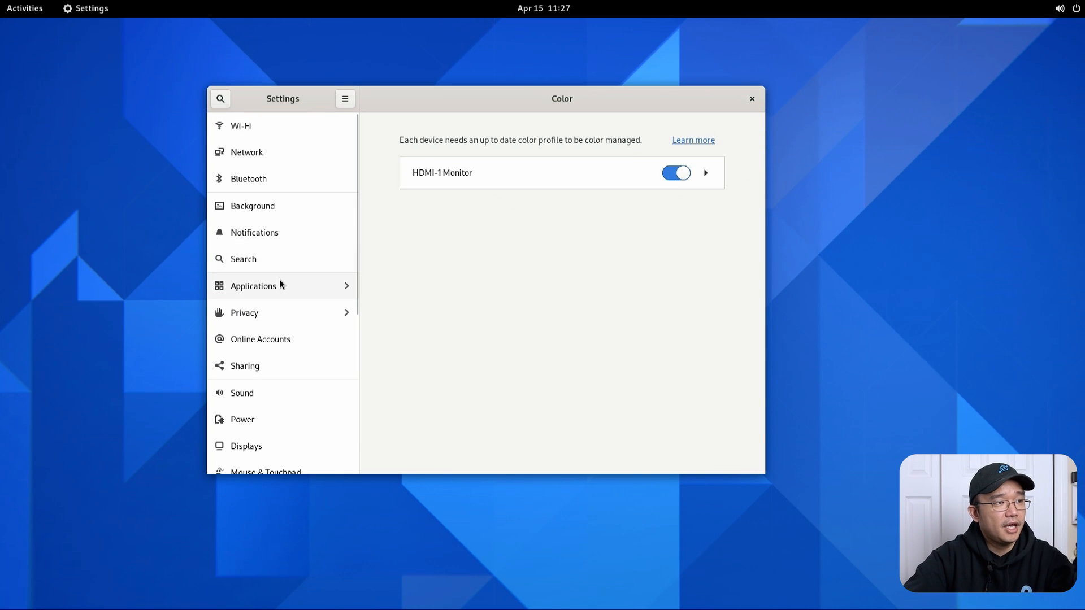
pyautogui.click(253, 286)
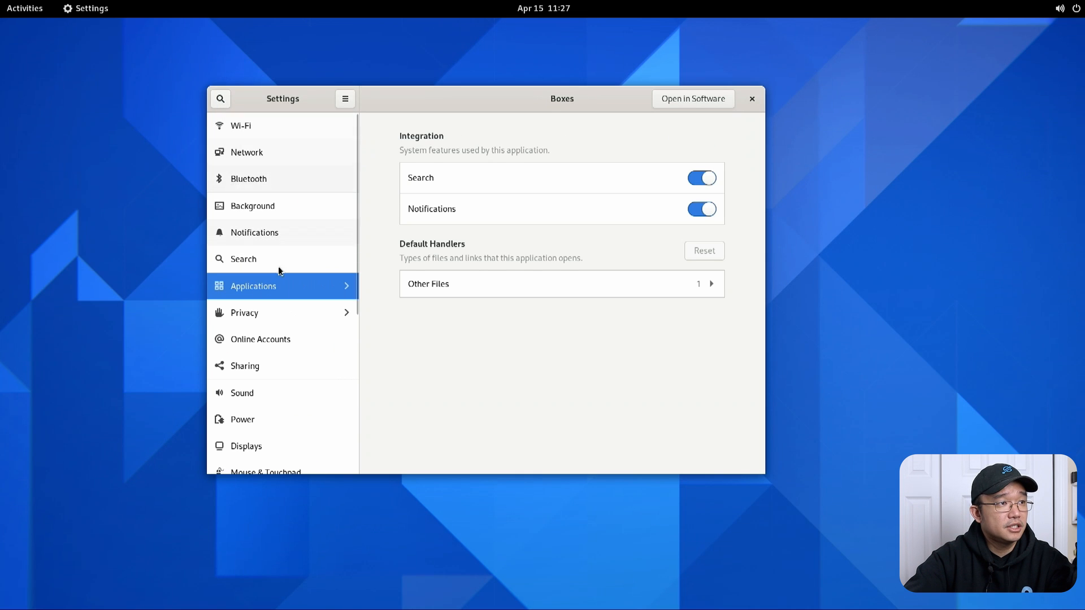
pyautogui.scroll(-3)
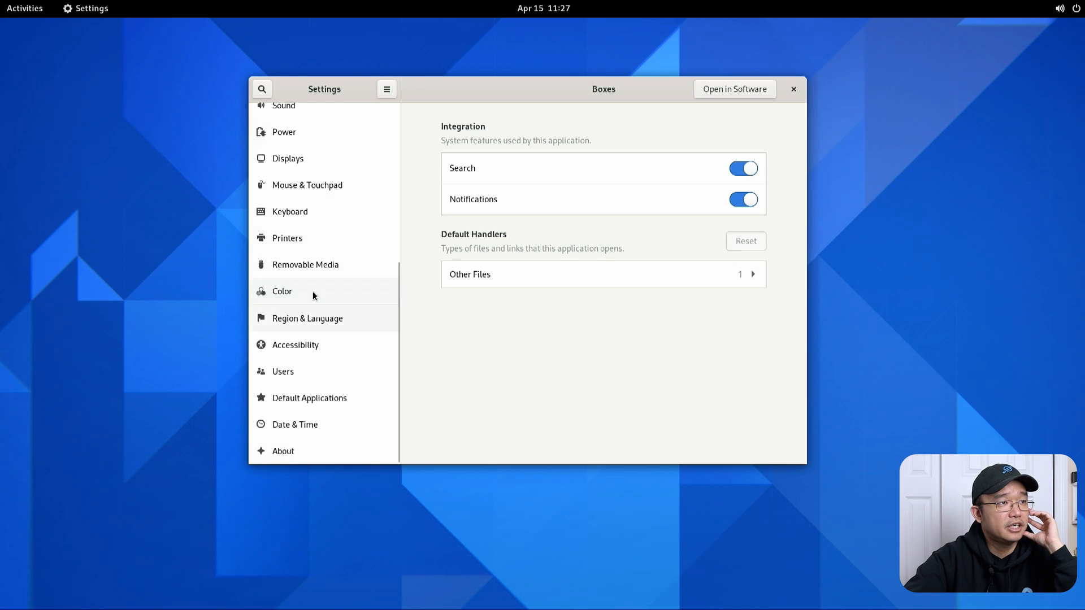
pyautogui.moveTo(329, 339)
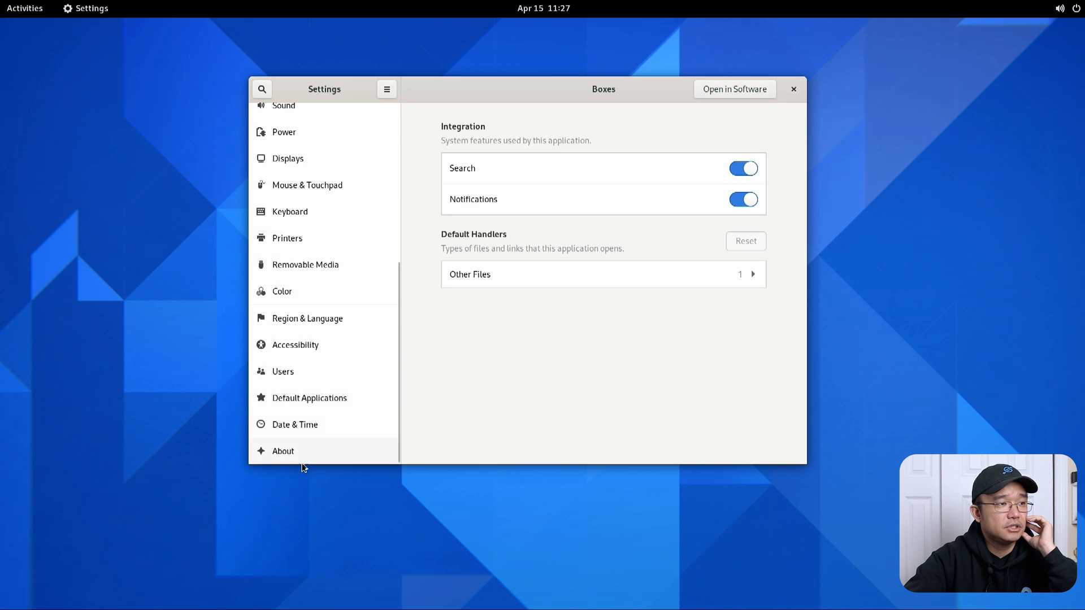
pyautogui.click(283, 451)
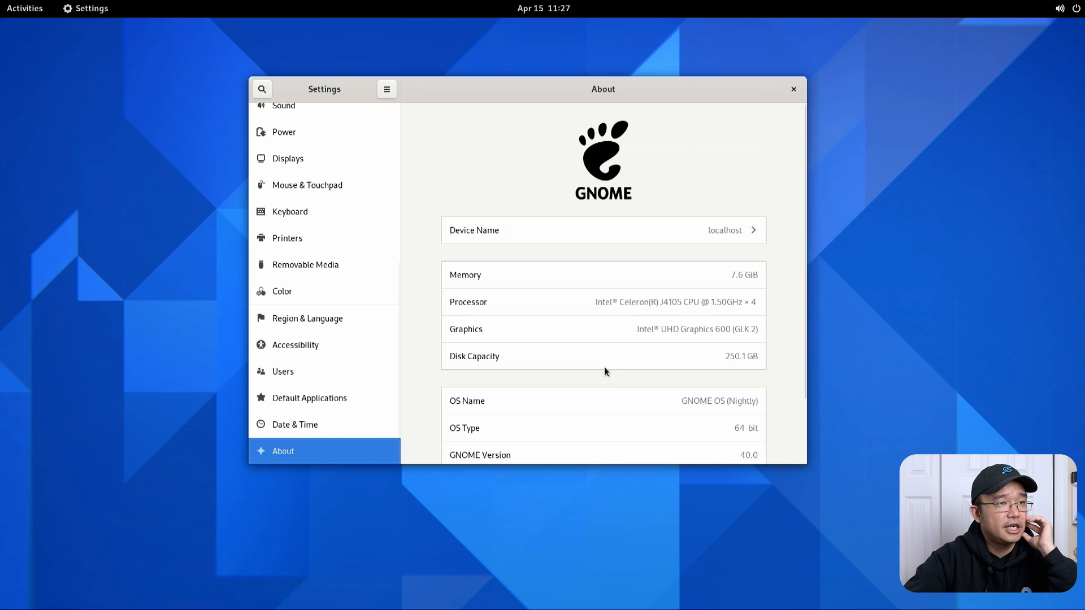
# - Close Settings and bring up the Activities overview
pyautogui.click(794, 88)
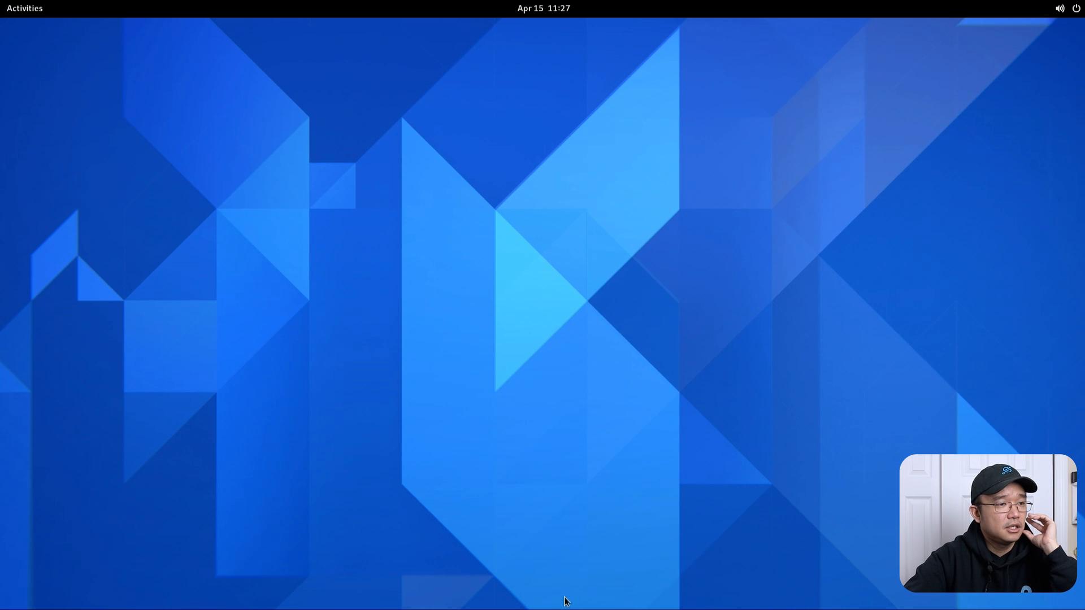
pyautogui.click(25, 7)
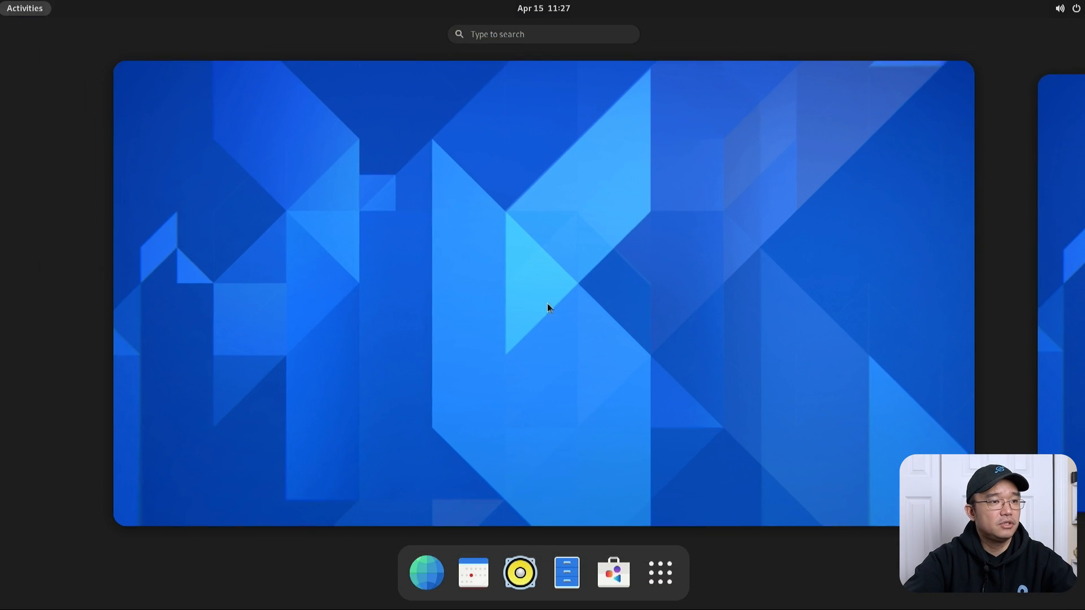
# - Launch Files from the dock with the Home folder showing and bring up its main menu
pyautogui.click(566, 572)
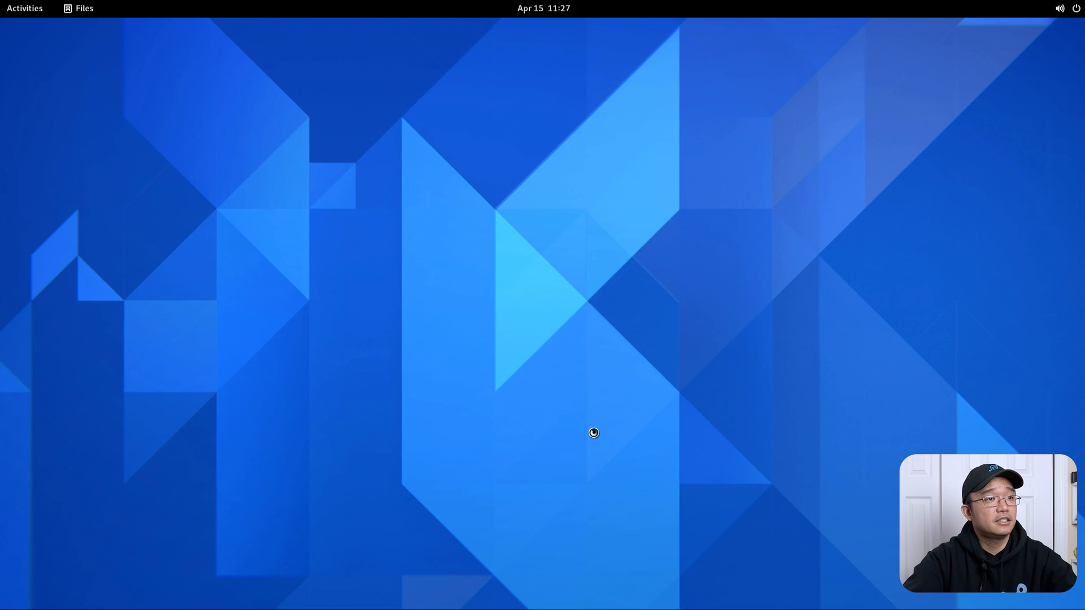
pyautogui.click(83, 8)
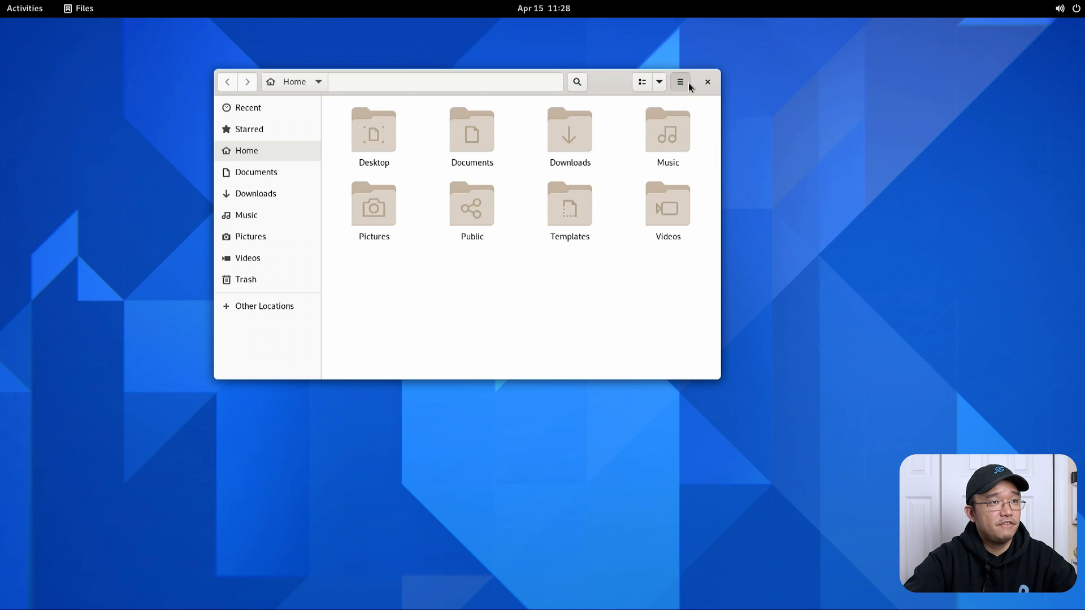
pyautogui.click(680, 81)
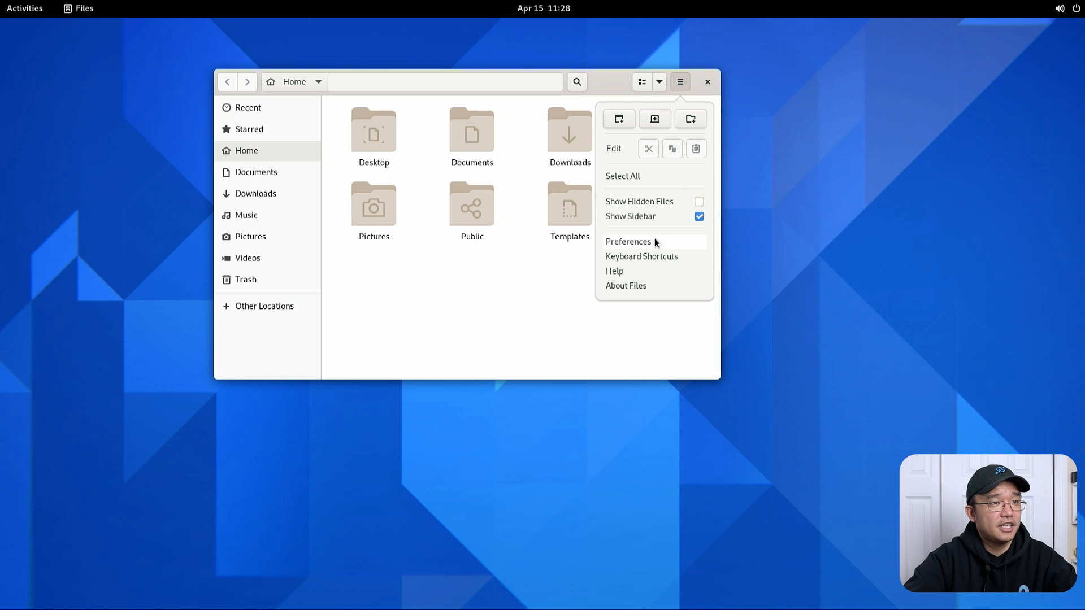
# - Review the Files Preferences dialog, scrolling through its options, then dismiss it
pyautogui.click(629, 242)
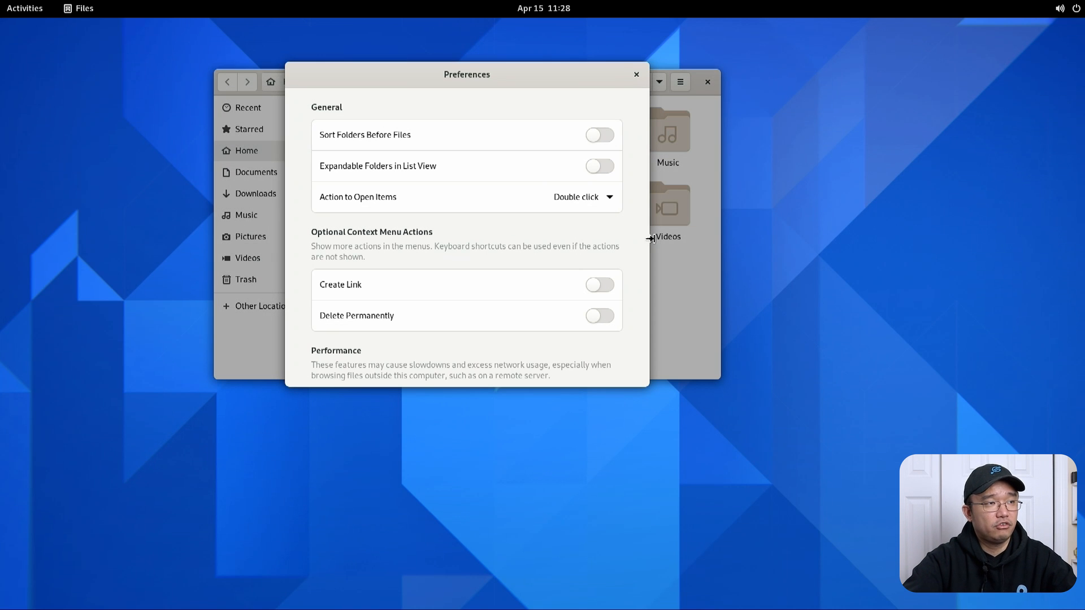
pyautogui.scroll(-3)
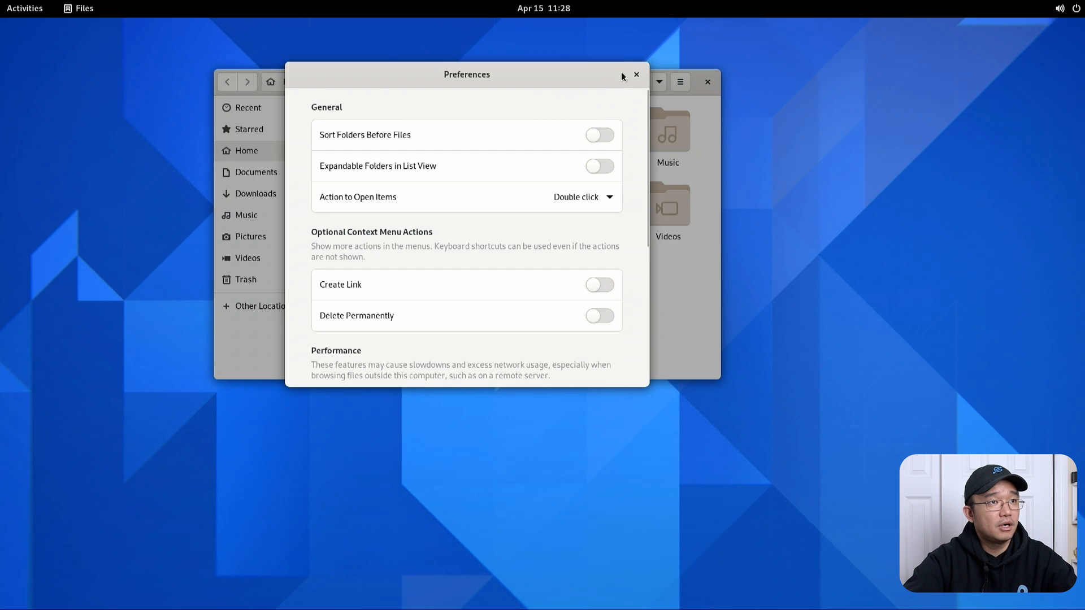
pyautogui.click(635, 75)
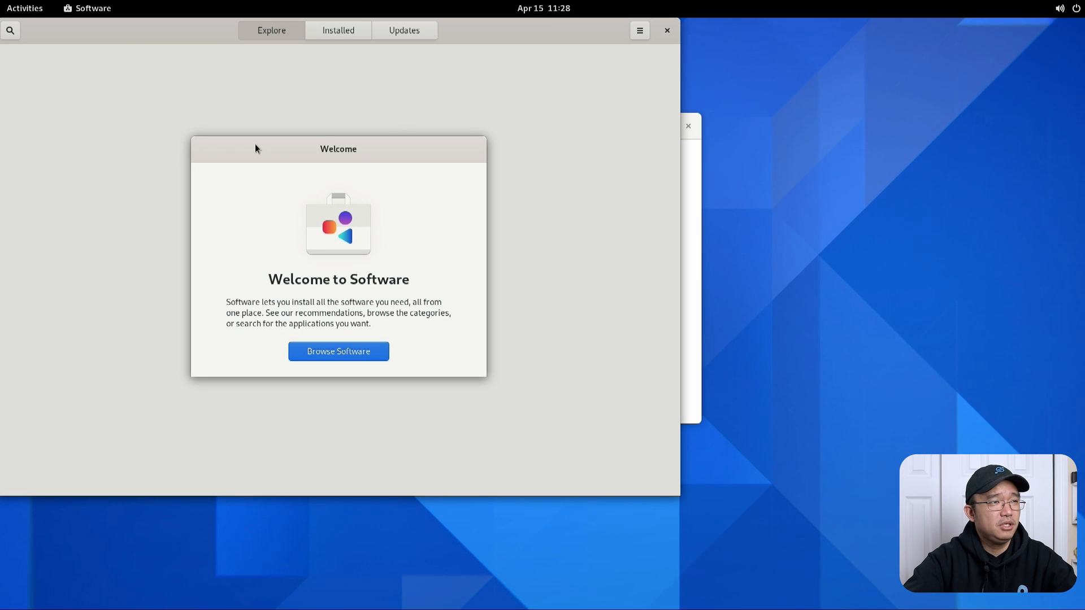
# - Dismiss Software's welcome, view Installed apps and reach Update Preferences from its menu
pyautogui.click(337, 350)
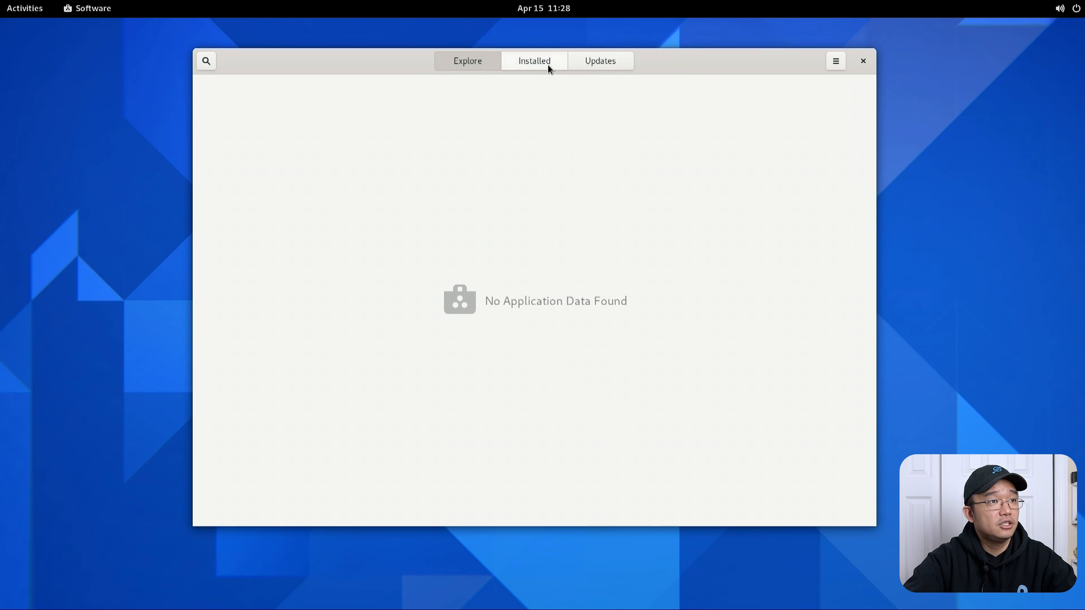
pyautogui.click(467, 61)
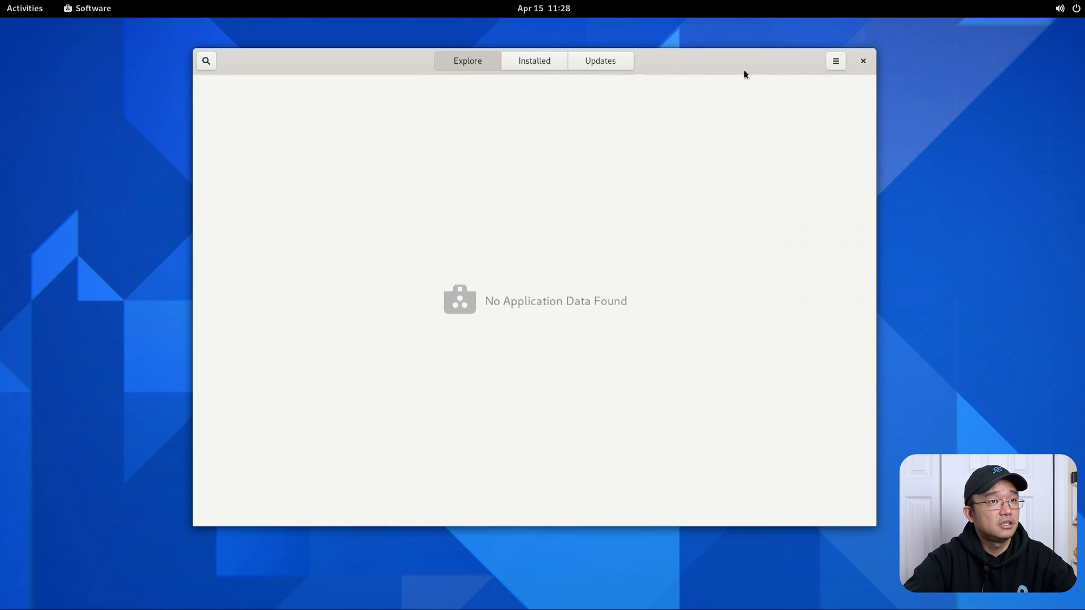
pyautogui.click(835, 61)
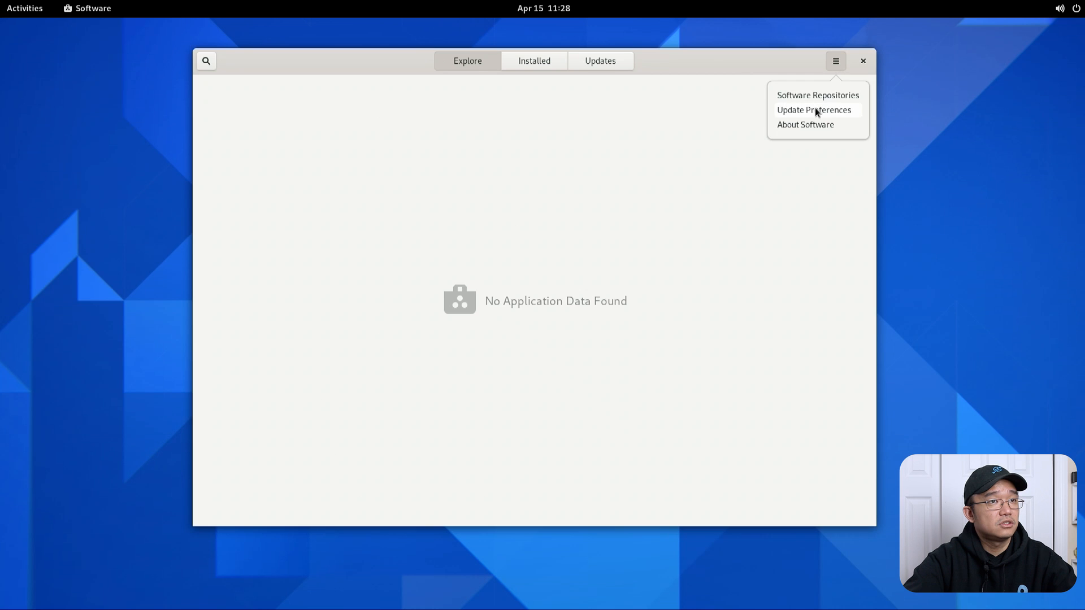
pyautogui.click(298, 111)
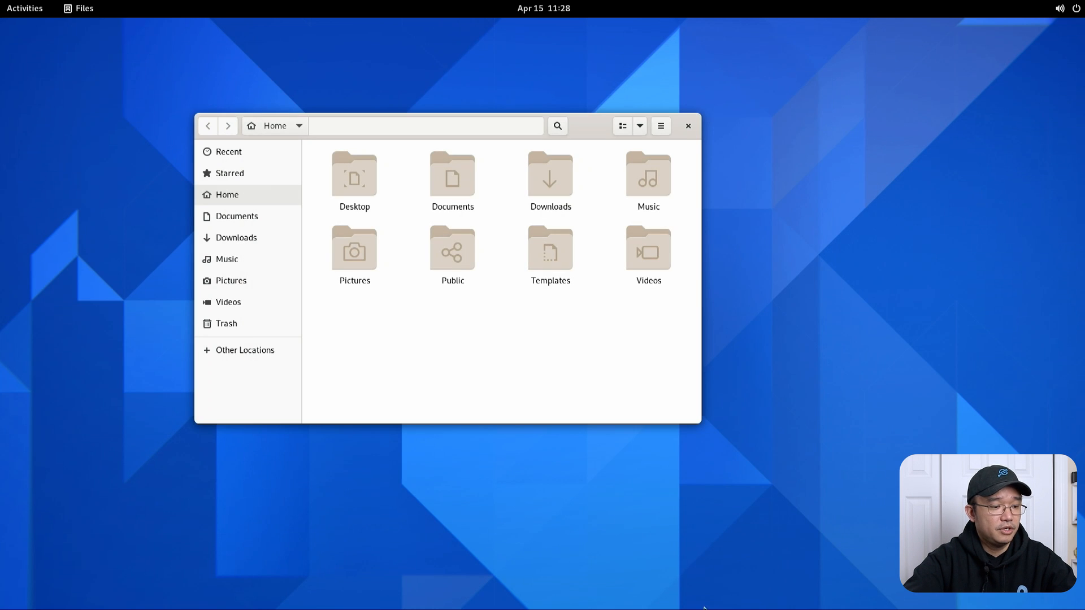
# - Close the Files window and search Activities for 'map' to launch Maps
pyautogui.click(25, 8)
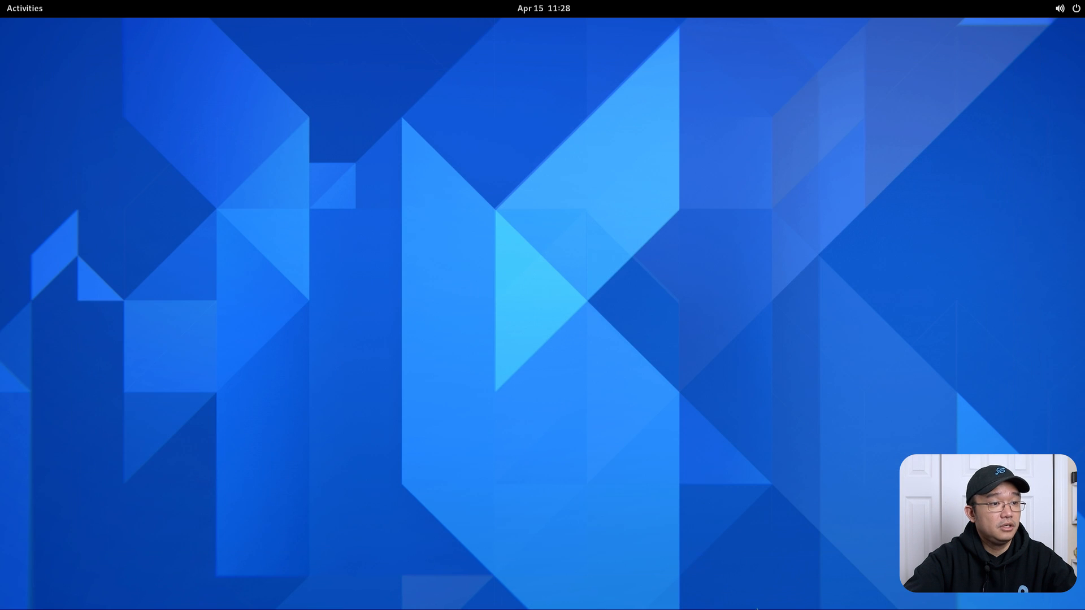
pyautogui.click(25, 7)
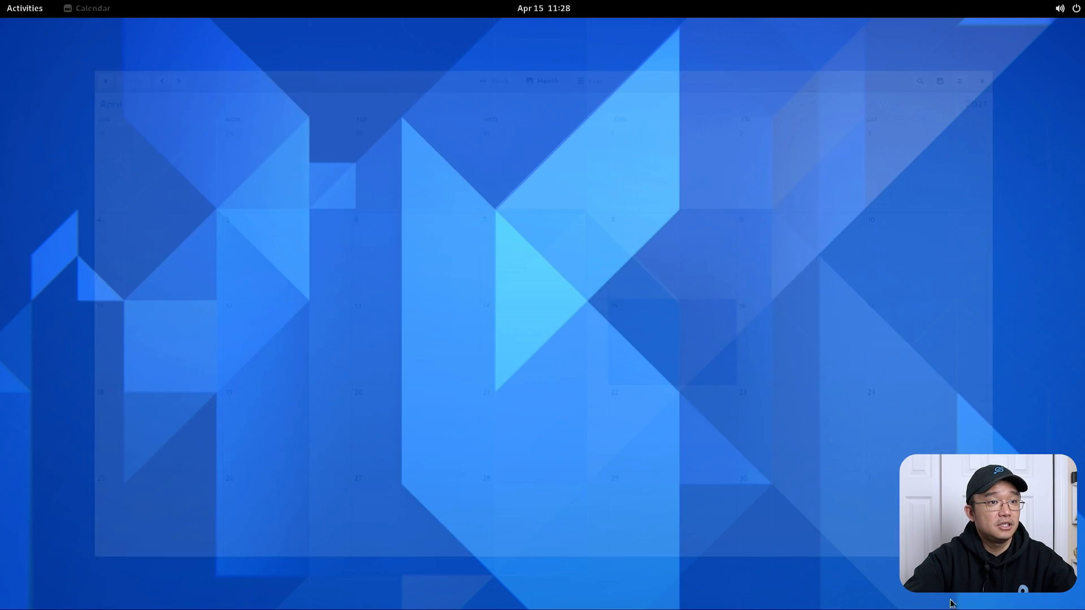
pyautogui.write('mal')
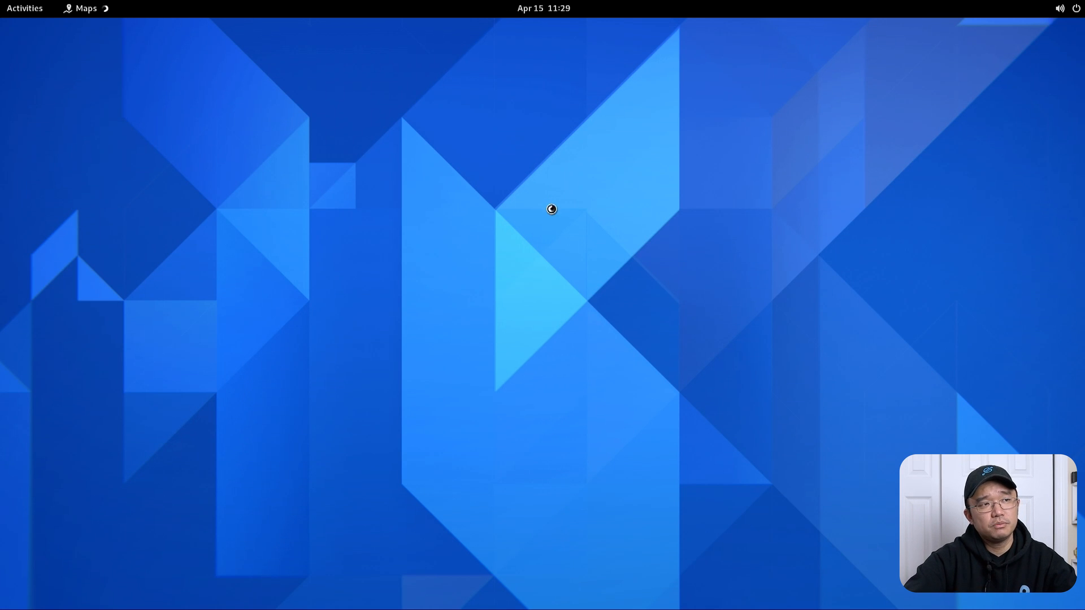
pyautogui.moveTo(510, 234)
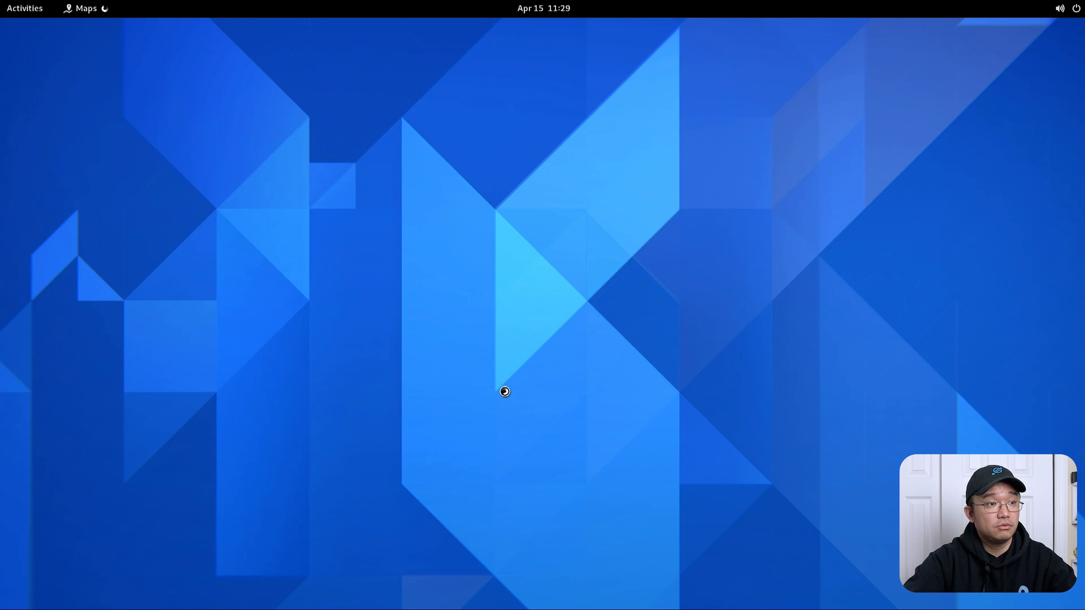
# - Leave Maps and bring up the grid of all installed applications from the Activities dash
pyautogui.click(25, 8)
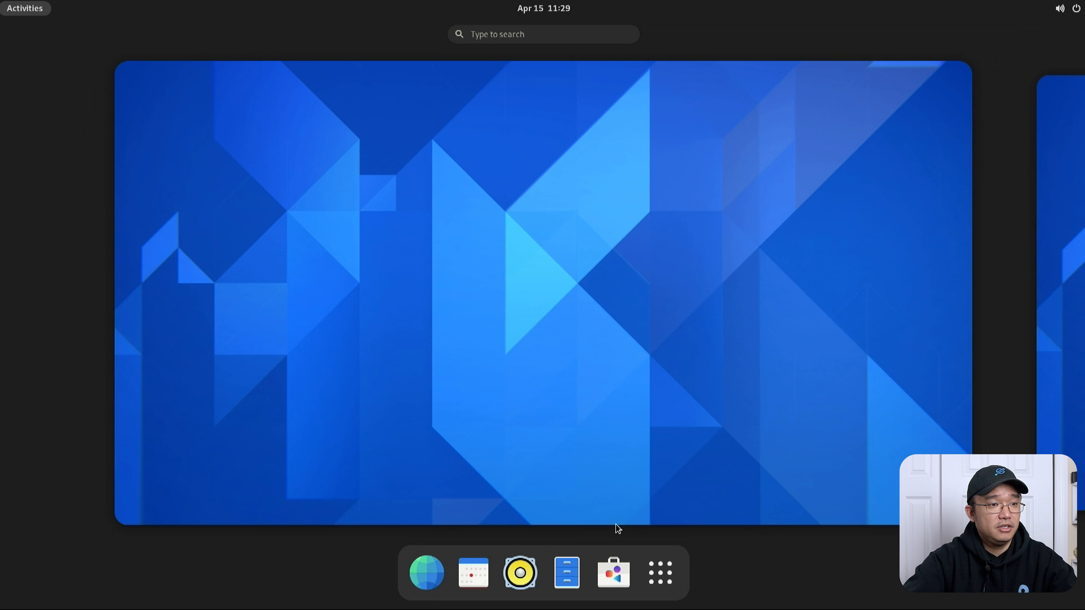
pyautogui.click(658, 573)
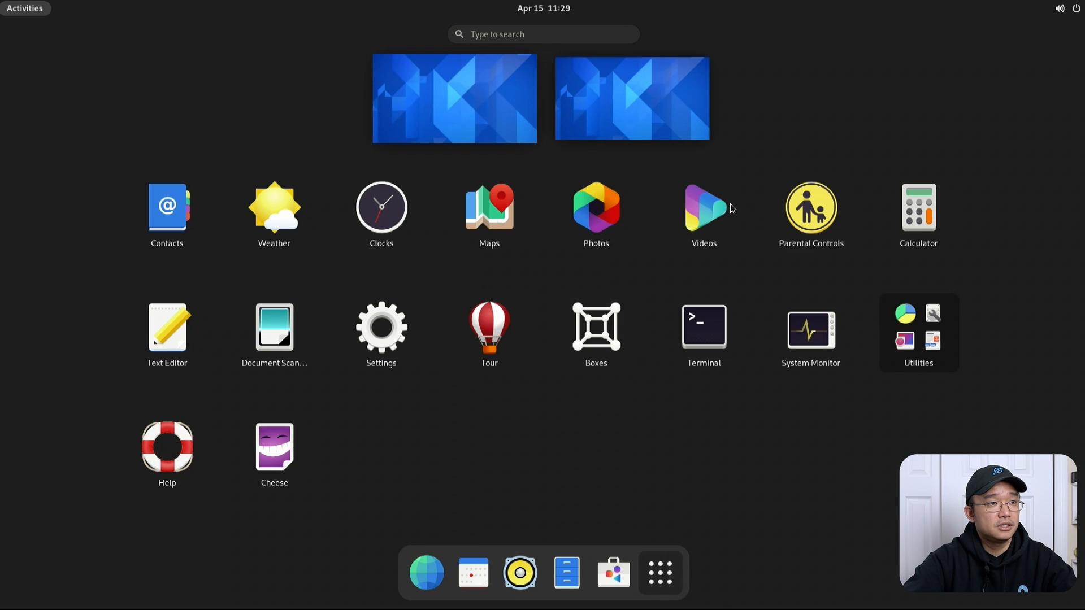
pyautogui.moveTo(655, 323)
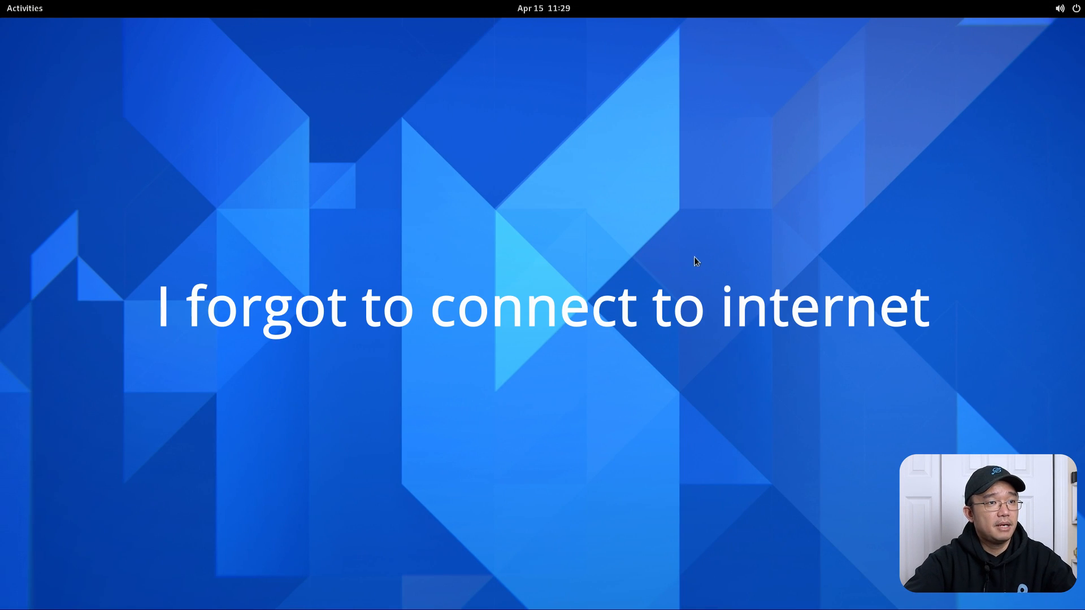
pyautogui.click(25, 8)
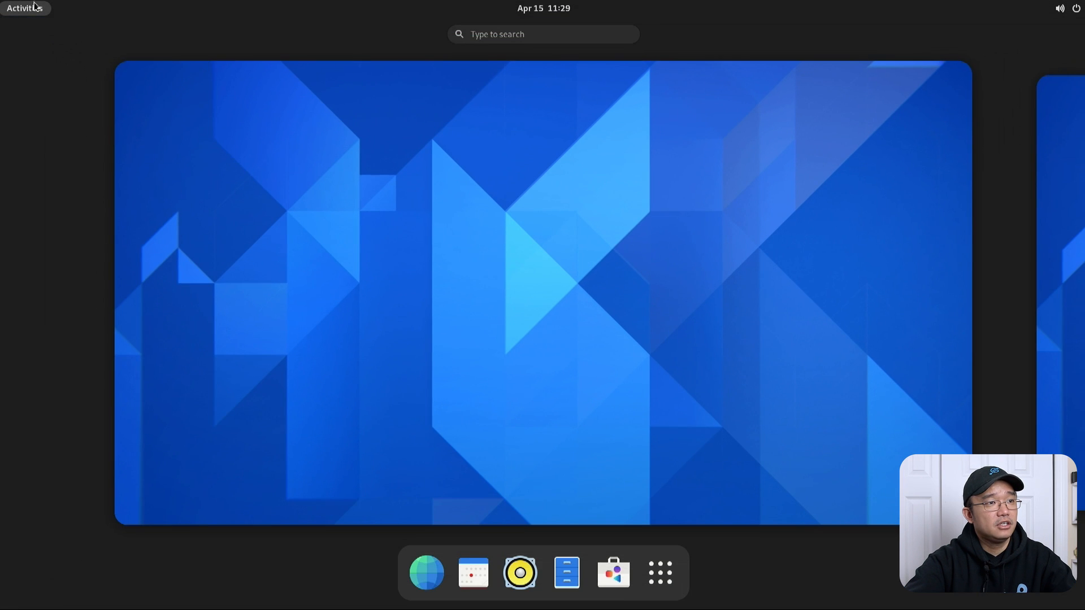
pyautogui.moveTo(600, 513)
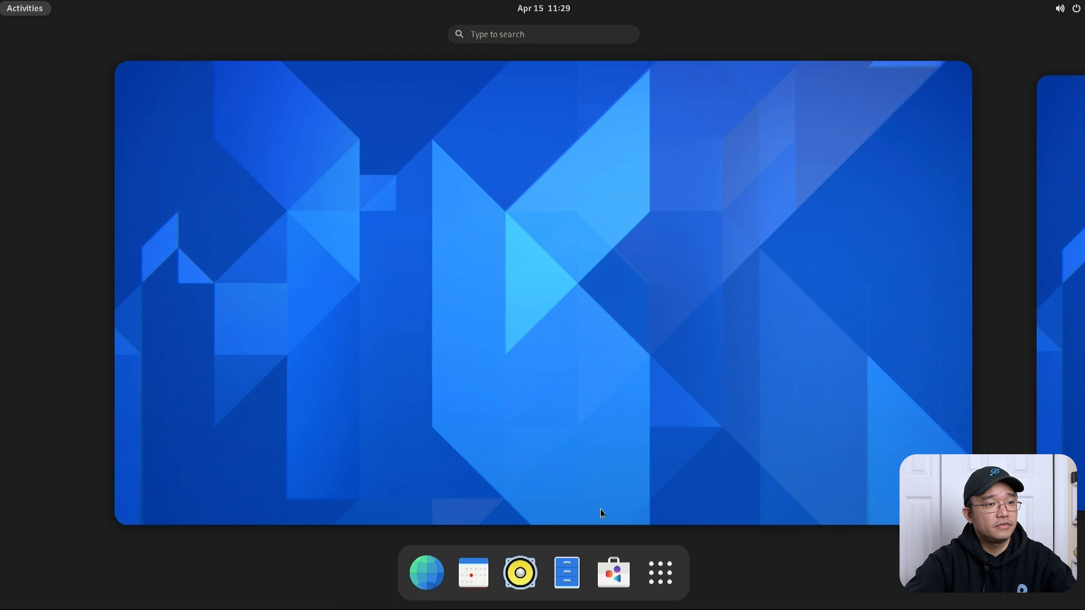
pyautogui.moveTo(623, 486)
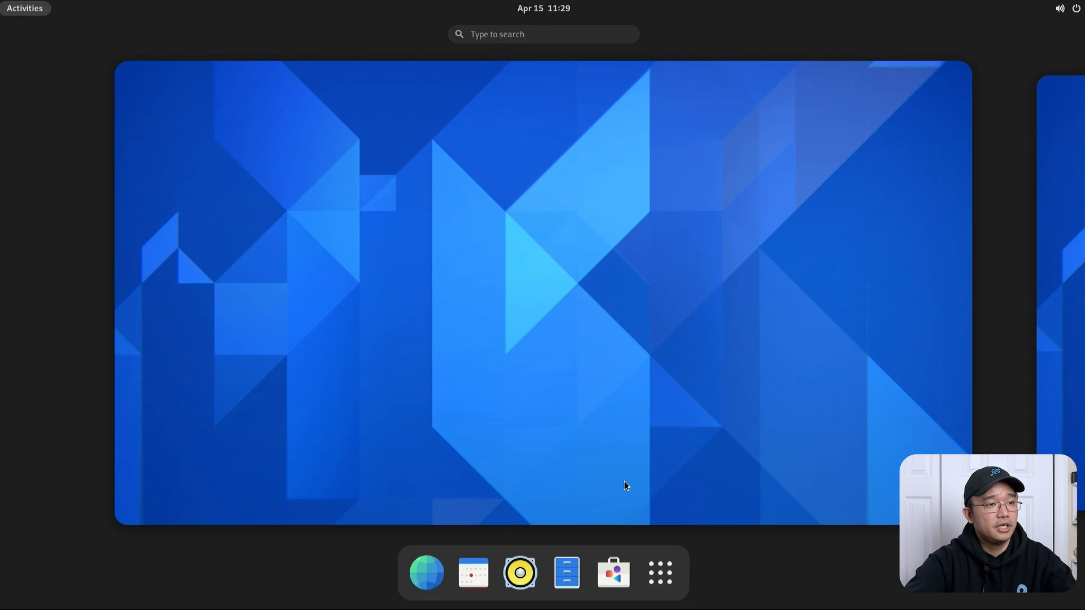
pyautogui.click(658, 572)
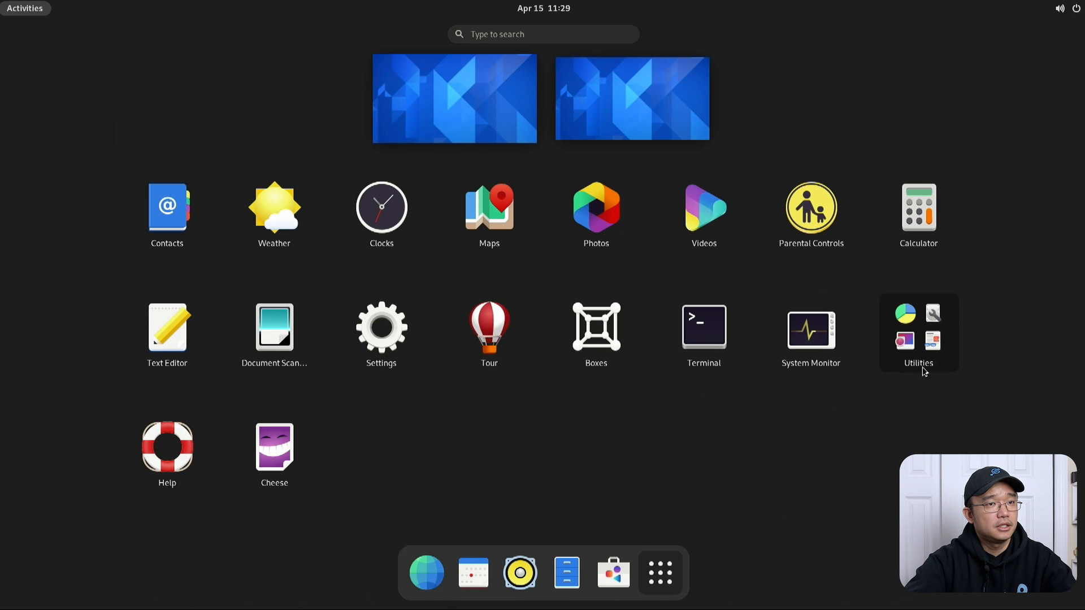
pyautogui.click(918, 333)
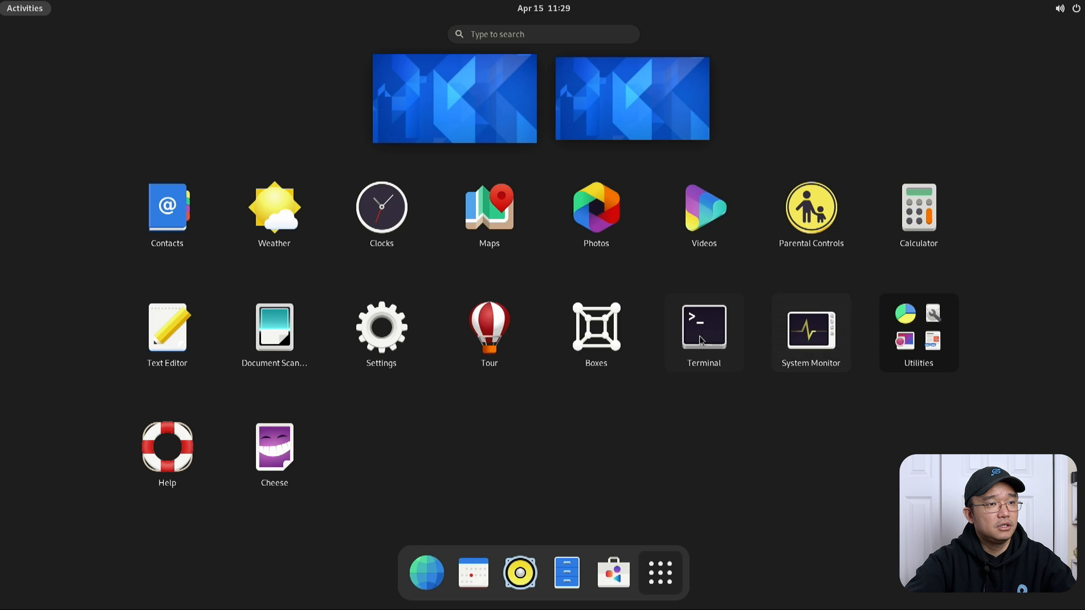
# - Launch System Monitor and browse its Processes and Resources views, scrolling the process list
pyautogui.click(703, 325)
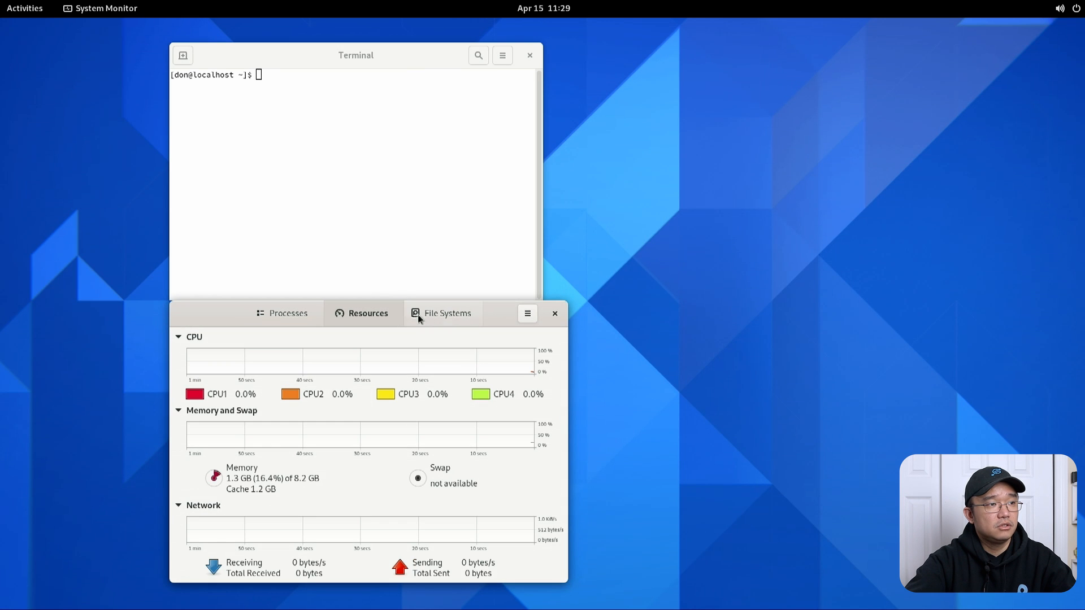
pyautogui.click(289, 313)
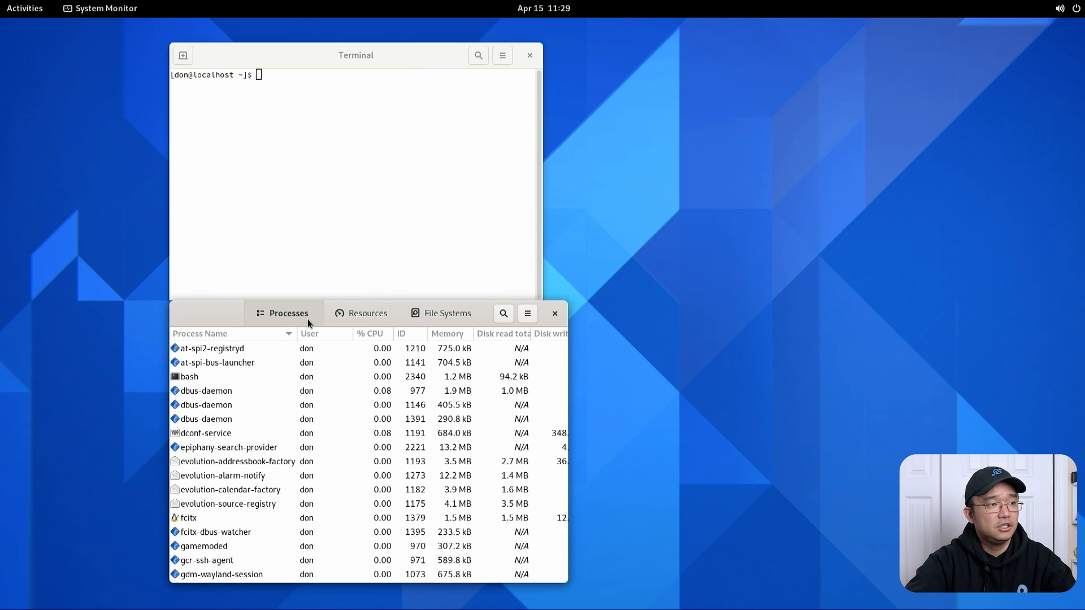
pyautogui.click(367, 313)
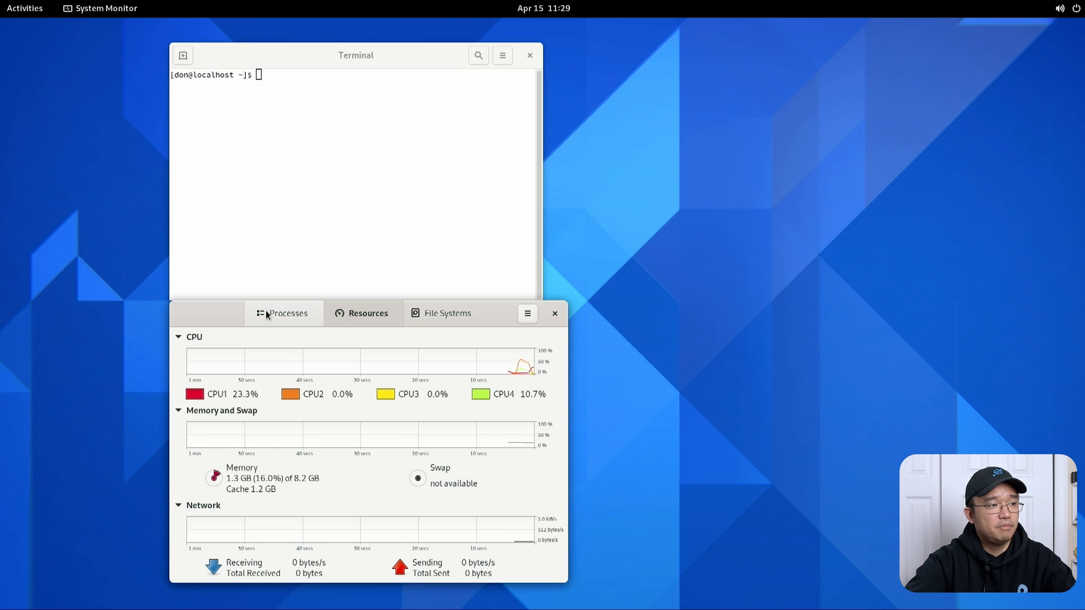
pyautogui.click(287, 313)
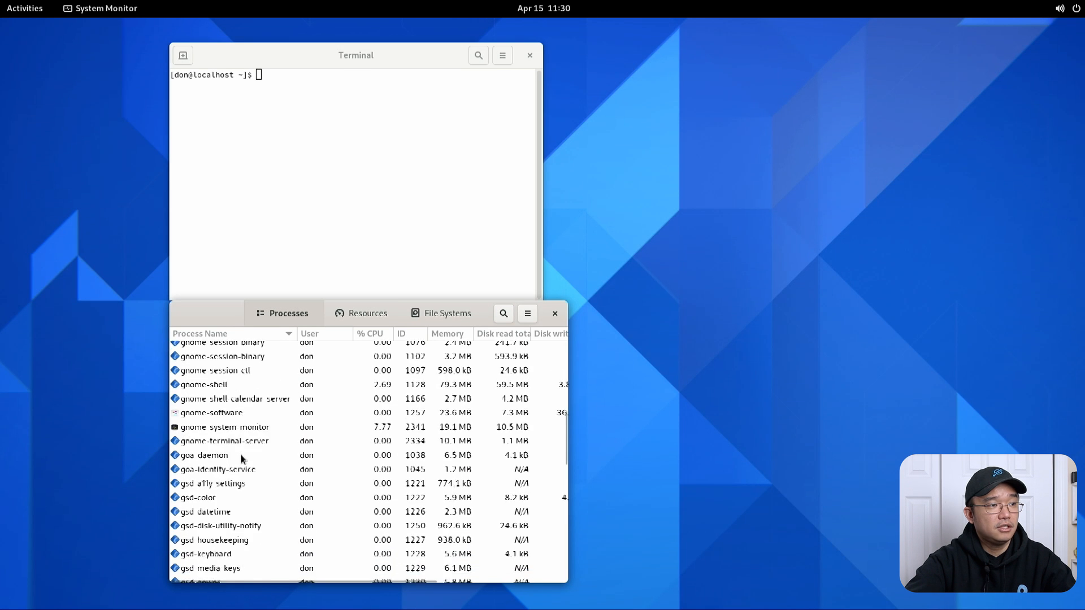
pyautogui.scroll(-3)
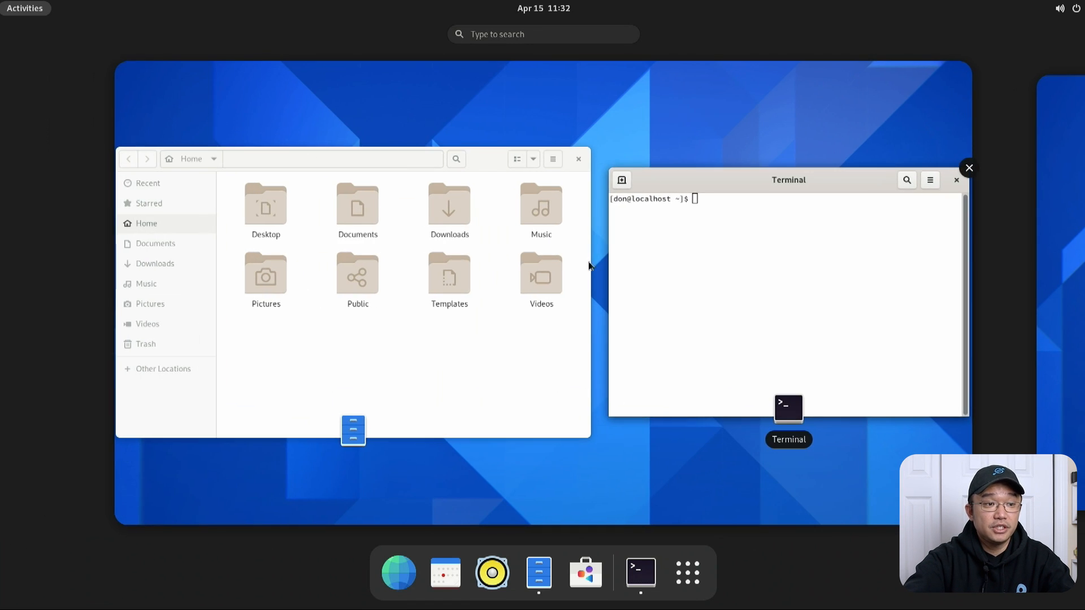
# - Show the grid of all installed applications from the overview dash
pyautogui.click(687, 573)
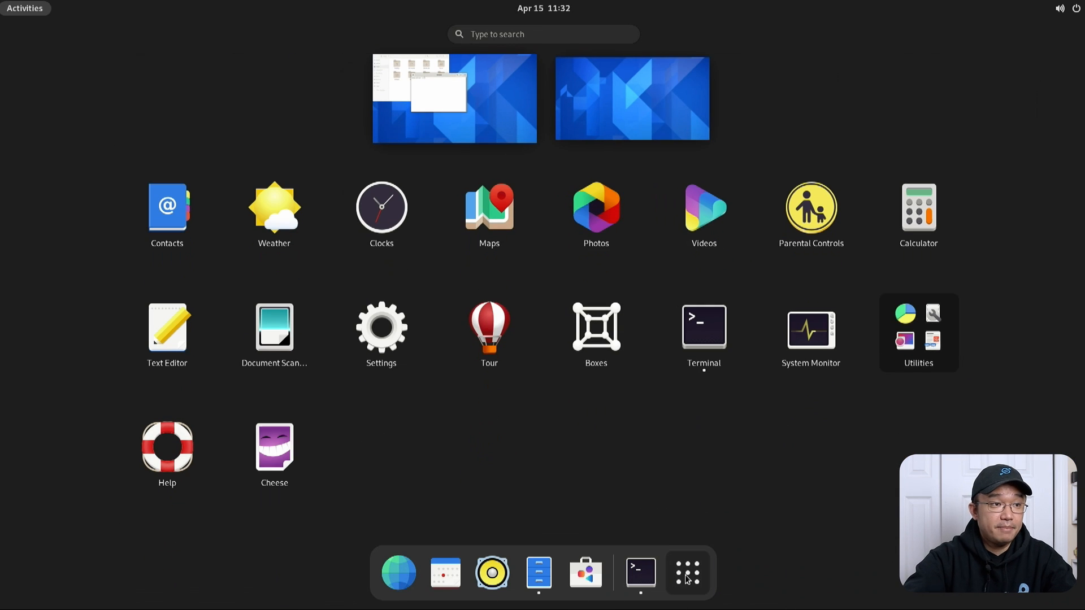
pyautogui.moveTo(591, 468)
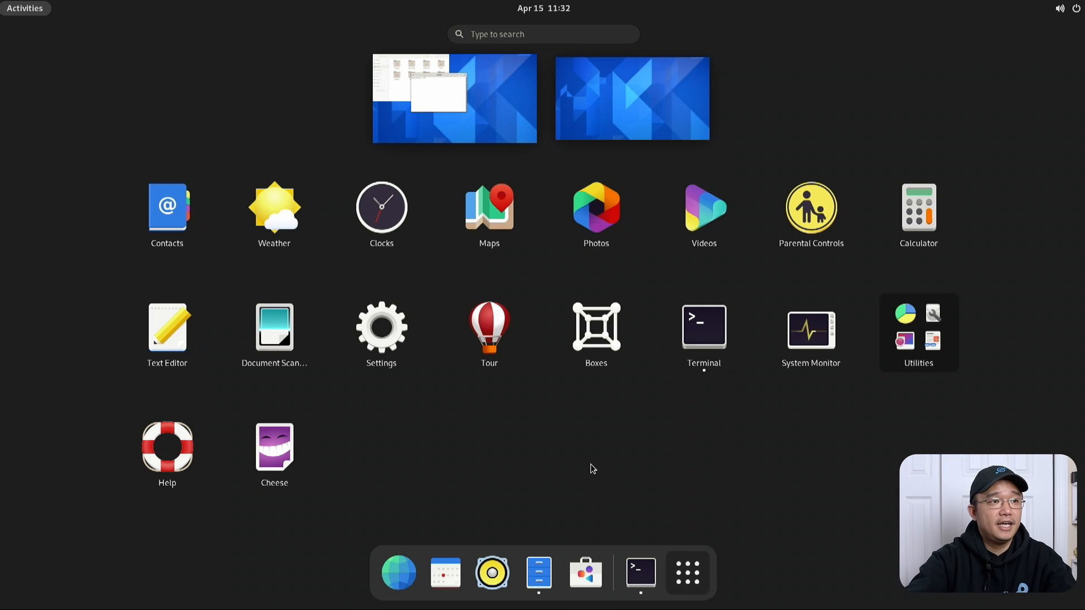
pyautogui.moveTo(596, 330)
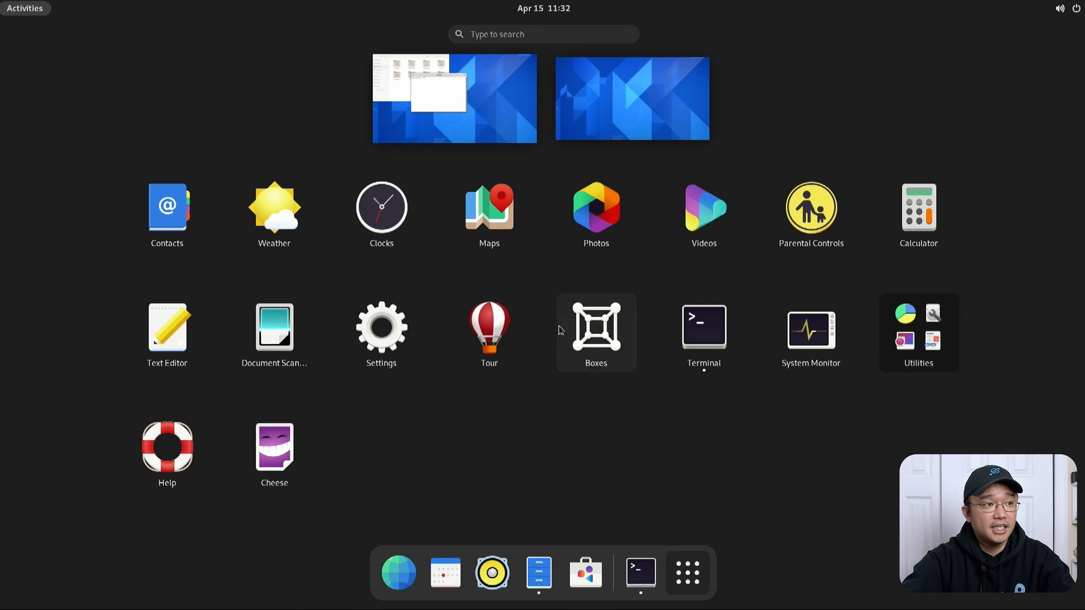
pyautogui.moveTo(961, 167)
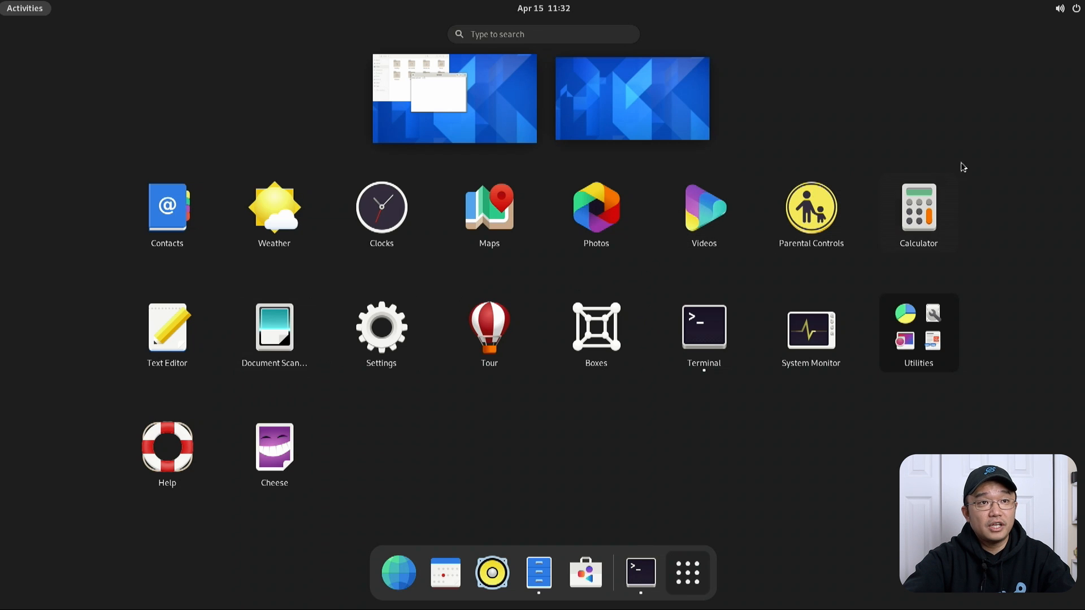
pyautogui.moveTo(380, 332)
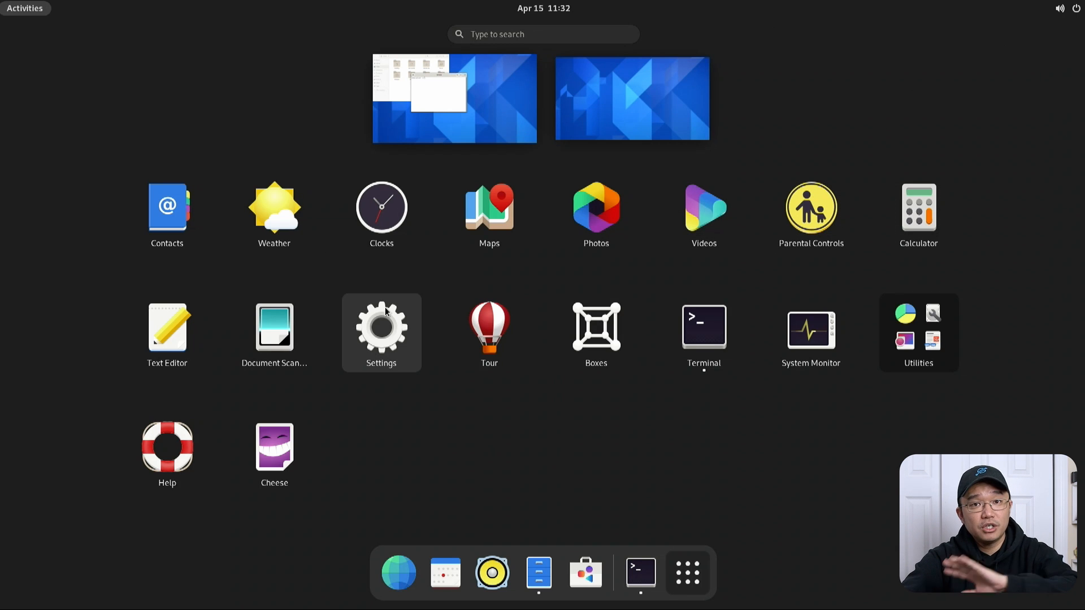
pyautogui.moveTo(869, 166)
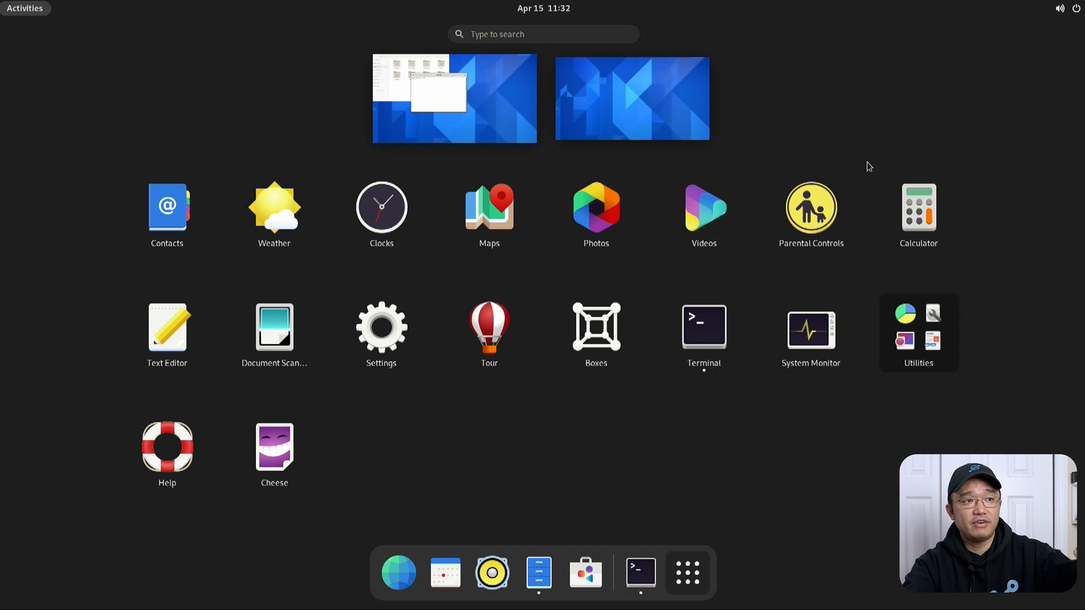
pyautogui.moveTo(430, 477)
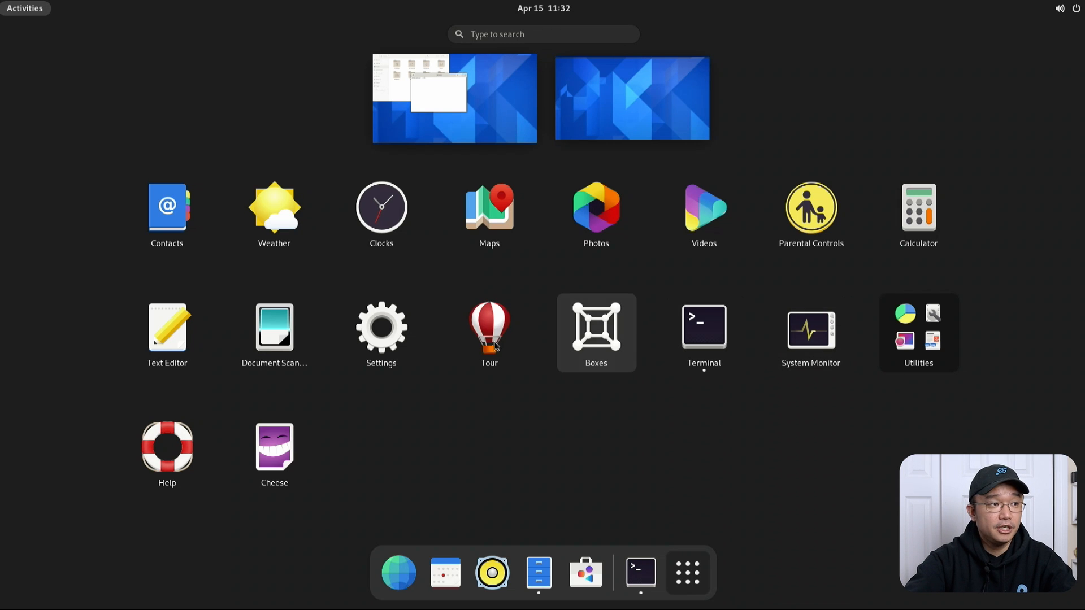
pyautogui.moveTo(737, 466)
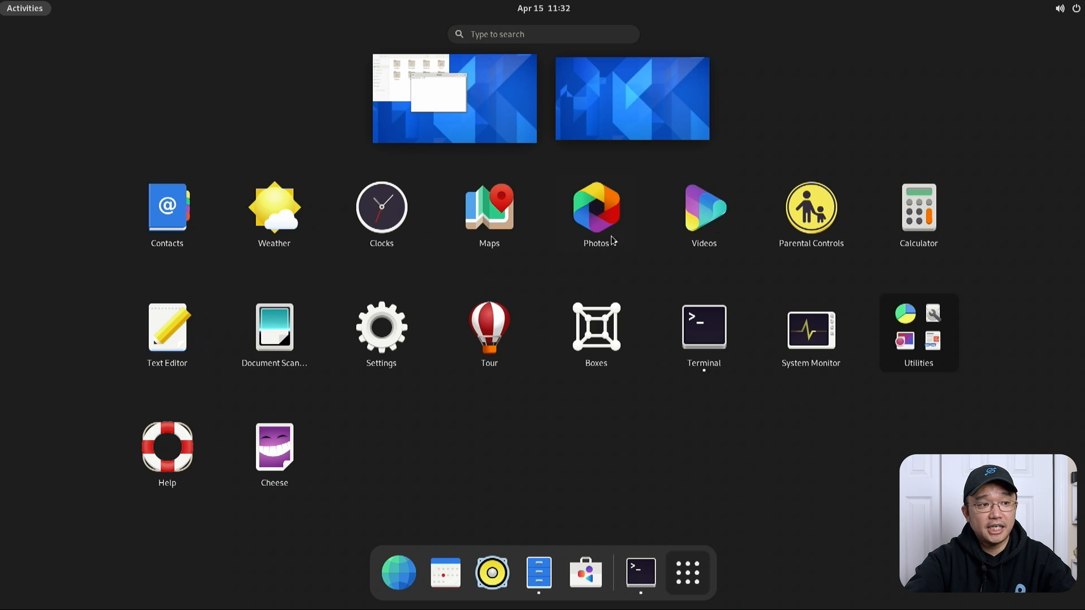
pyautogui.moveTo(687, 572)
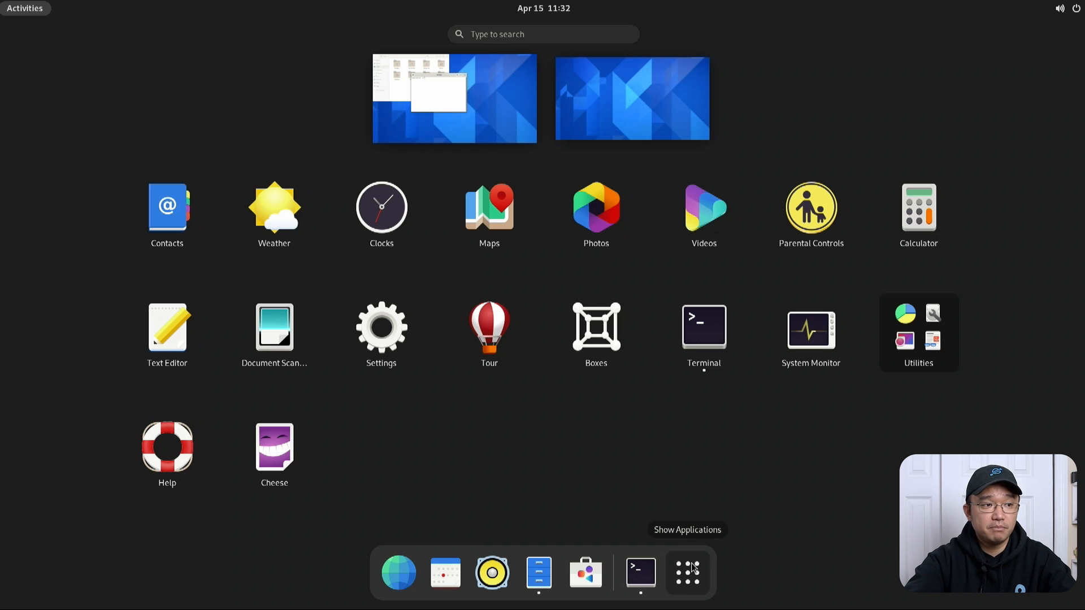